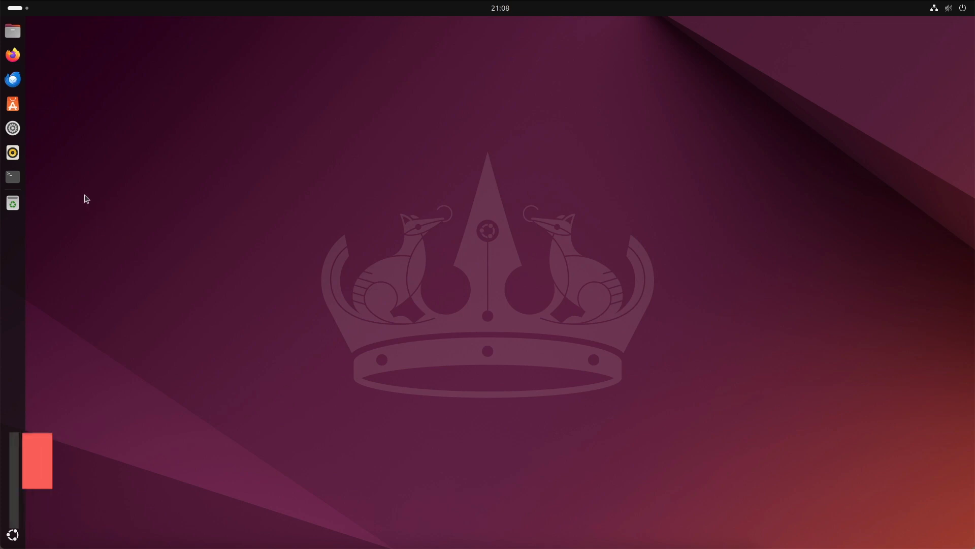
- Reach the Settings About page with Ubuntu version, memory and disk details
{"action": "left_click", "coordinate": [12, 128]}
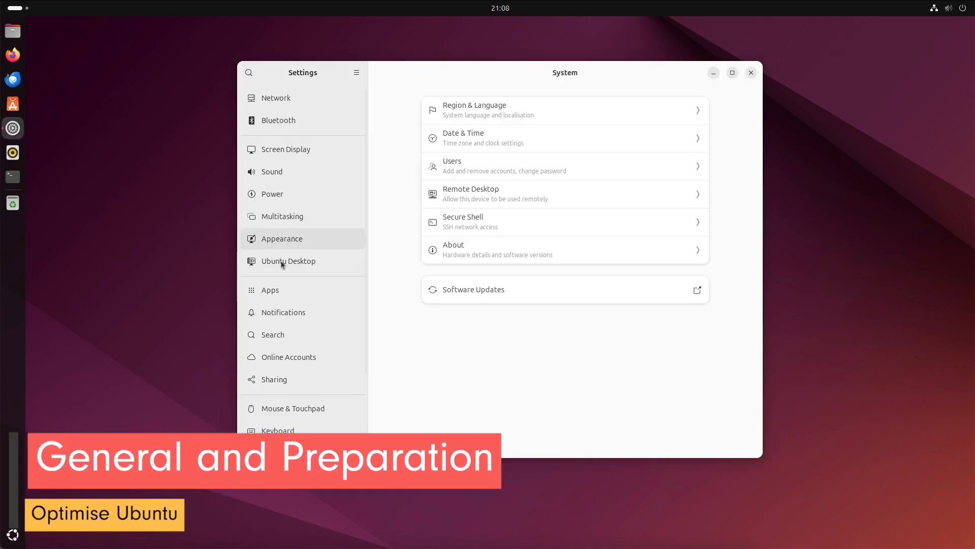
{"action": "scroll", "scroll_direction": "down", "scroll_amount": 3}
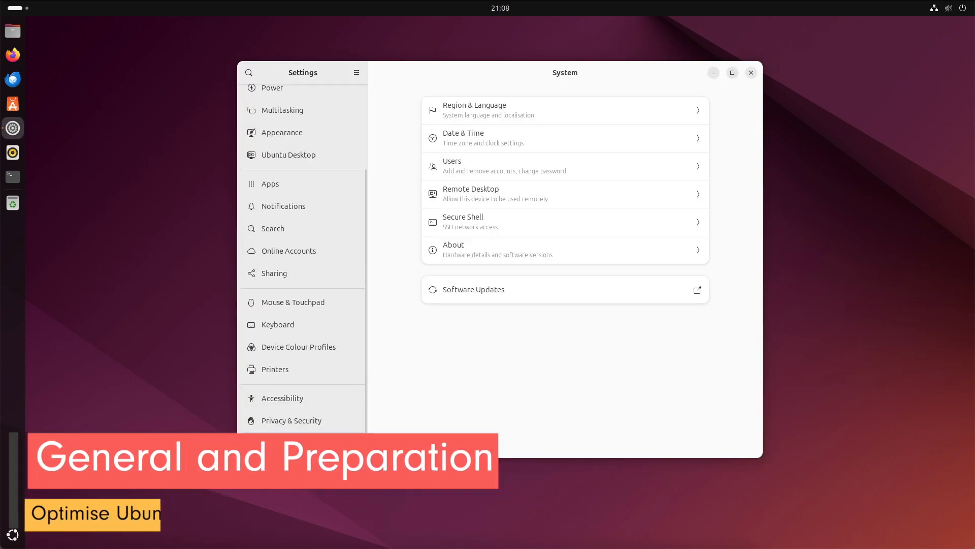
{"action": "left_click", "coordinate": [563, 250]}
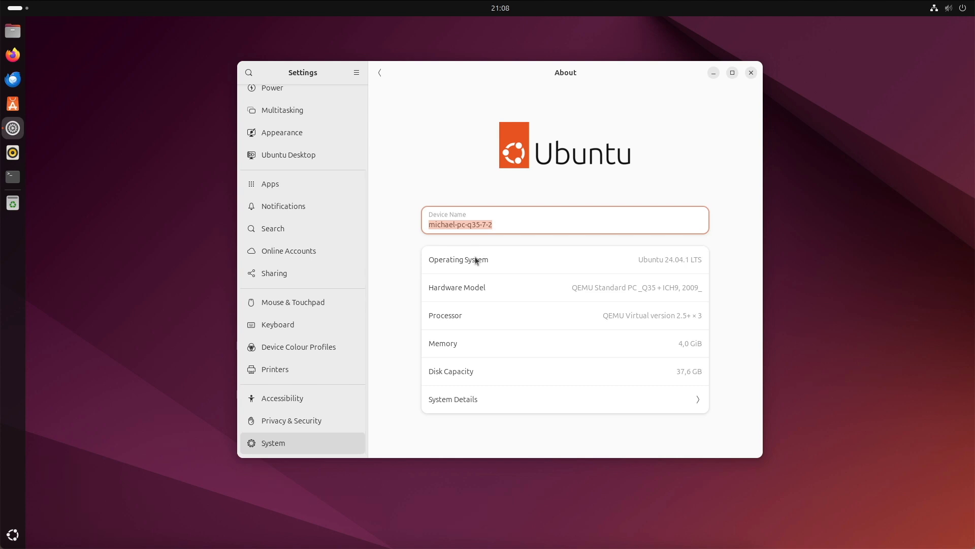
{"action": "mouse_move", "coordinate": [705, 265]}
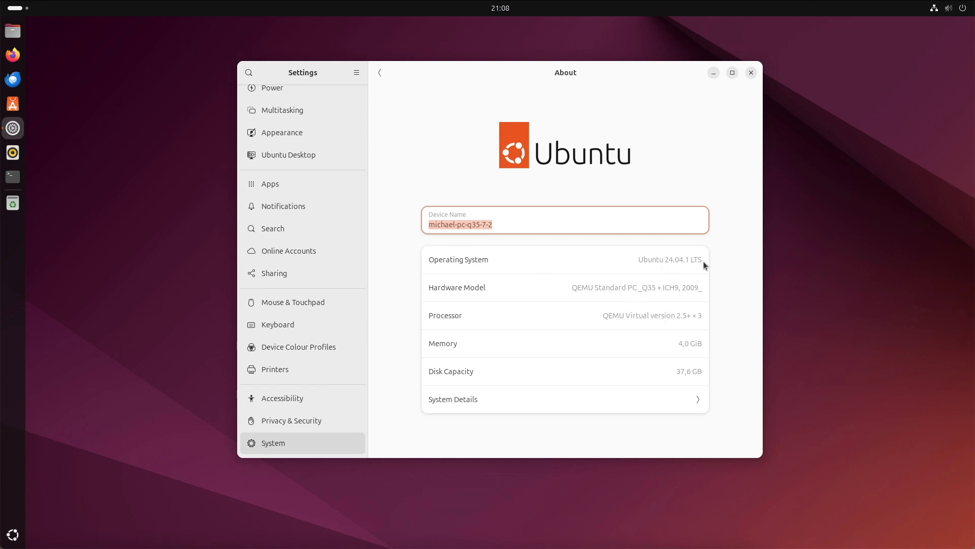
{"action": "mouse_move", "coordinate": [728, 250]}
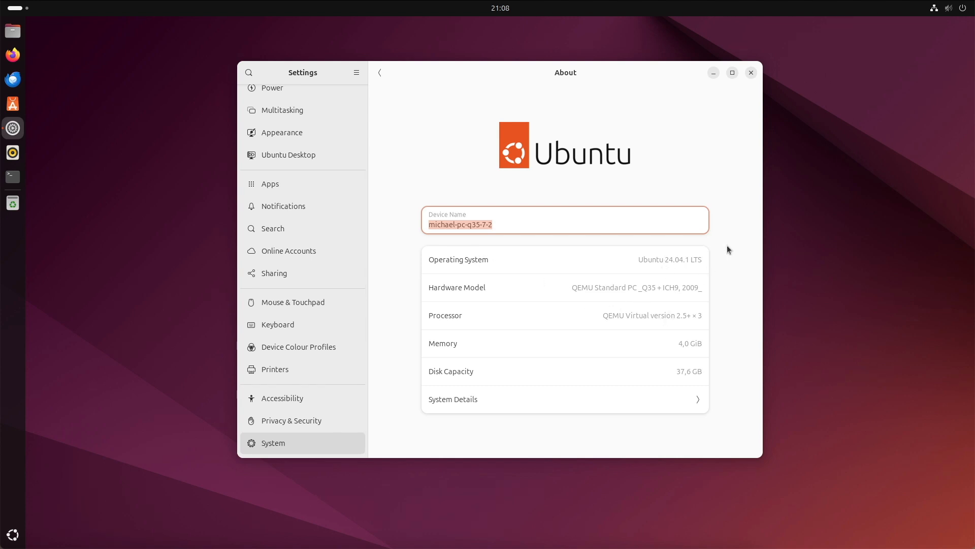
- Under Privacy & Security, turn off Connectivity Checking and set Diagnostics error reports to Never
{"action": "left_click", "coordinate": [290, 419]}
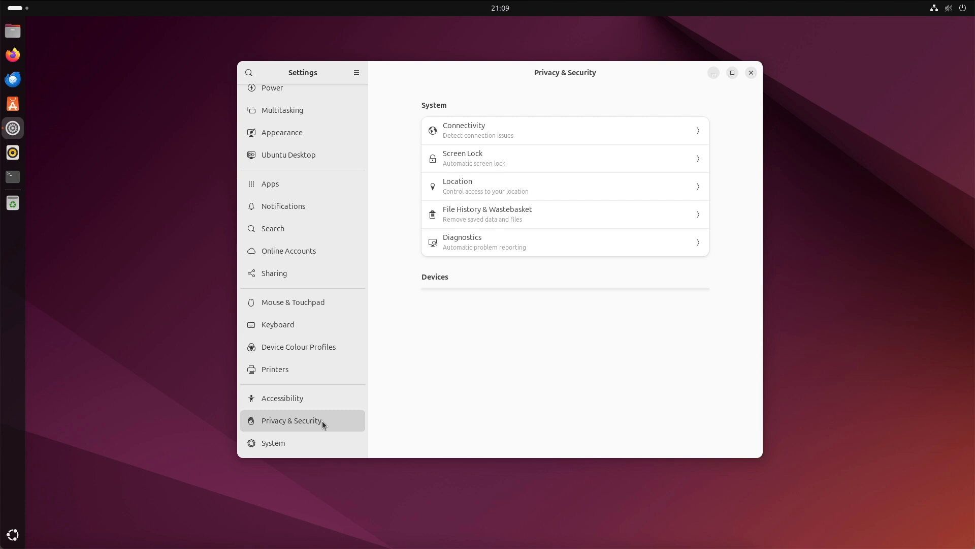
{"action": "left_click", "coordinate": [560, 130]}
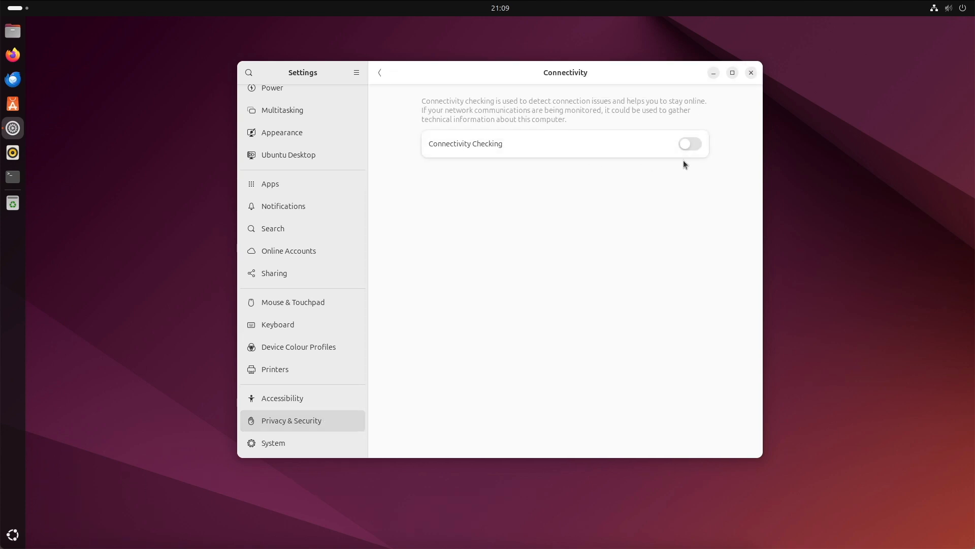
{"action": "mouse_move", "coordinate": [654, 206]}
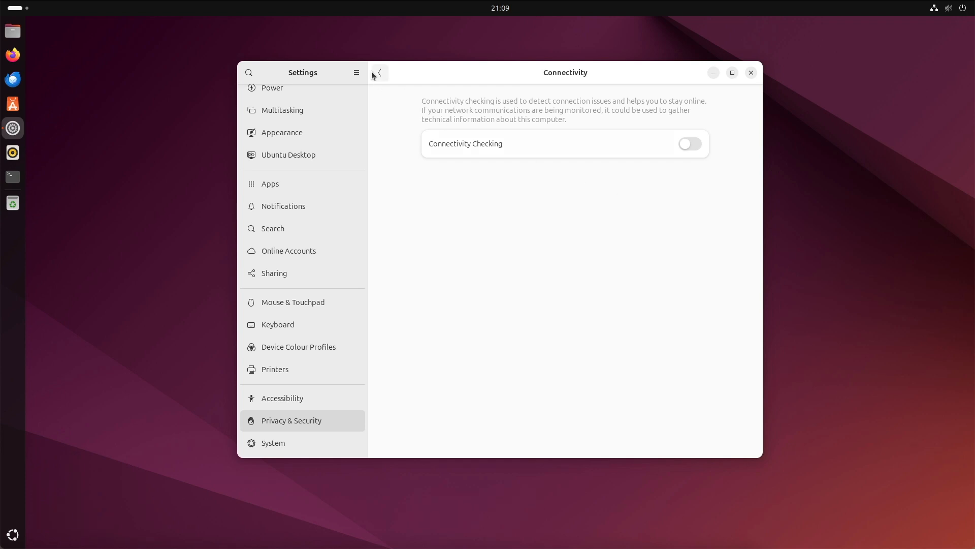
{"action": "left_click", "coordinate": [378, 72]}
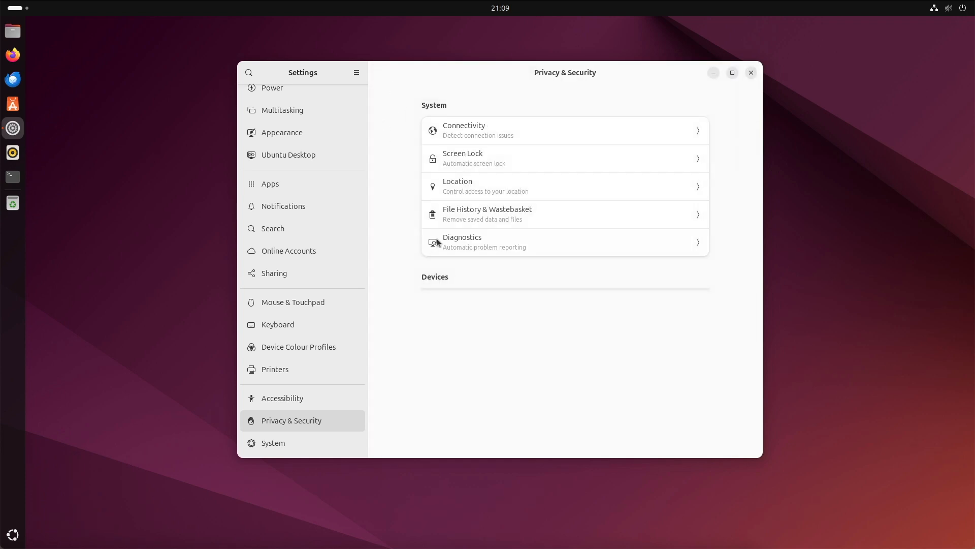
{"action": "left_click", "coordinate": [564, 242]}
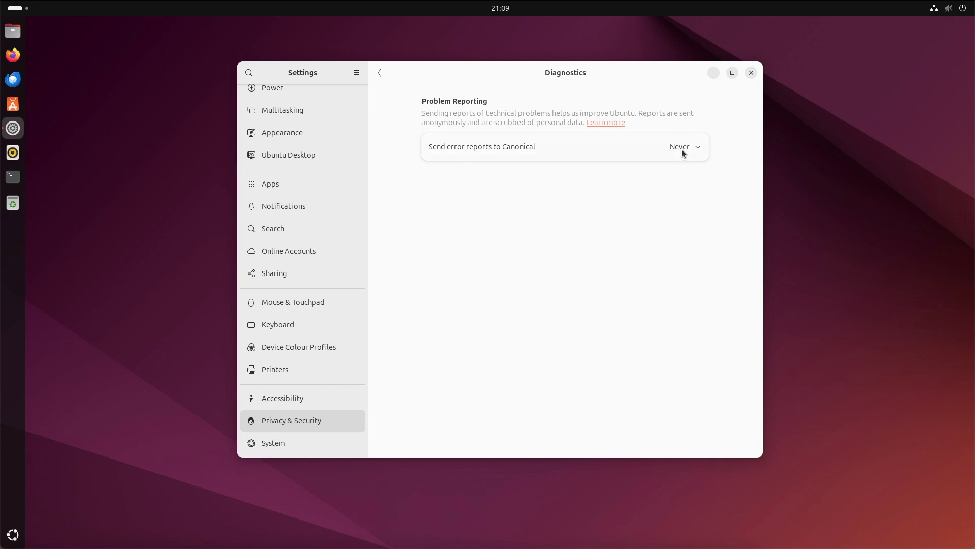
{"action": "mouse_move", "coordinate": [702, 194]}
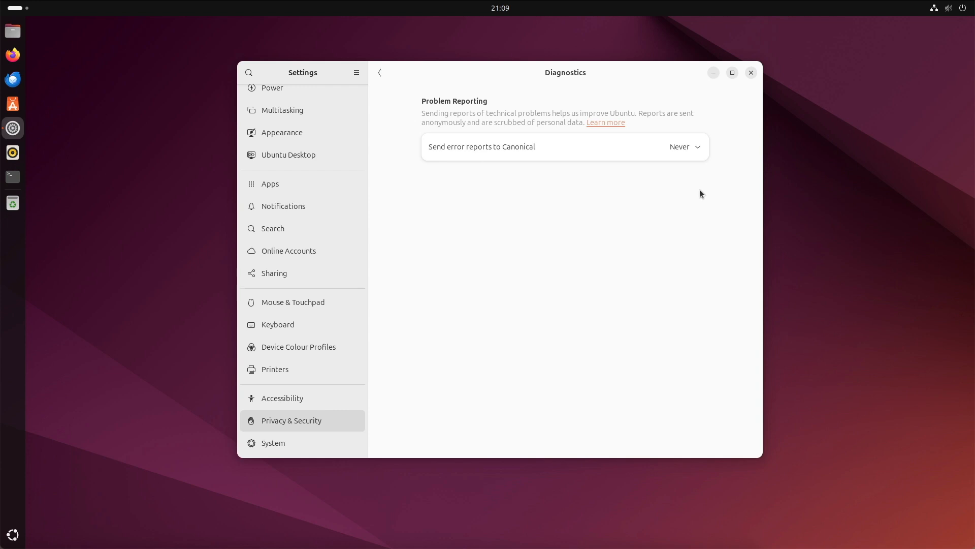
{"action": "mouse_move", "coordinate": [709, 193]}
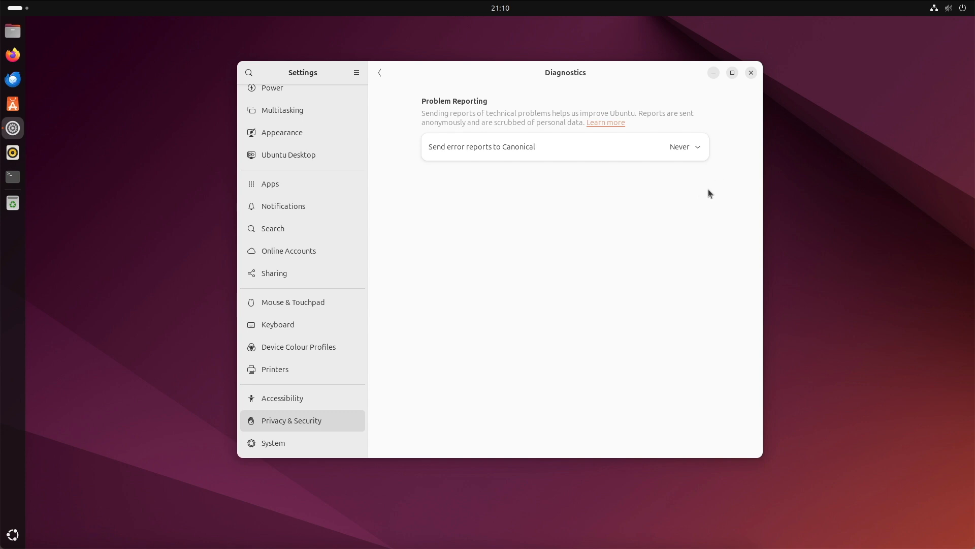
{"action": "mouse_move", "coordinate": [751, 73]}
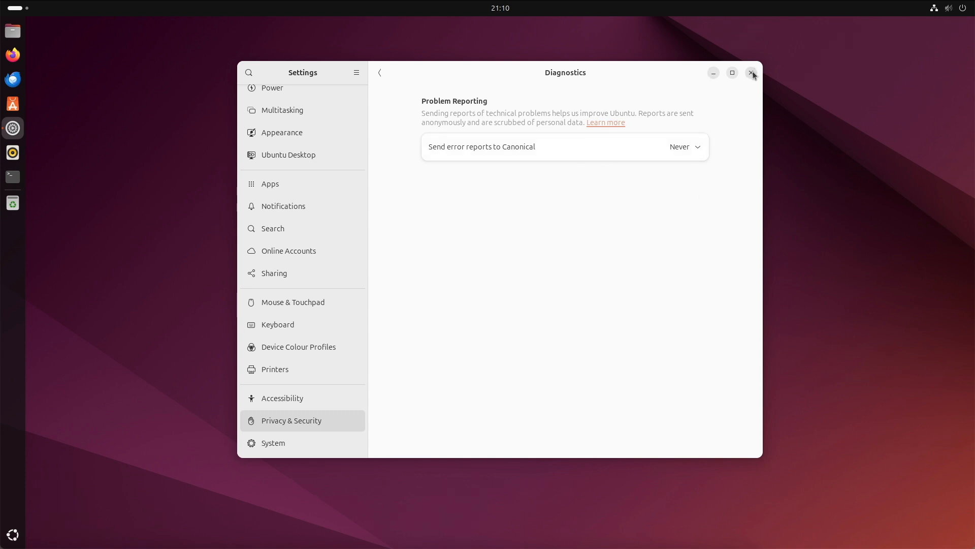
- Close Settings, review Tweaks Appearance styles (Yaru), then the Windows tweaks
{"action": "left_click", "coordinate": [752, 73]}
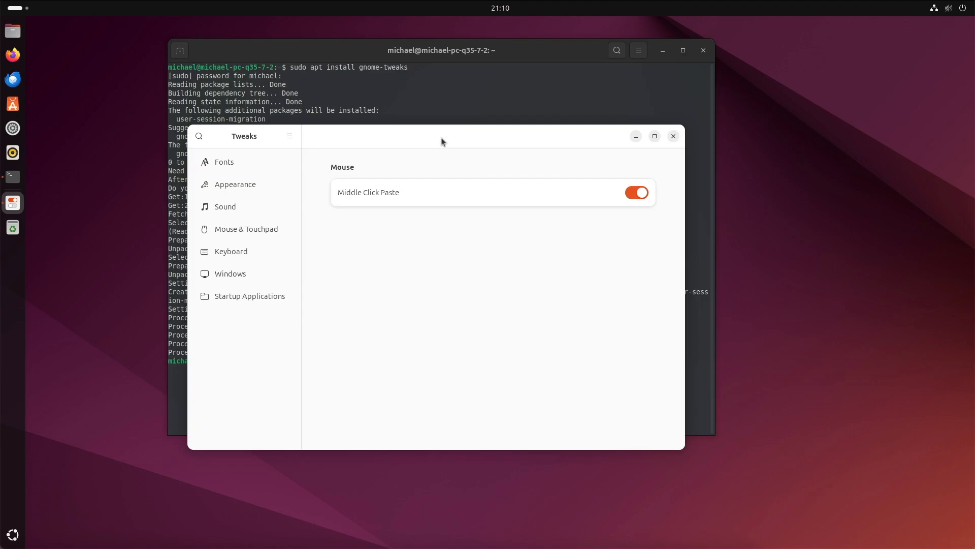
{"action": "left_click", "coordinate": [235, 184]}
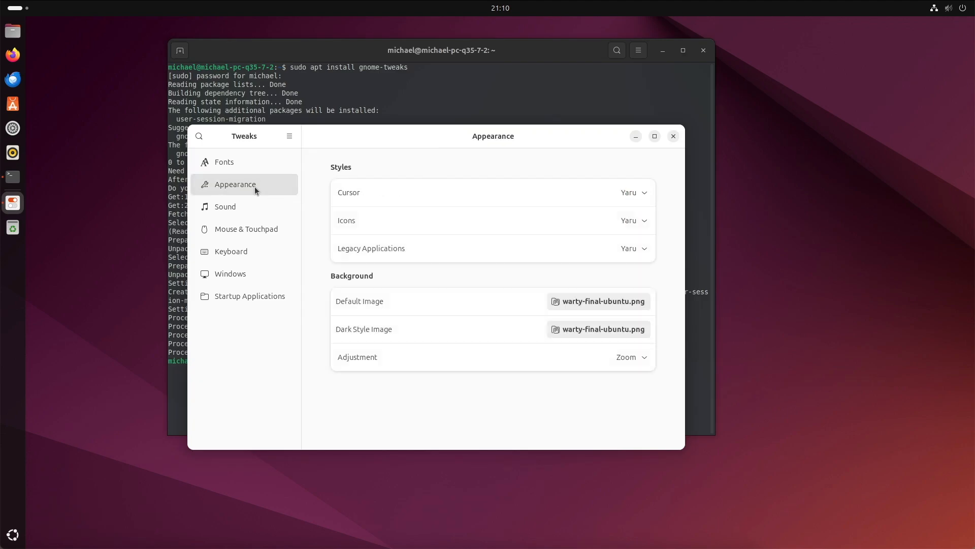
{"action": "mouse_move", "coordinate": [611, 204]}
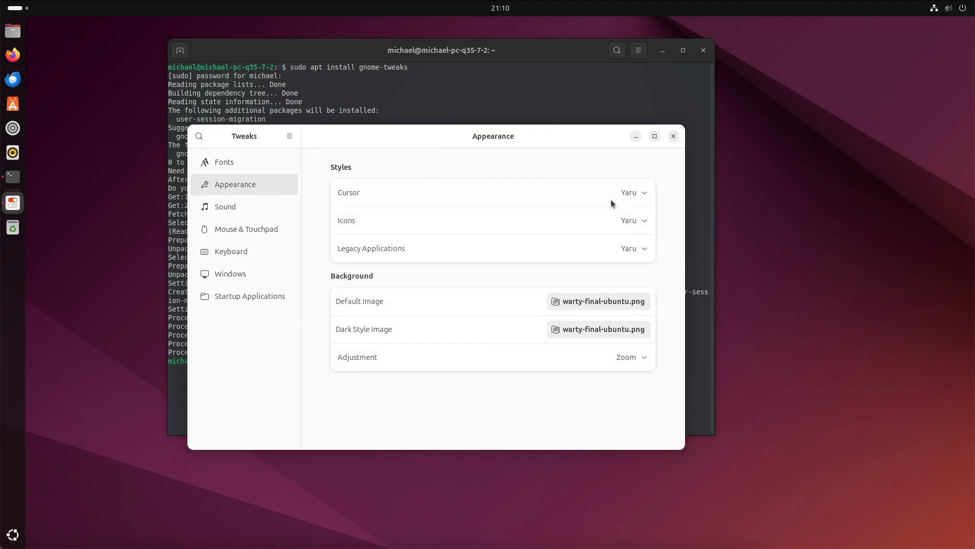
{"action": "left_click", "coordinate": [633, 192]}
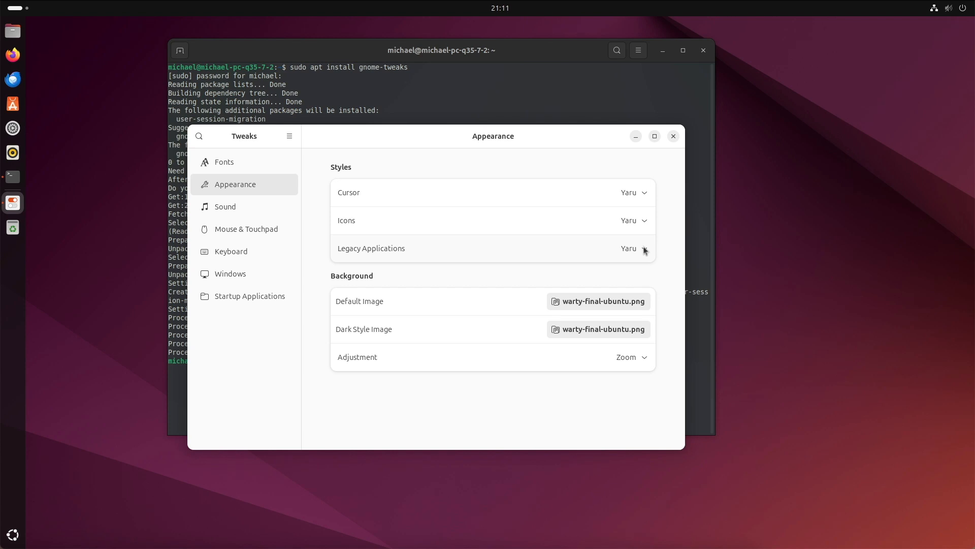
{"action": "mouse_move", "coordinate": [230, 273]}
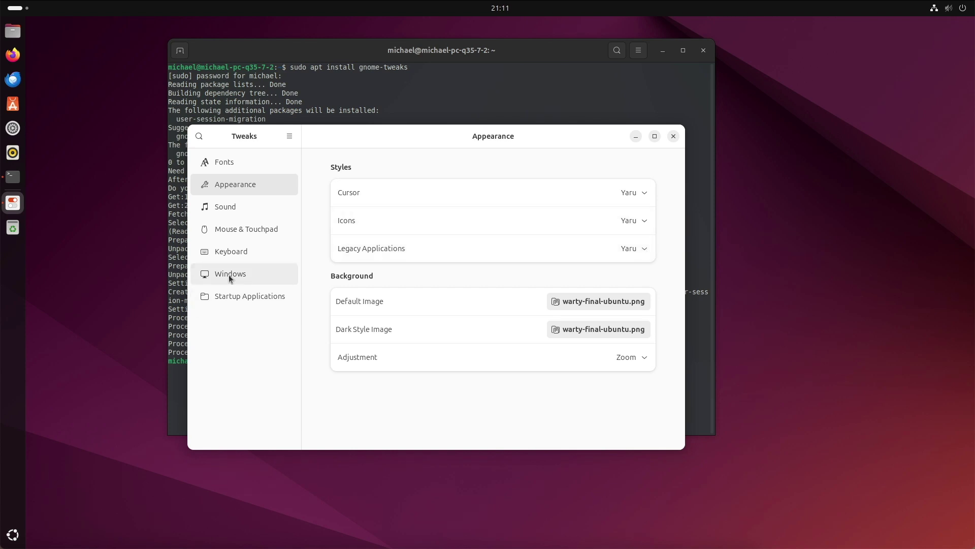
{"action": "left_click", "coordinate": [231, 273]}
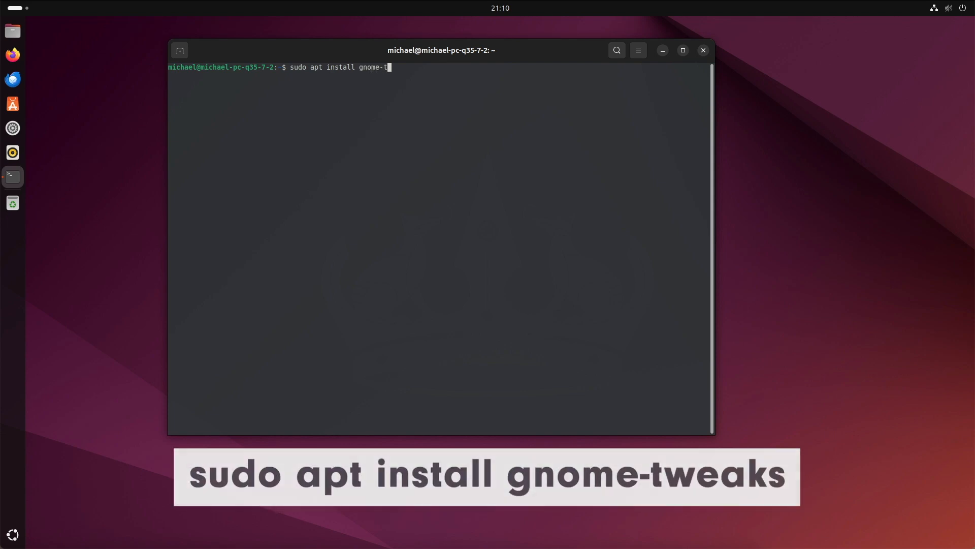
- Run sudo apt install gnome-tweaks and confirm the installation prompt
{"action": "key", "text": "Return"}
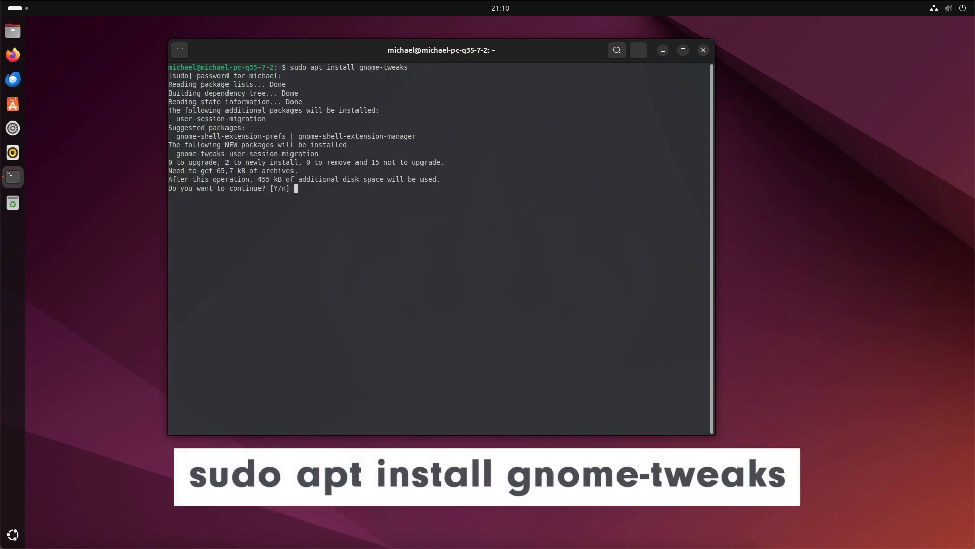
{"action": "left_click", "coordinate": [12, 534]}
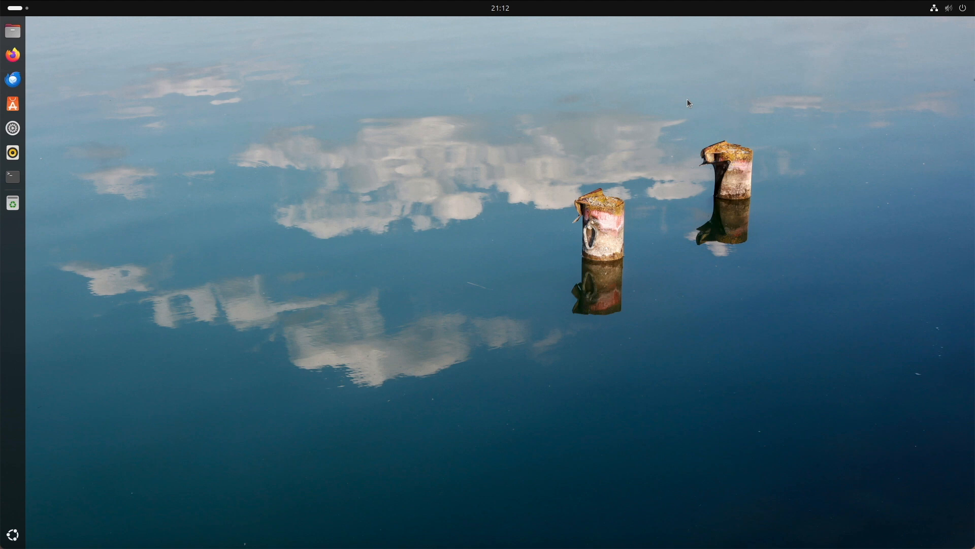
{"action": "mouse_move", "coordinate": [110, 55]}
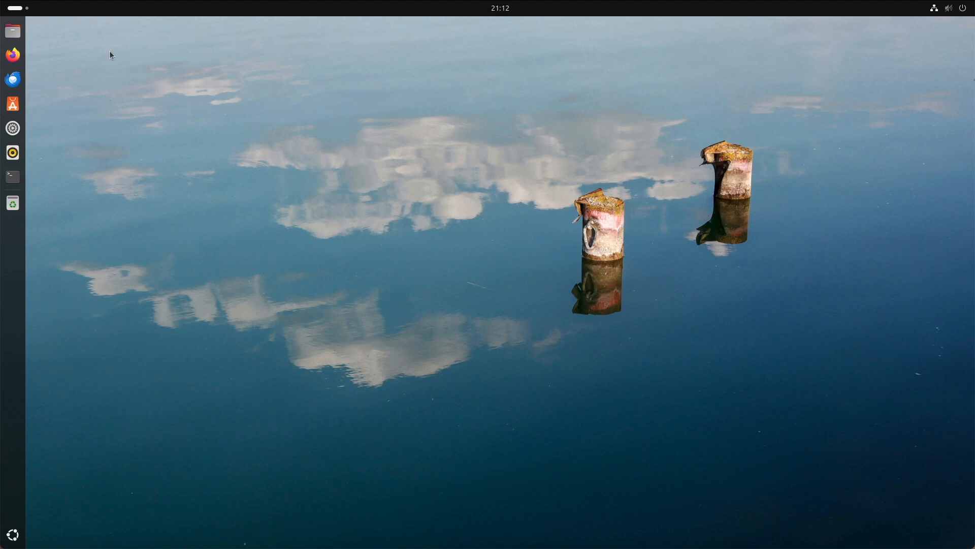
{"action": "left_click", "coordinate": [12, 30]}
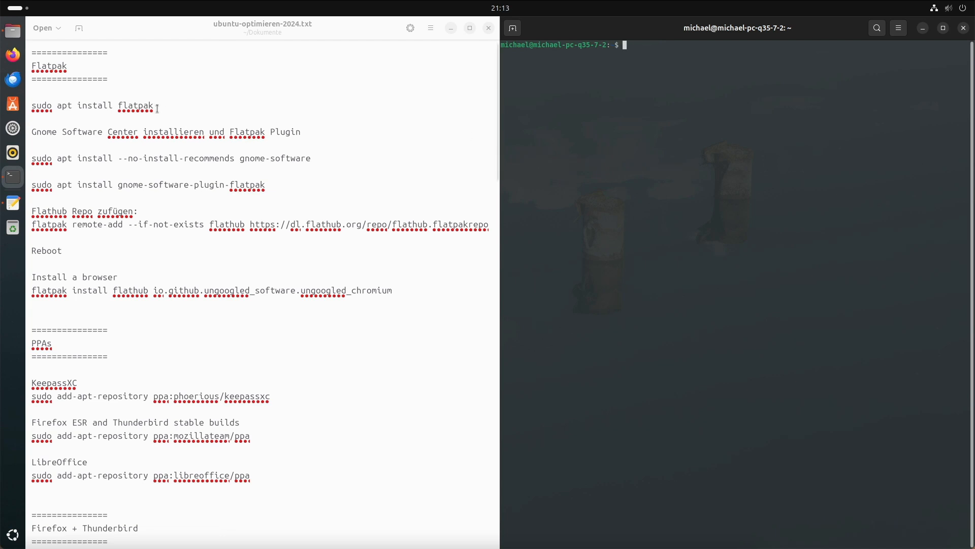
{"action": "mouse_move", "coordinate": [577, 121]}
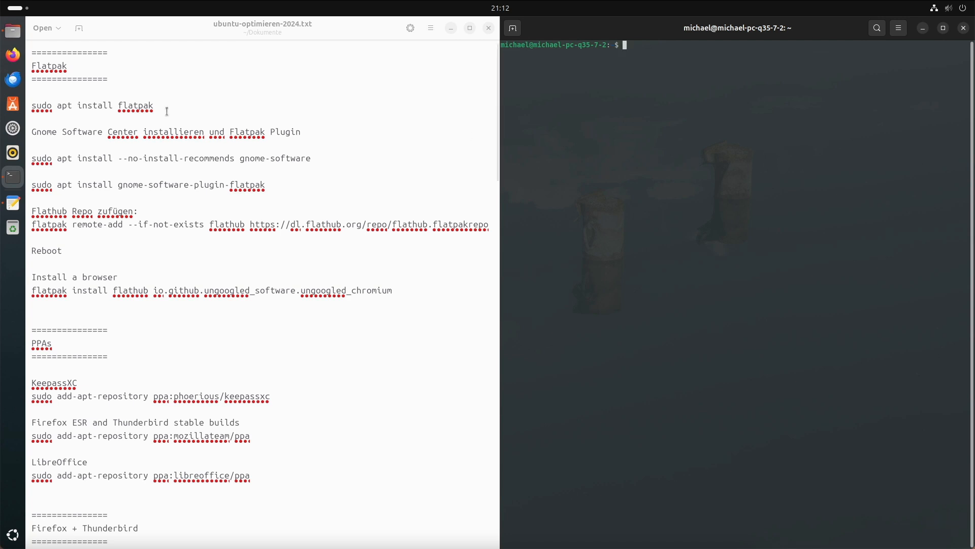
- Install Flatpak with sudo apt install flatpak, answering y
{"action": "triple_click", "coordinate": [92, 105]}
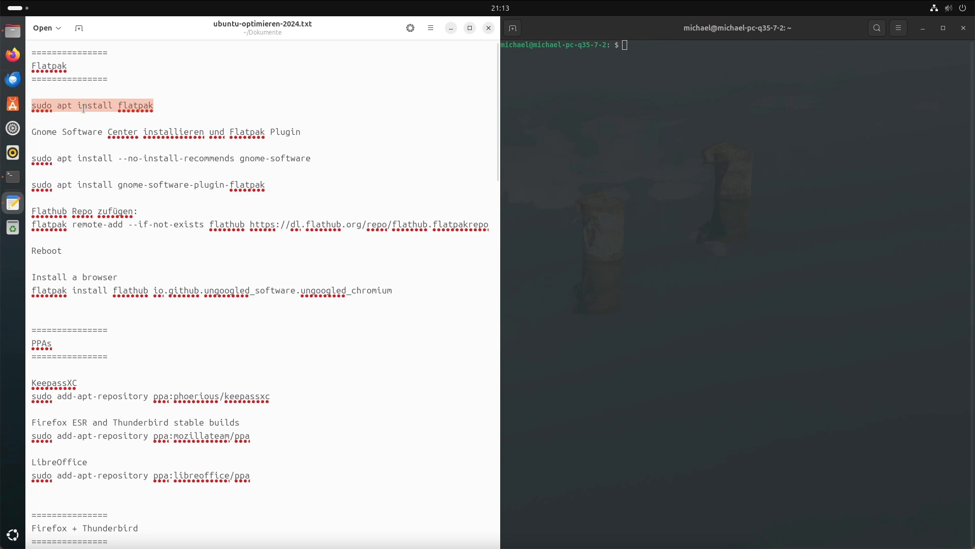
{"action": "mouse_move", "coordinate": [775, 131]}
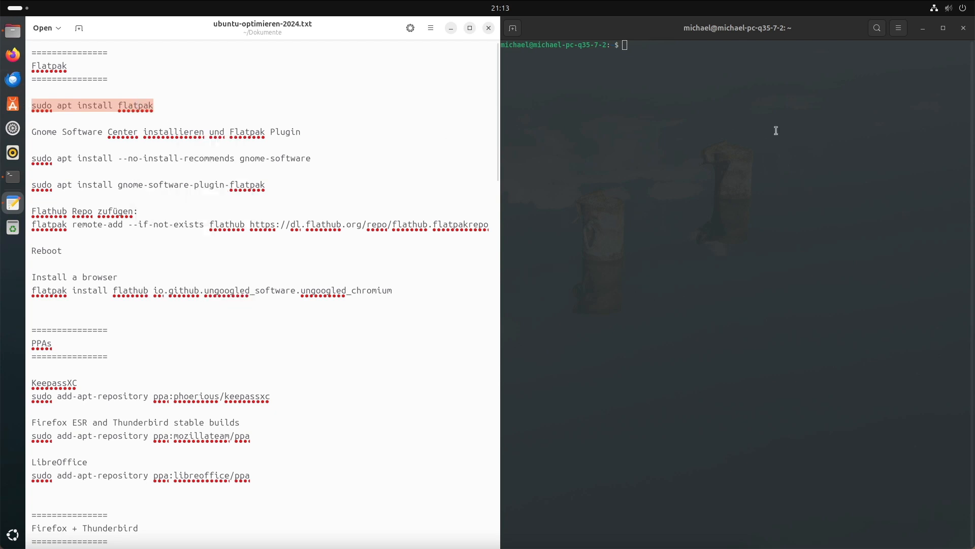
{"action": "type", "text": "sudo apt install flatpak"}
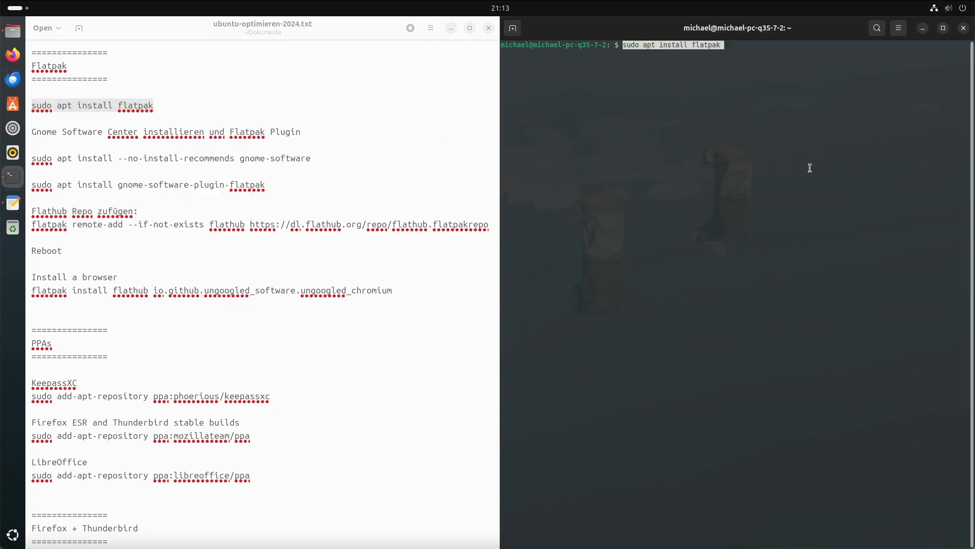
{"action": "key", "text": "Return"}
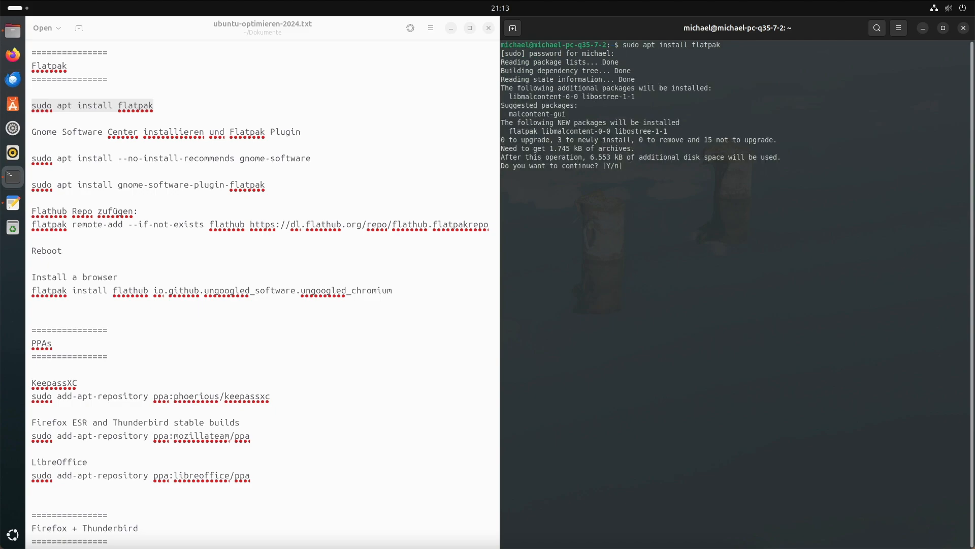
{"action": "type", "text": "y"}
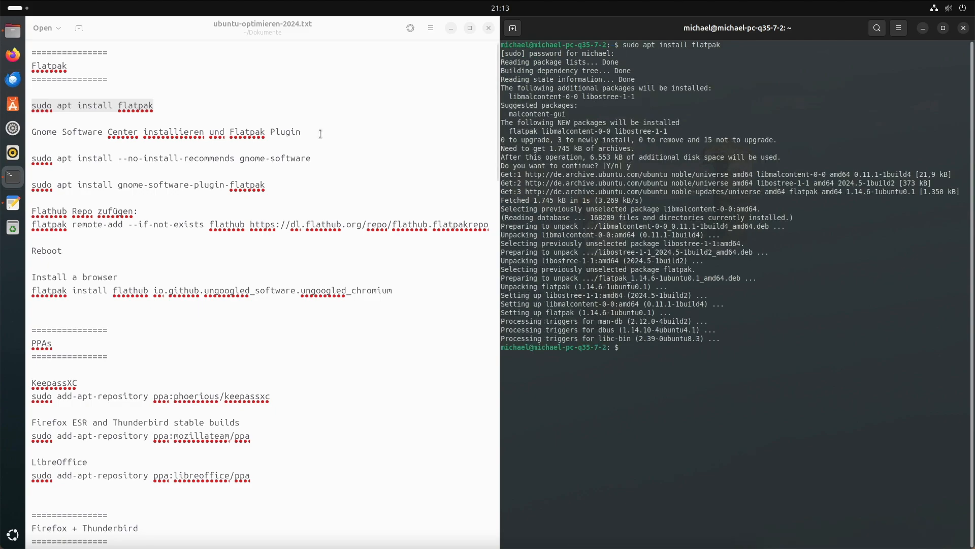
- Install gnome-software with --no-install-recommends, answering y
{"action": "right_click", "coordinate": [170, 159]}
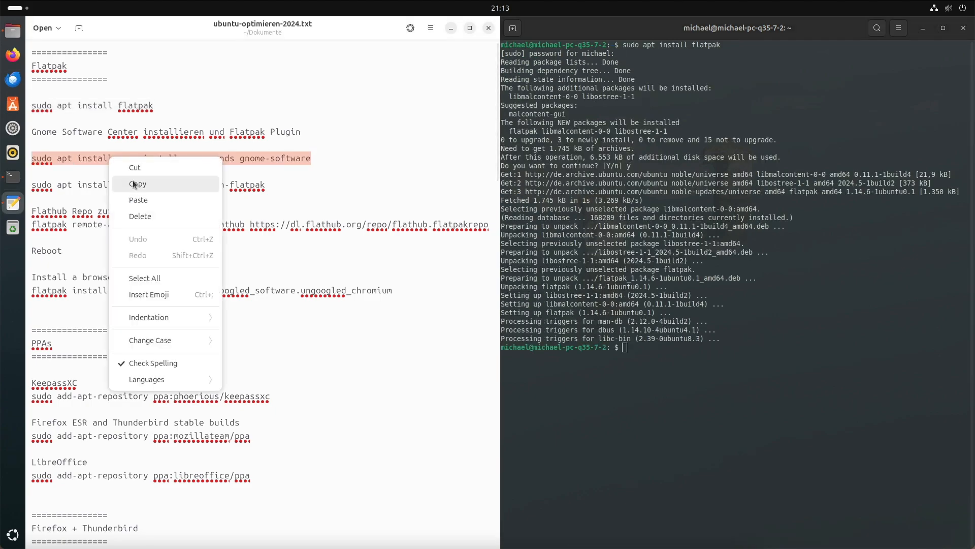
{"action": "left_click", "coordinate": [138, 184]}
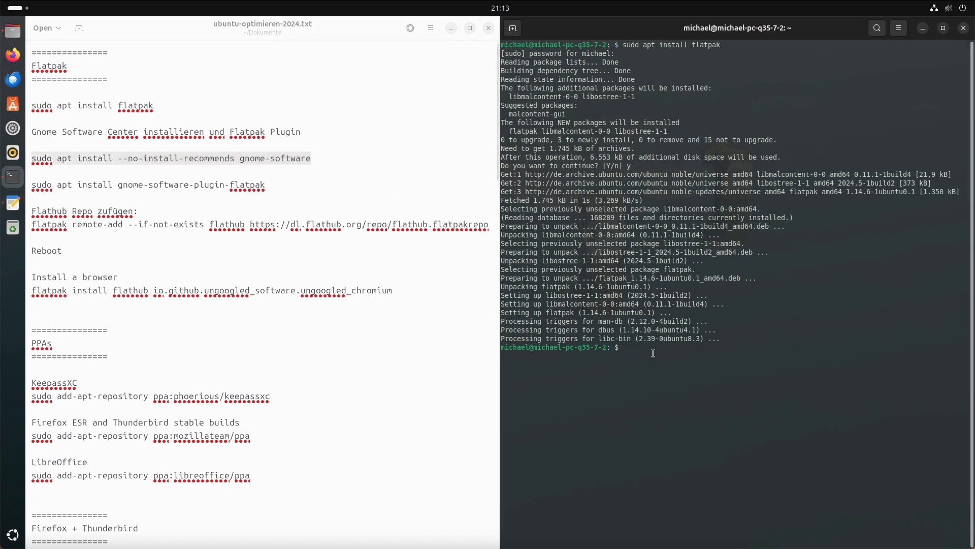
{"action": "type", "text": "sudo apt install --no-install-recommends gnome-software"}
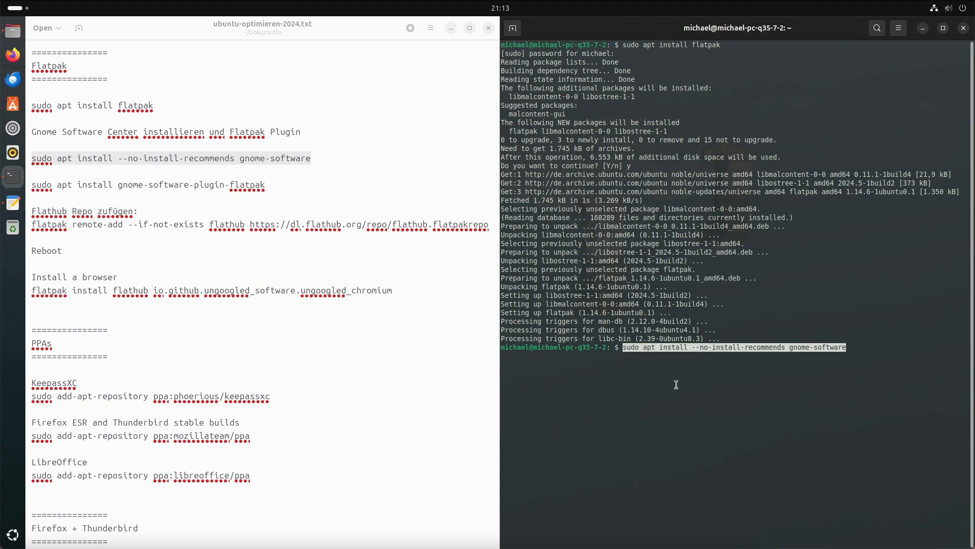
{"action": "key", "text": "Return"}
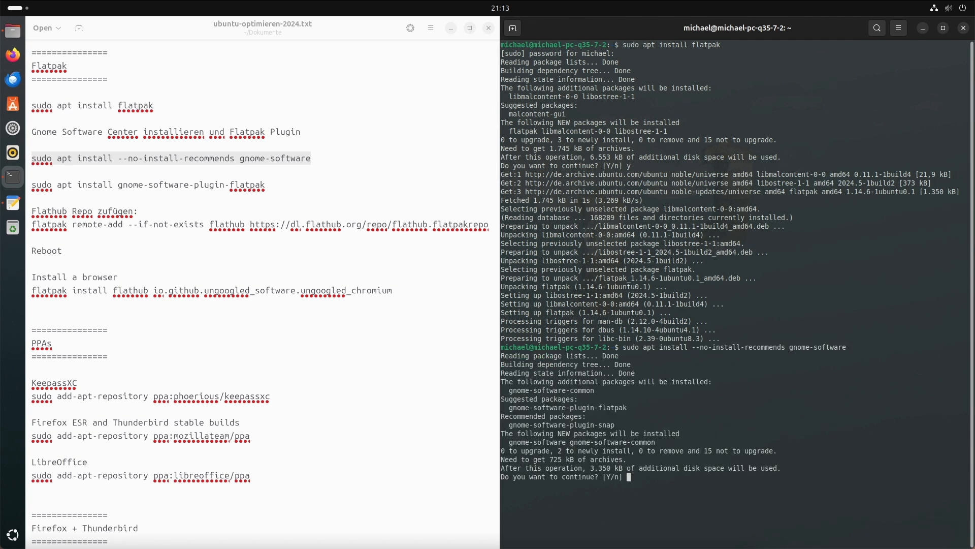
{"action": "type", "text": "y"}
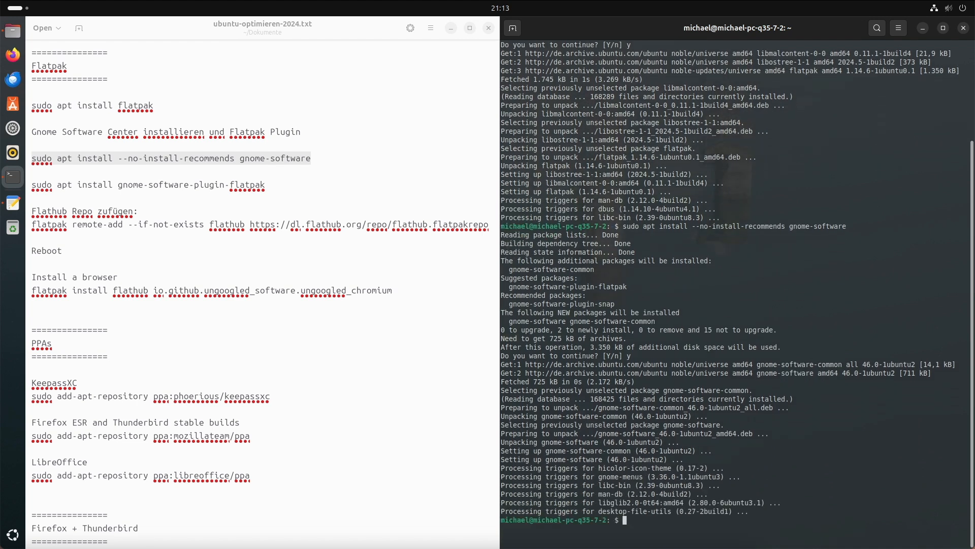
{"action": "mouse_move", "coordinate": [231, 190]}
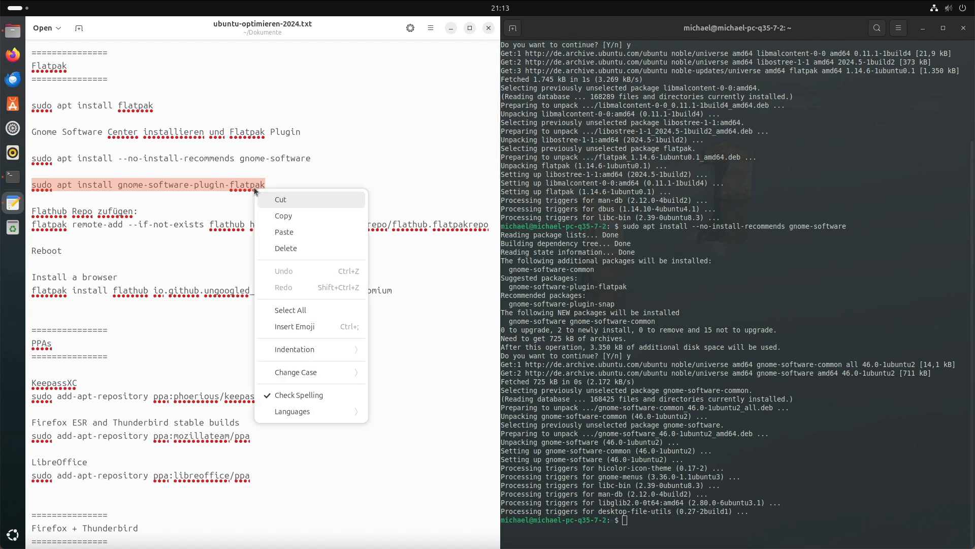
- Enter sudo apt install gnome-software-plugin-flatpak at the prompt
{"action": "left_click", "coordinate": [270, 213]}
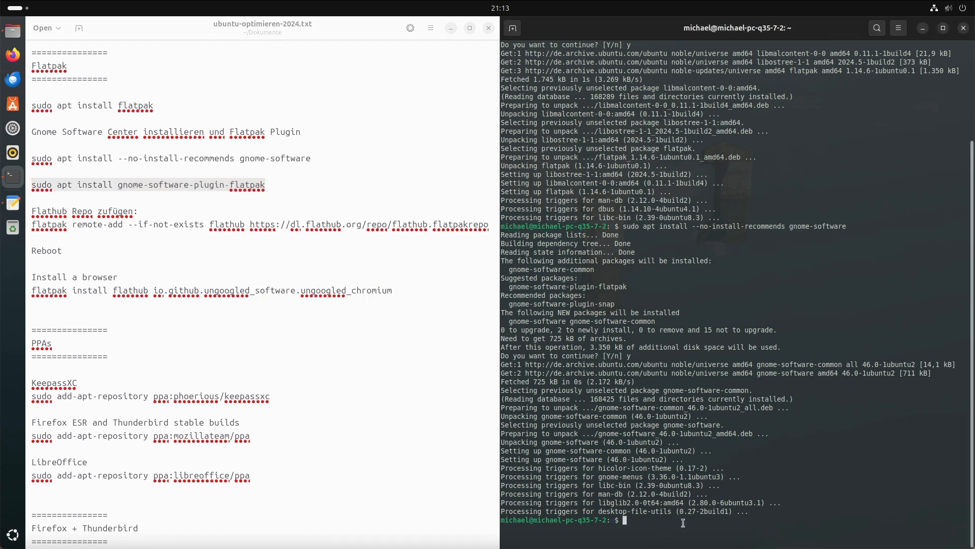
{"action": "type", "text": "sudo apt install gnome-software-plugin-flatpak"}
{"action": "type", "text": "y"}
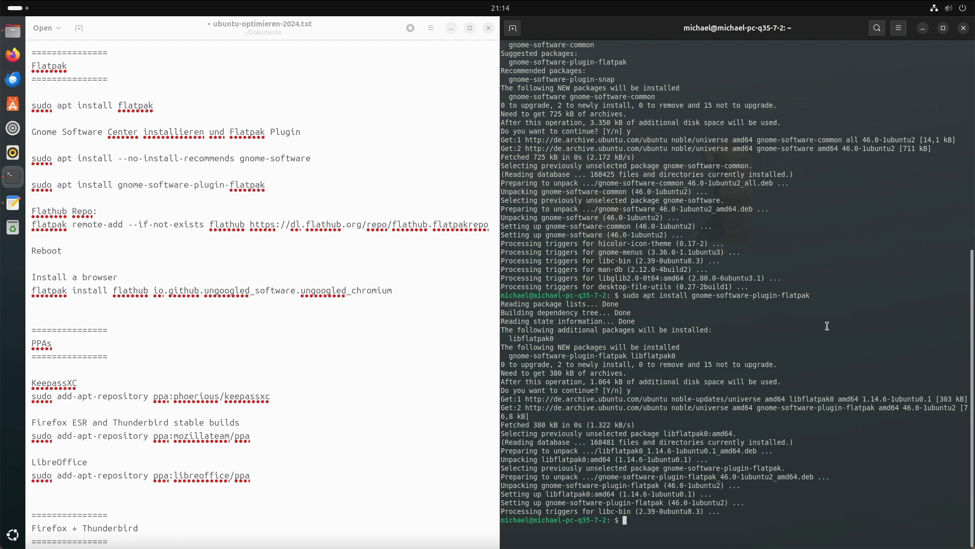
- List flatpak remotes, add the Flathub remote with authentication, and begin the reboot command
{"action": "type", "text": "flatpak r"}
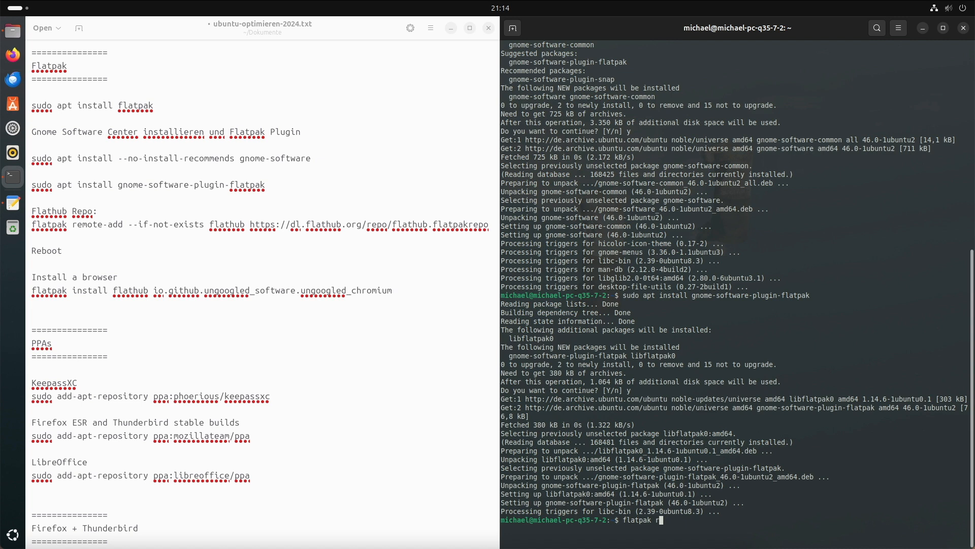
{"action": "key", "text": "Return"}
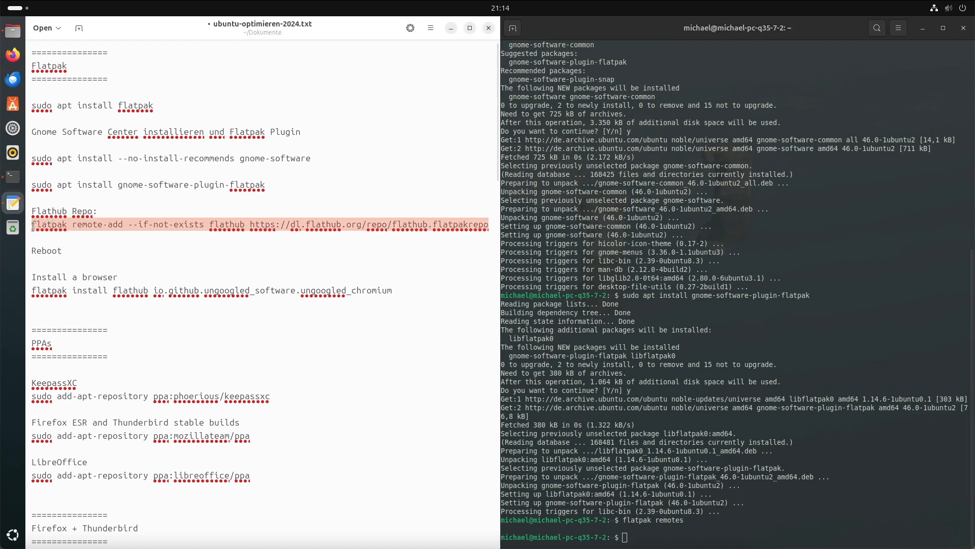
{"action": "mouse_move", "coordinate": [507, 540]}
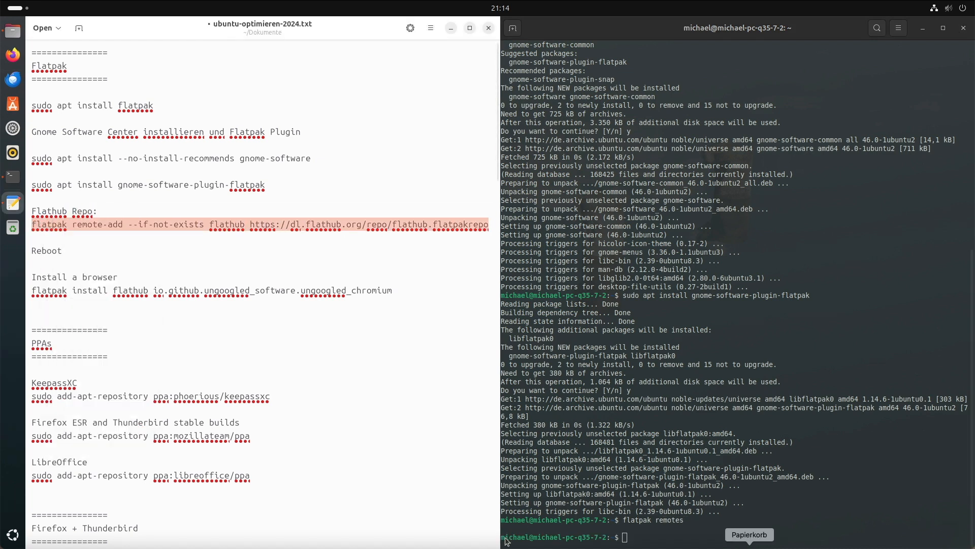
{"action": "right_click", "coordinate": [625, 536]}
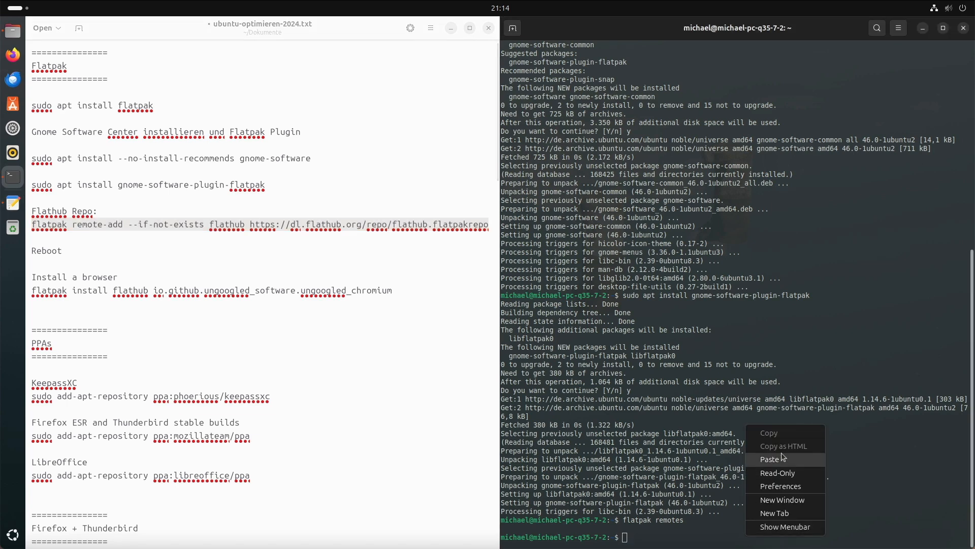
{"action": "left_click", "coordinate": [770, 459]}
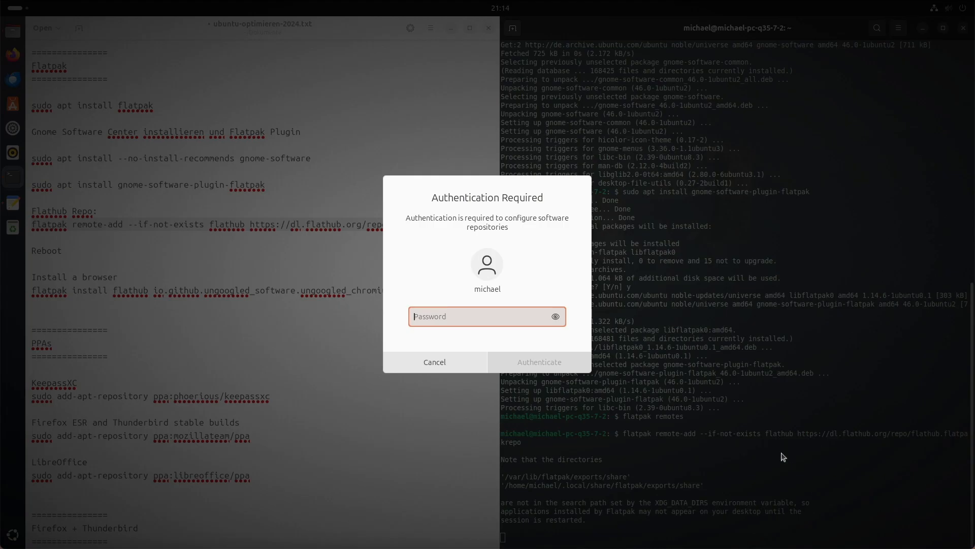
{"action": "left_click", "coordinate": [434, 361]}
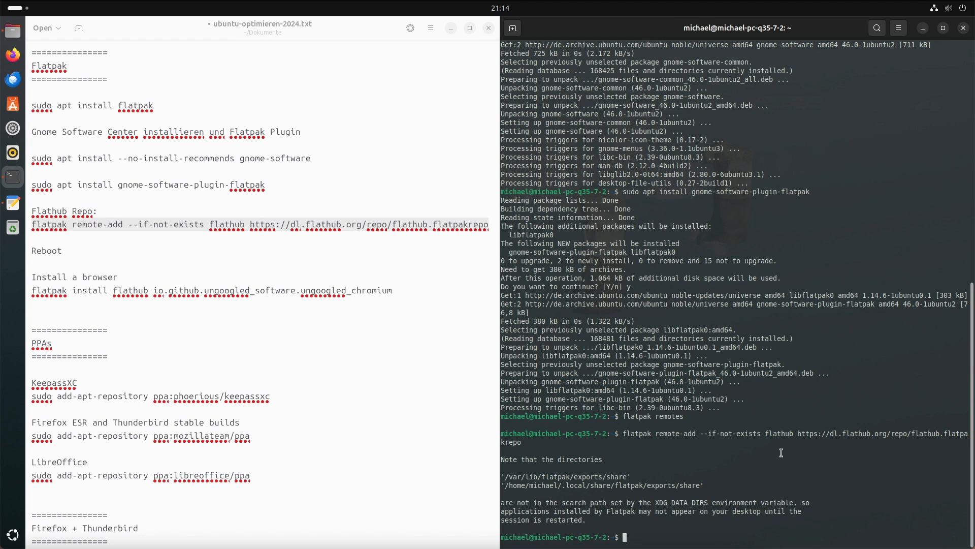
{"action": "type", "text": "sudo reboot"}
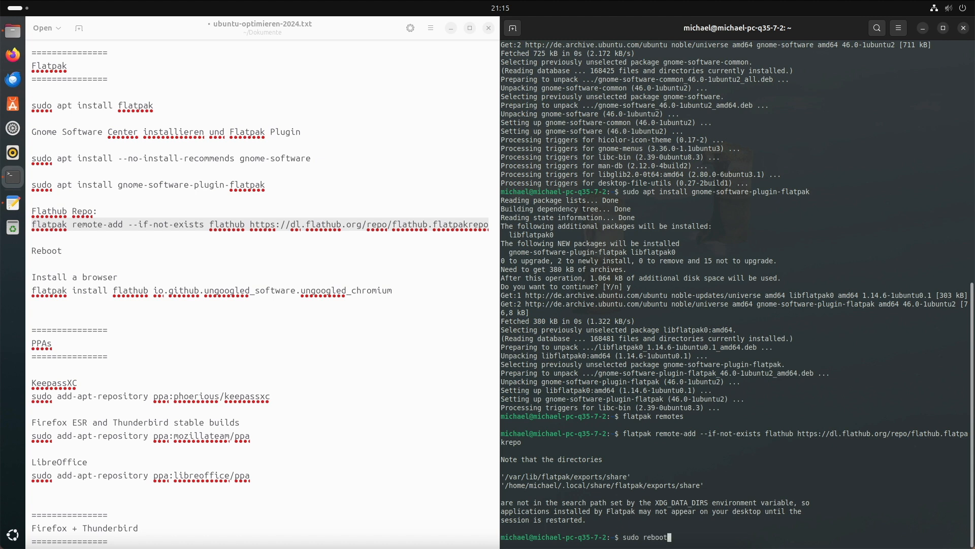
- Run sudo reboot to restart the computer
{"action": "key", "text": "Return"}
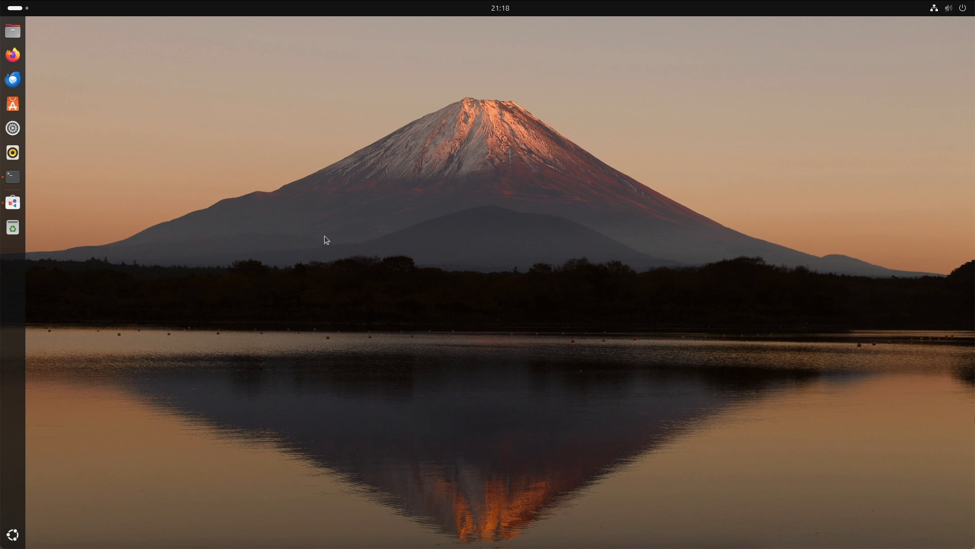
{"action": "mouse_move", "coordinate": [183, 163]}
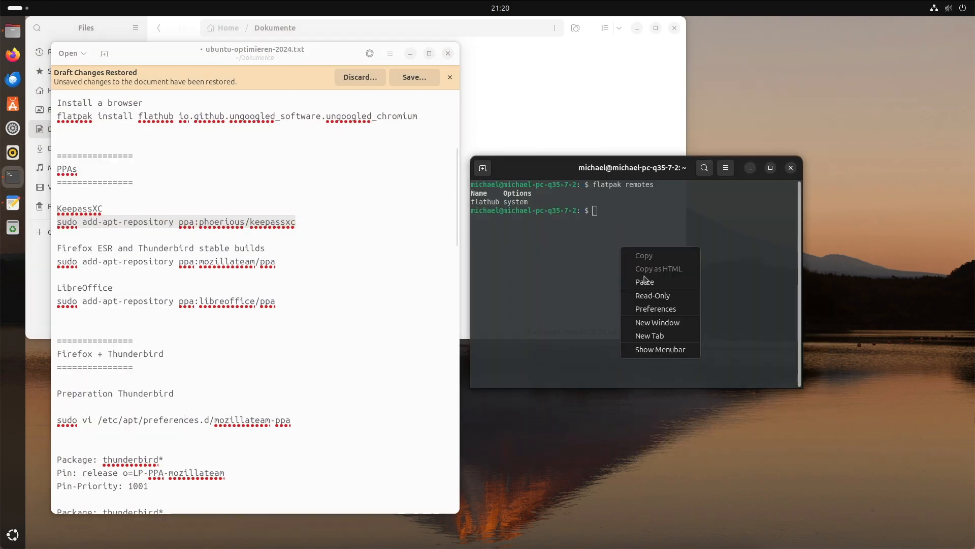
- Add ppa:phoerious/keepassxc with sudo add-apt-repository, authenticating and confirming
{"action": "left_click", "coordinate": [645, 281]}
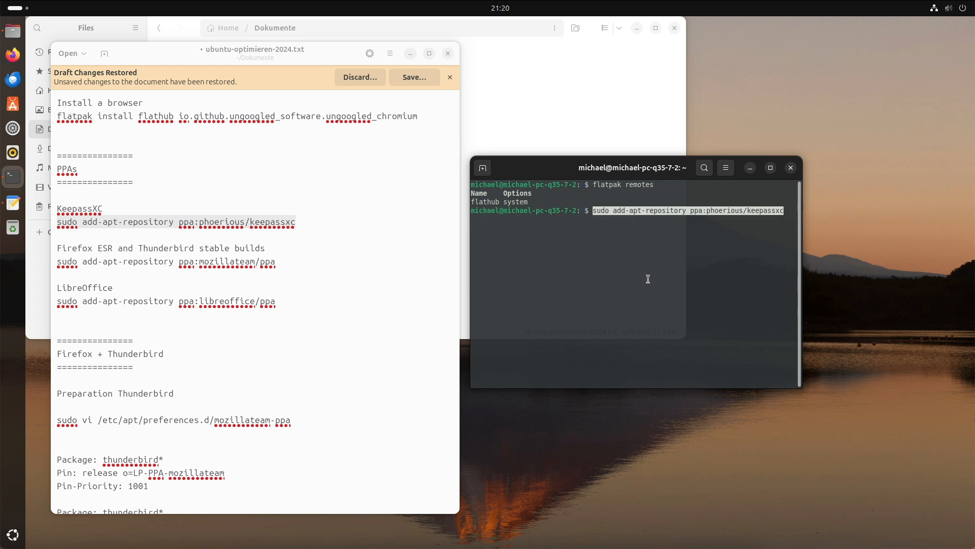
{"action": "key", "text": "Return"}
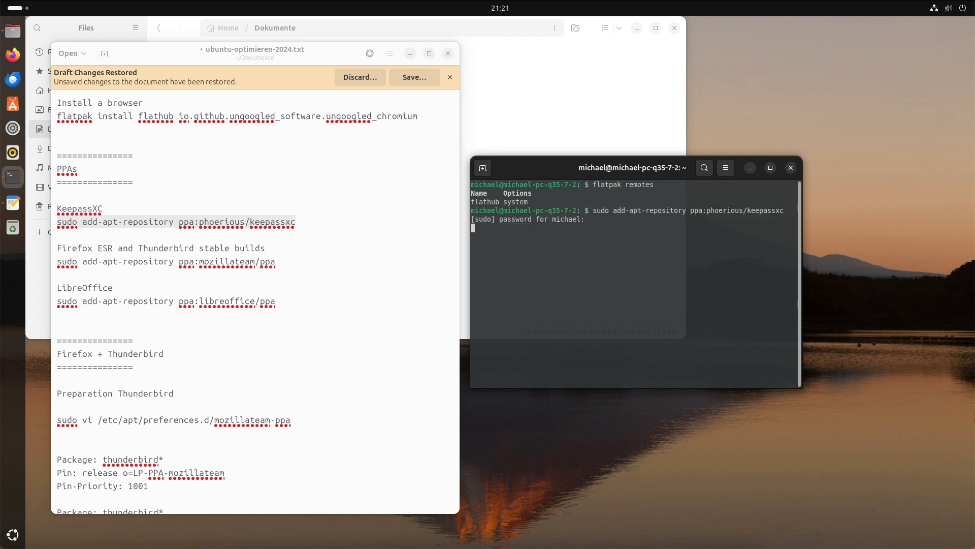
{"action": "key", "text": "Return"}
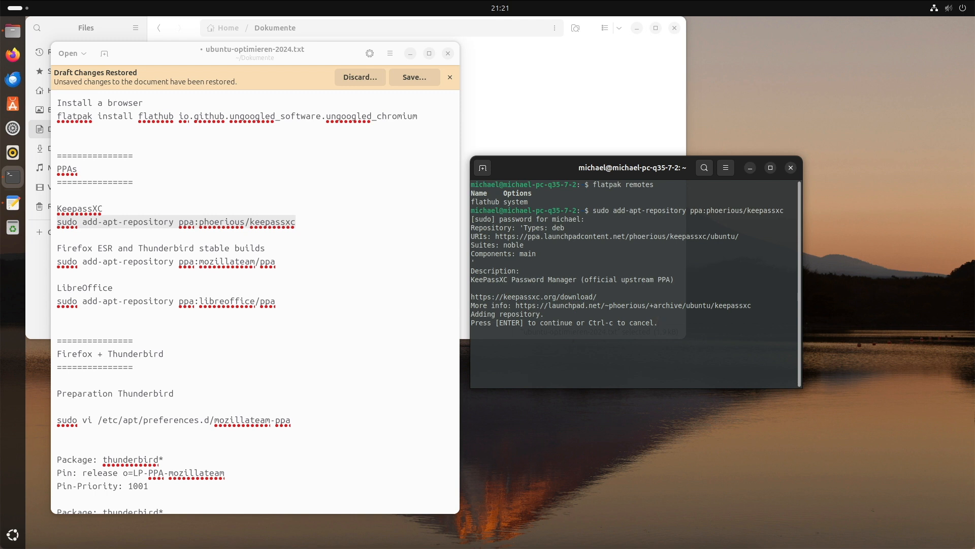
{"action": "key", "text": "Return"}
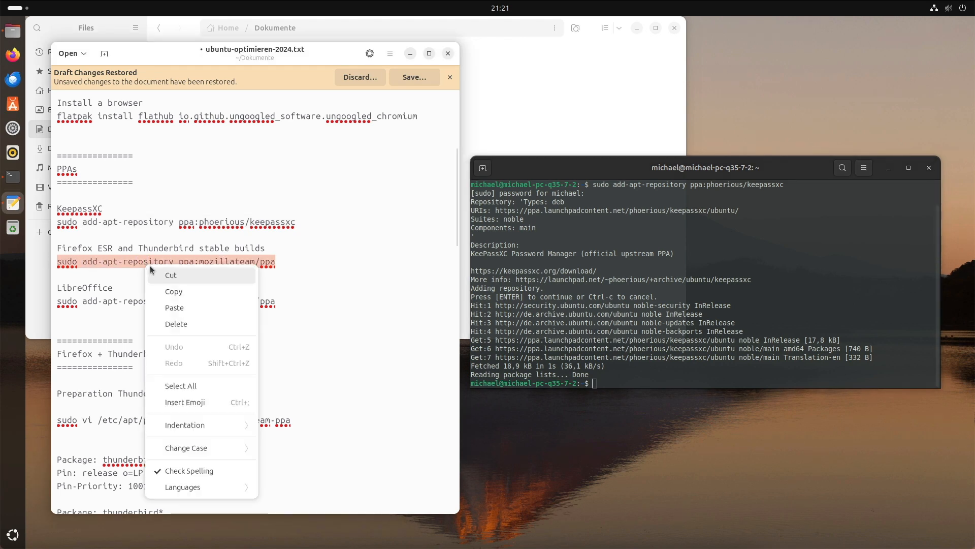
- Paste the ppa:mozillateam/ppa add-apt-repository command and copy the LibreOffice PPA line
{"action": "right_click", "coordinate": [591, 383]}
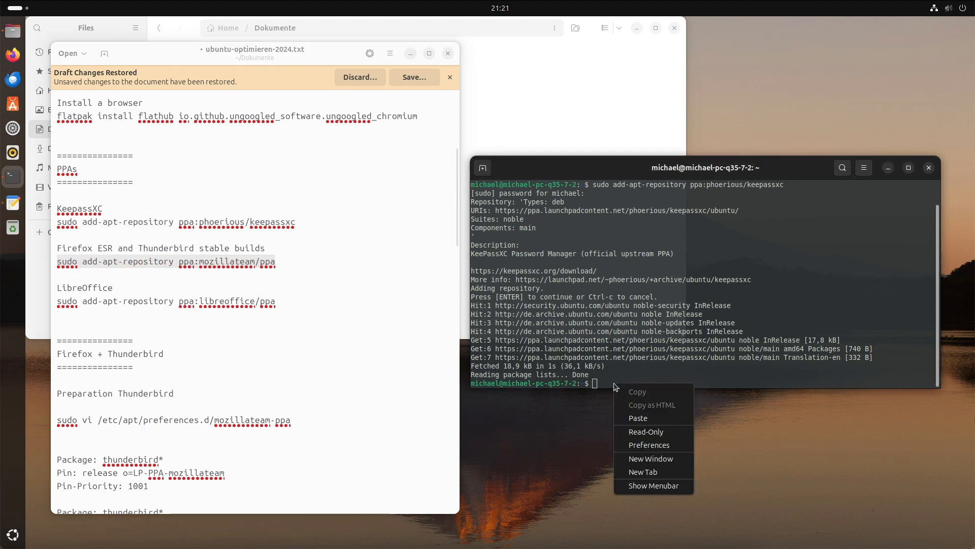
{"action": "left_click", "coordinate": [638, 418]}
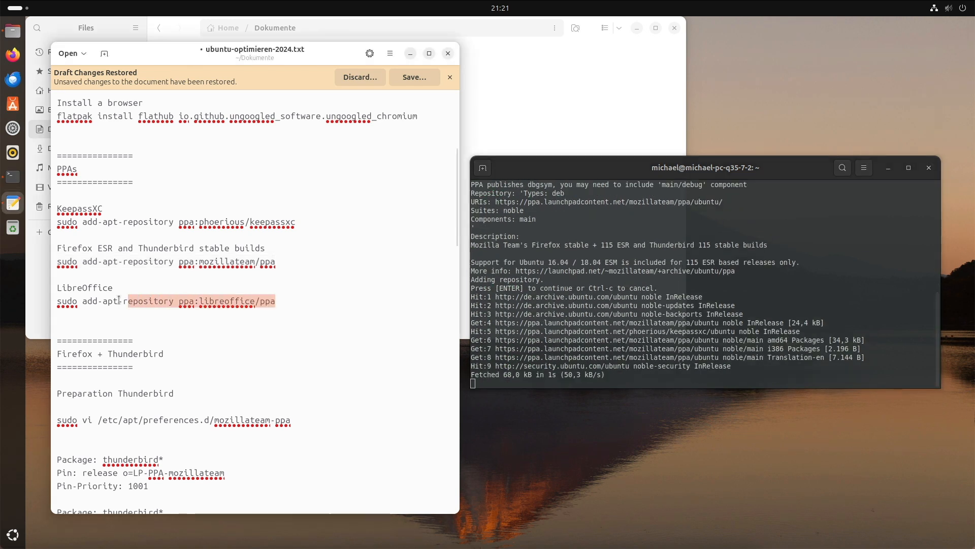
{"action": "right_click", "coordinate": [143, 304]}
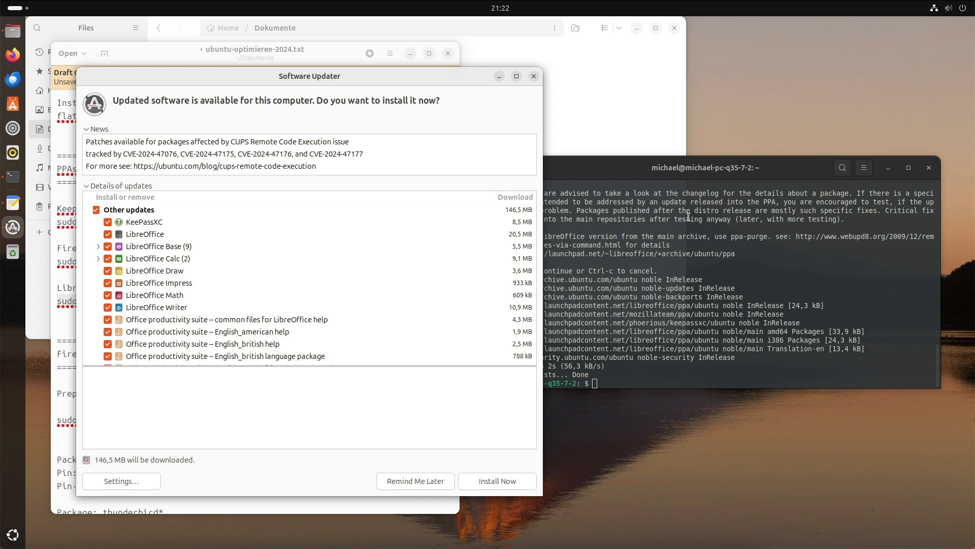
{"action": "mouse_move", "coordinate": [217, 243]}
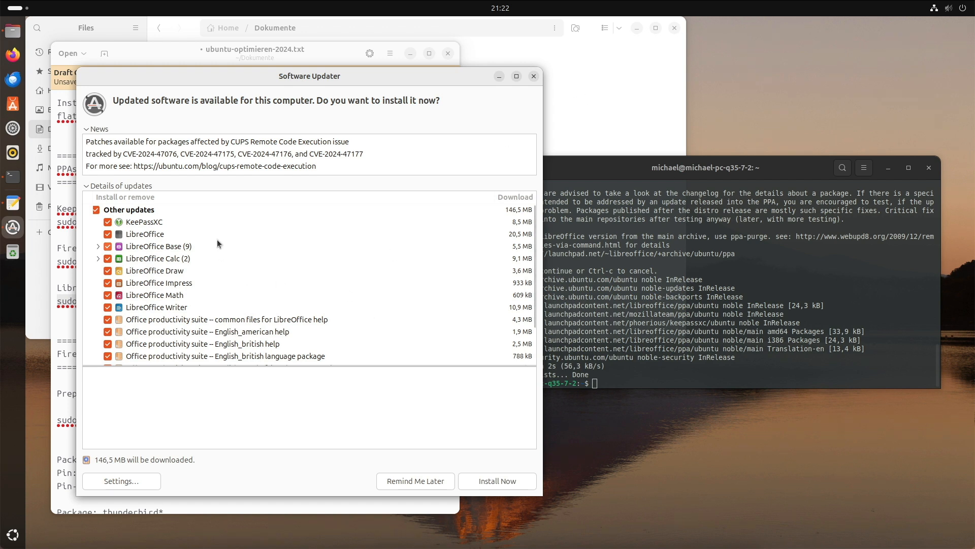
{"action": "mouse_move", "coordinate": [196, 231]}
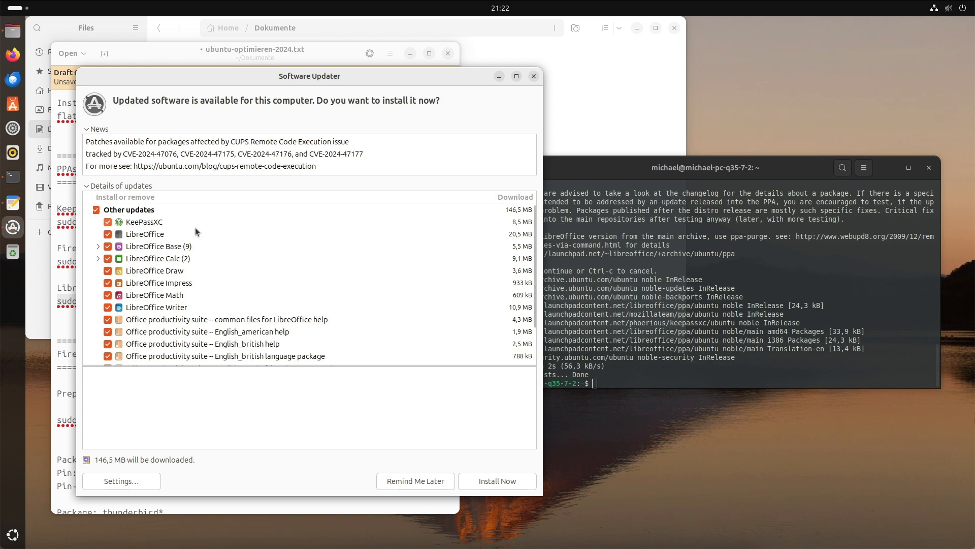
{"action": "mouse_move", "coordinate": [176, 225]}
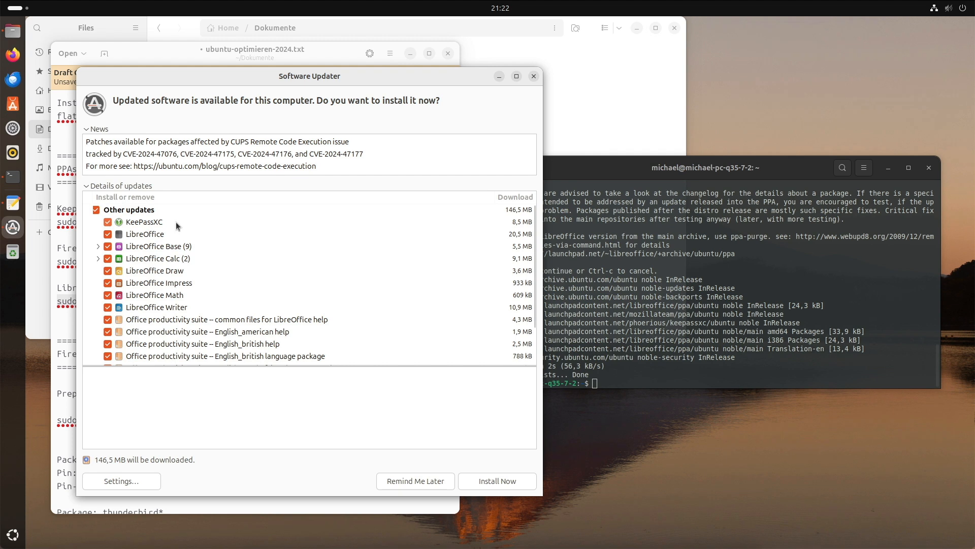
- Show the KeePassXC update's technical description and version changes in Software Updater
{"action": "left_click", "coordinate": [144, 222]}
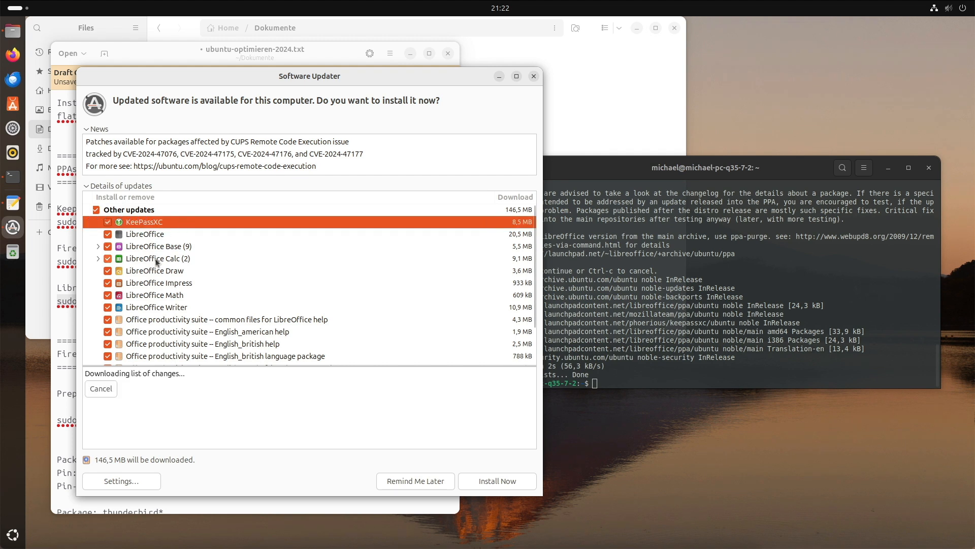
{"action": "left_click", "coordinate": [143, 223]}
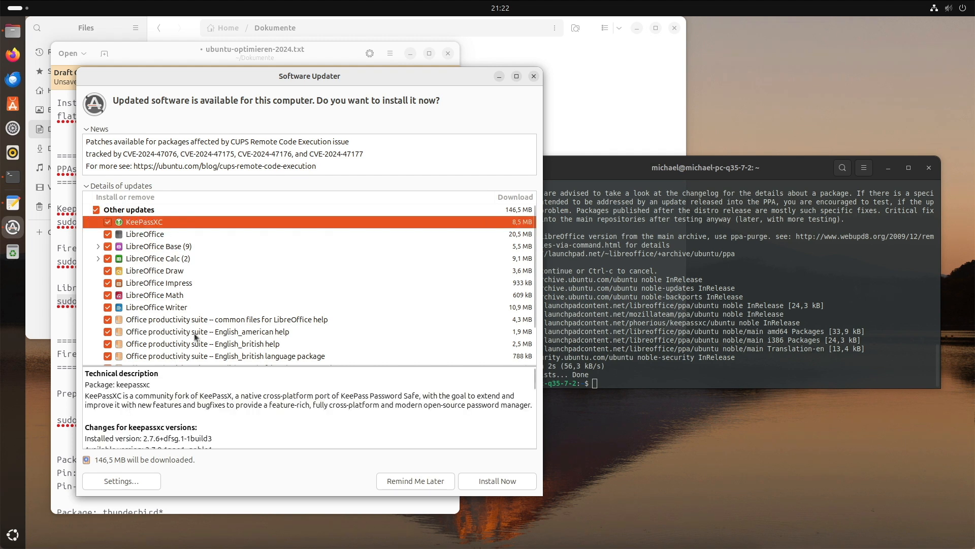
{"action": "scroll", "scroll_direction": "down", "scroll_amount": 3}
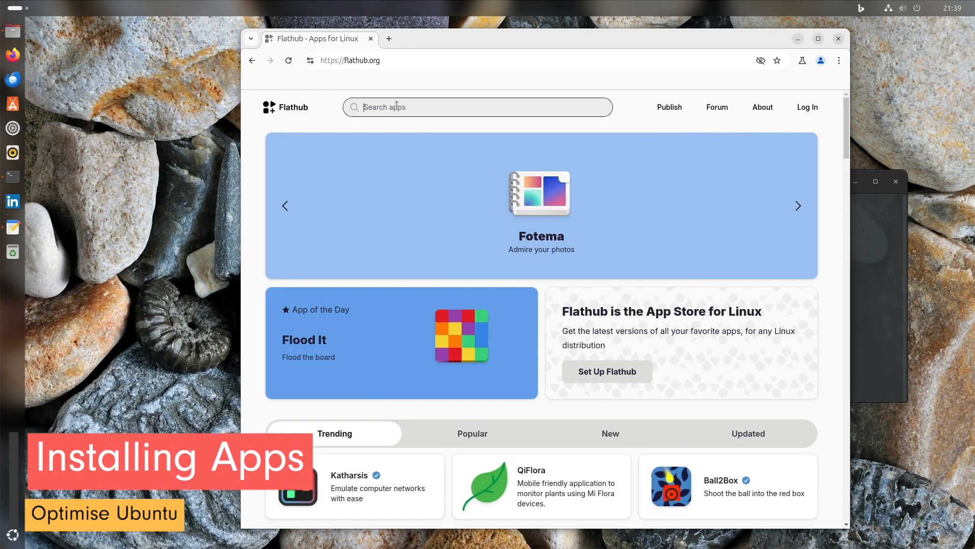
- Search Flathub for Dialect and open the Dialect and Nextcloud Desktop app pages
{"action": "type", "text": "dialed"}
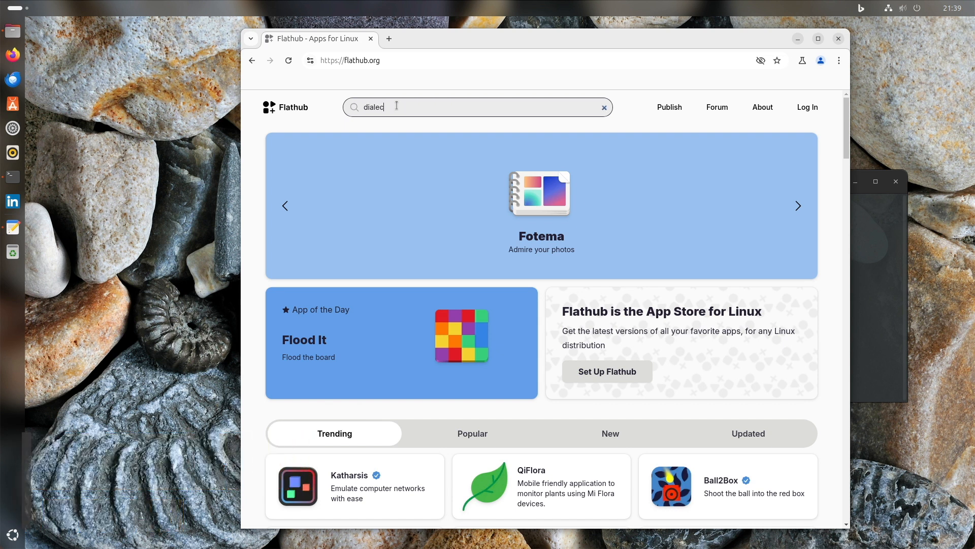
{"action": "key", "text": "Return"}
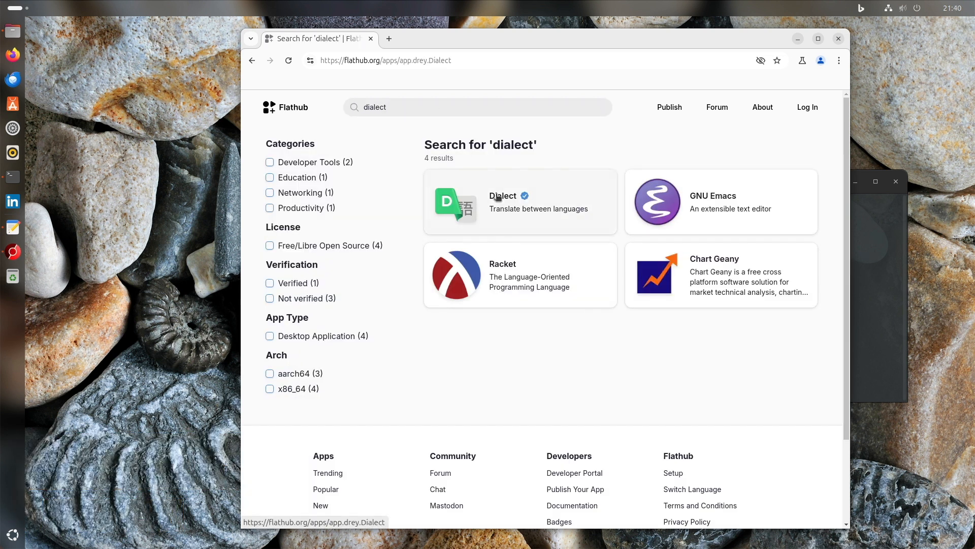
{"action": "left_click", "coordinate": [503, 195]}
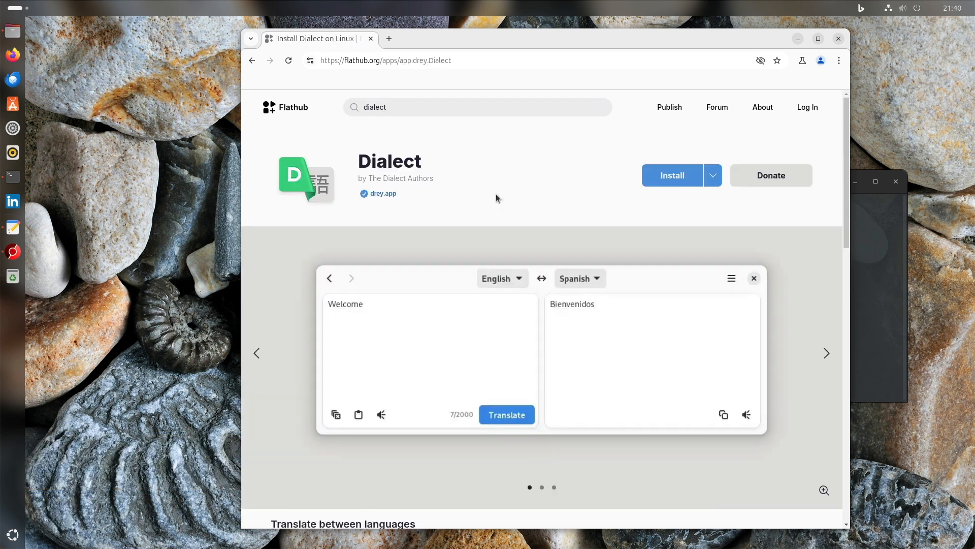
{"action": "mouse_move", "coordinate": [572, 254]}
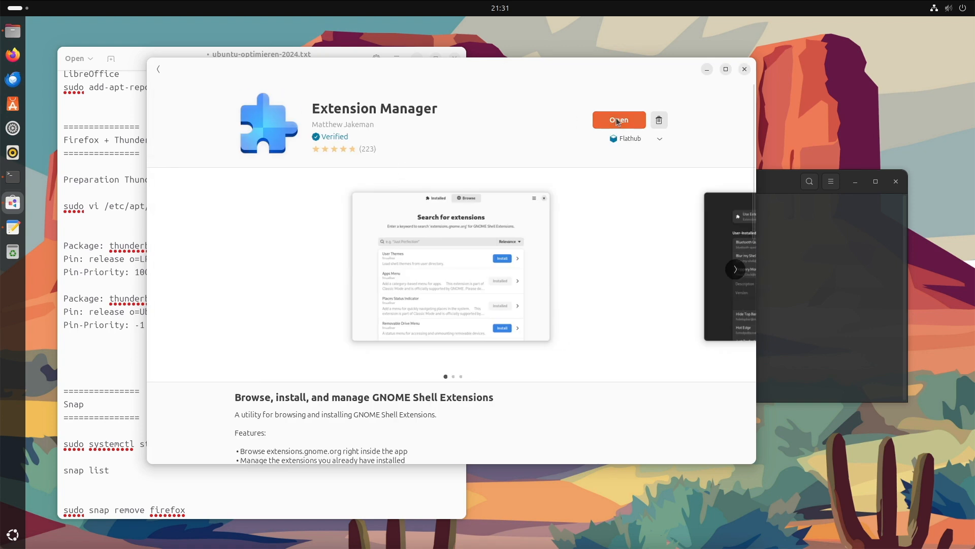
{"action": "left_click", "coordinate": [619, 120]}
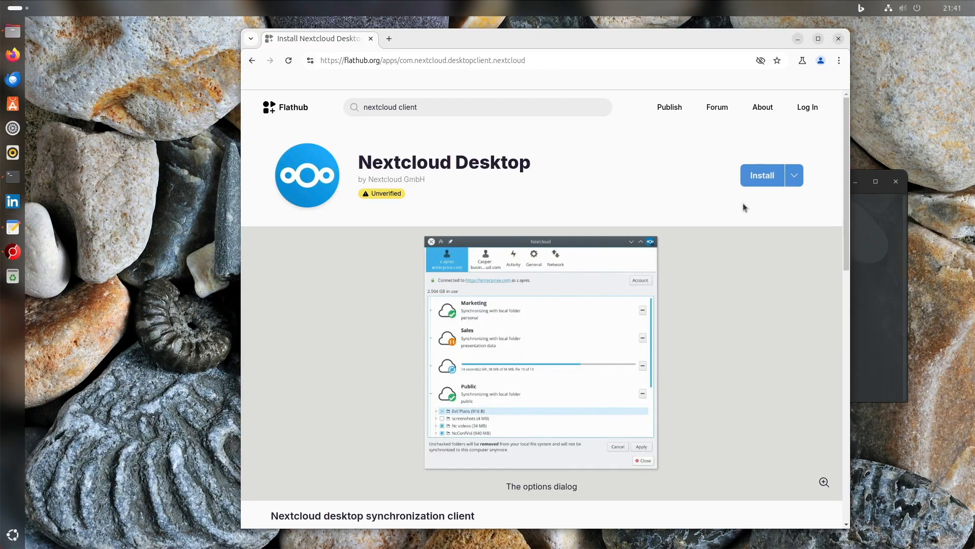
{"action": "mouse_move", "coordinate": [616, 141]}
{"action": "type", "text": "obs studio"}
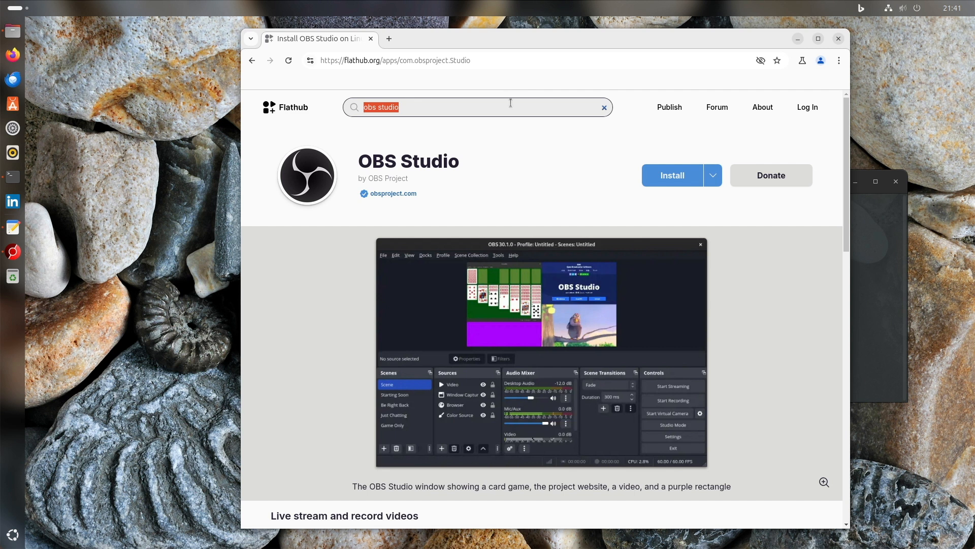
- Search Flathub for 'seafile client'
{"action": "type", "text": "seafile client"}
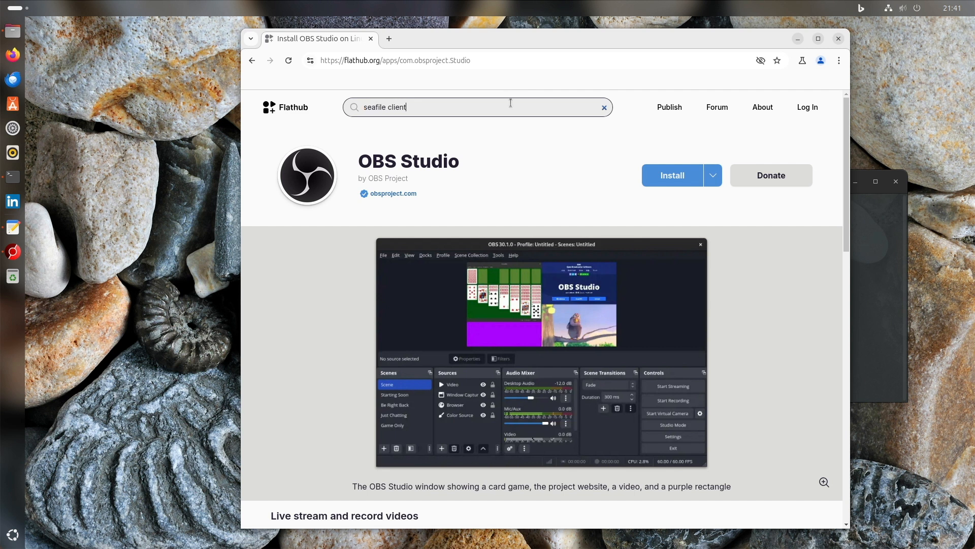
{"action": "type", "text": "spotifiy"}
{"action": "key", "text": "Return"}
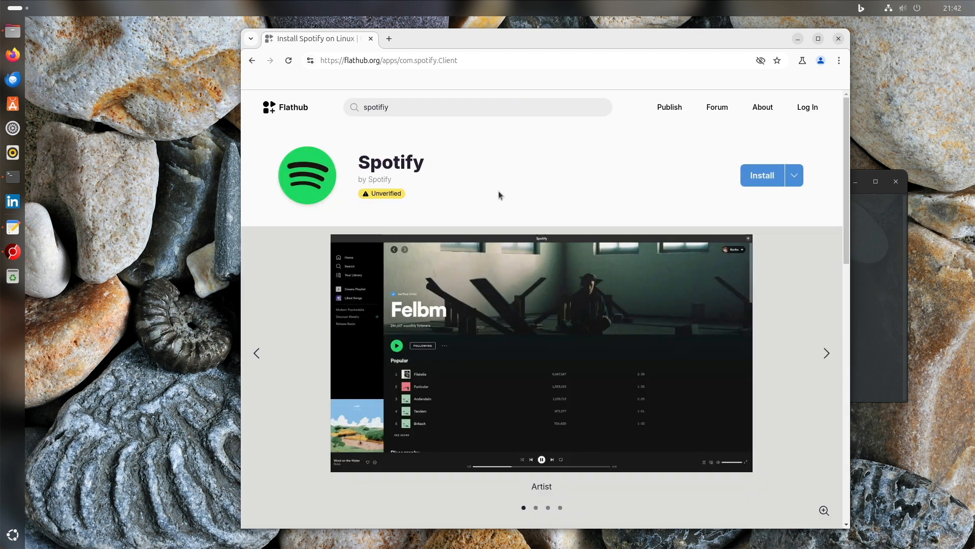
- Search Flathub for 'gimp' and 'edge' and open the GIMP and Microsoft Edge app pages
{"action": "left_click", "coordinate": [478, 106]}
{"action": "type", "text": "vscodium"}
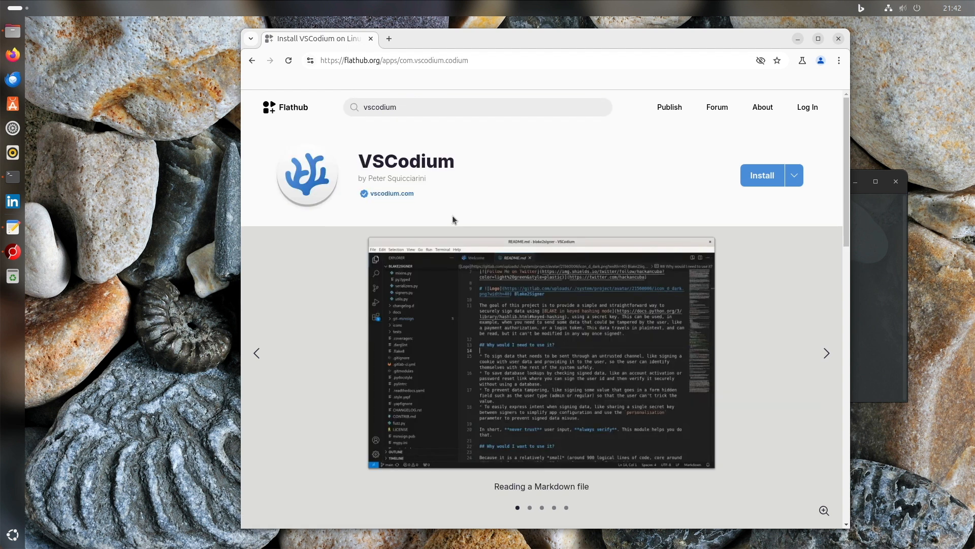
{"action": "mouse_move", "coordinate": [507, 203]}
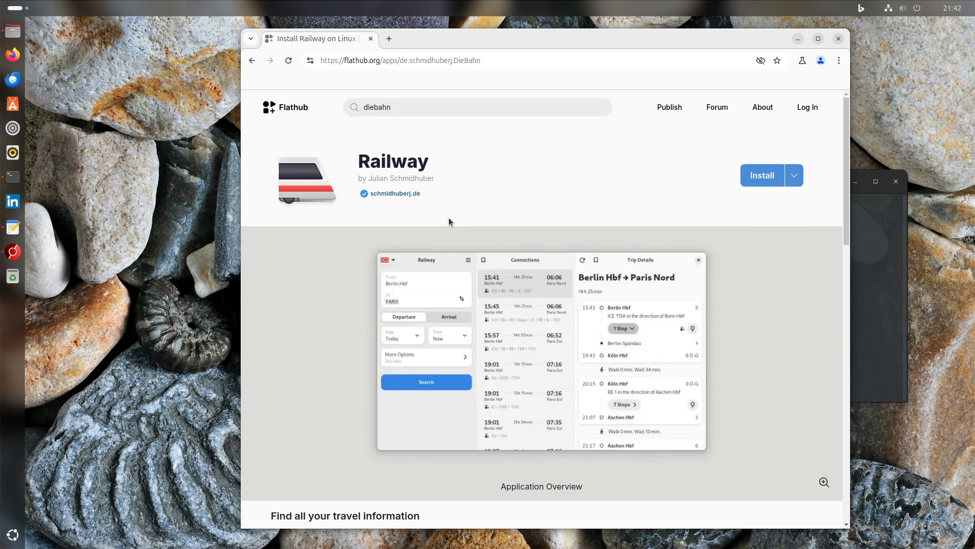
{"action": "mouse_move", "coordinate": [496, 176]}
{"action": "type", "text": "musicpod"}
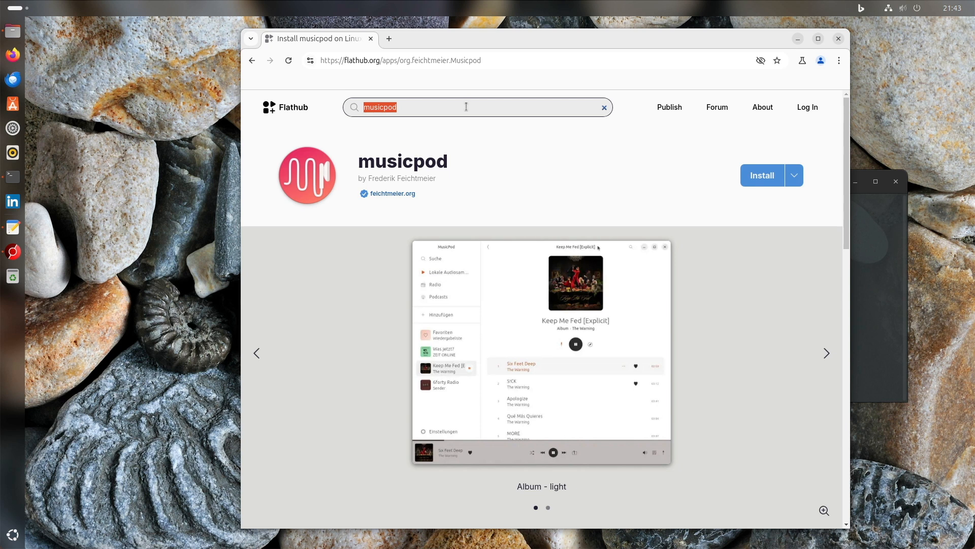
{"action": "type", "text": "gimp"}
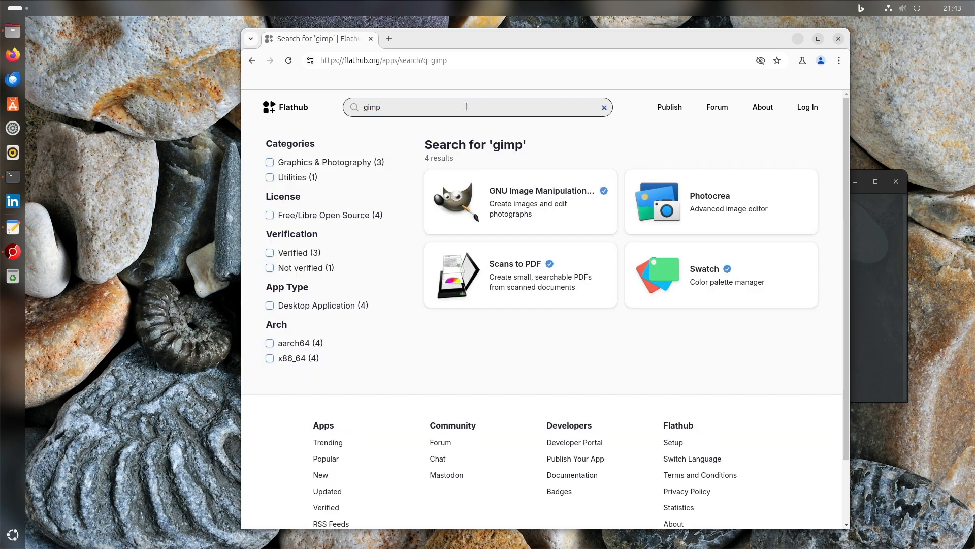
{"action": "left_click", "coordinate": [520, 201]}
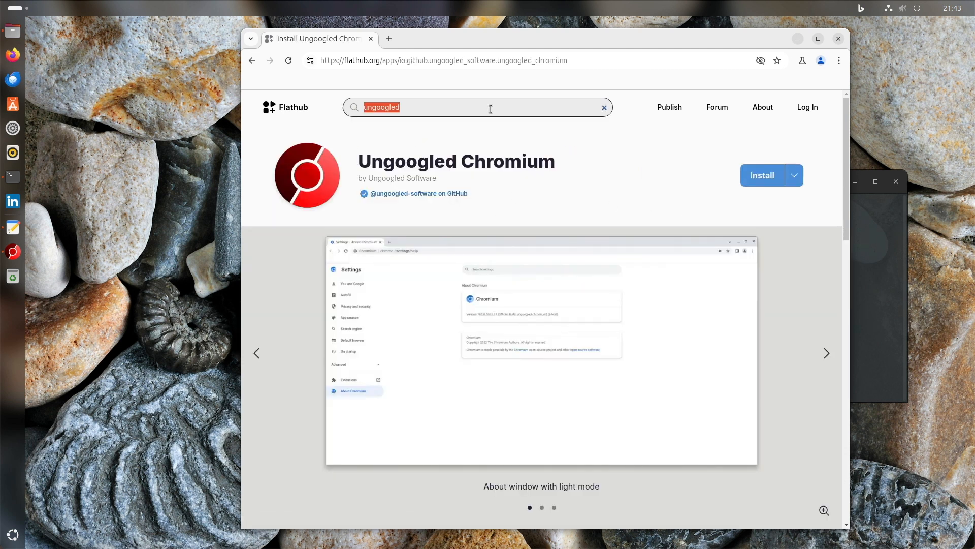
{"action": "type", "text": "edge"}
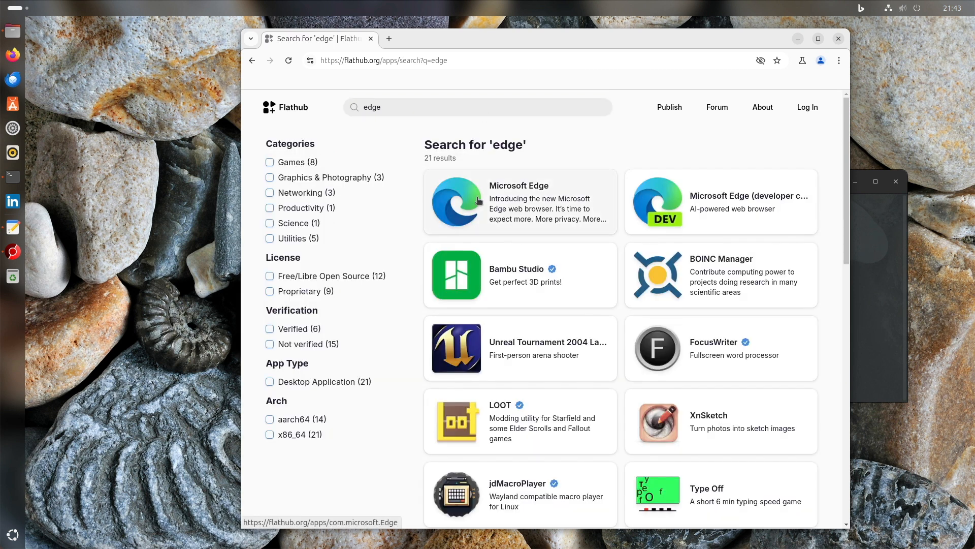
{"action": "left_click", "coordinate": [518, 203]}
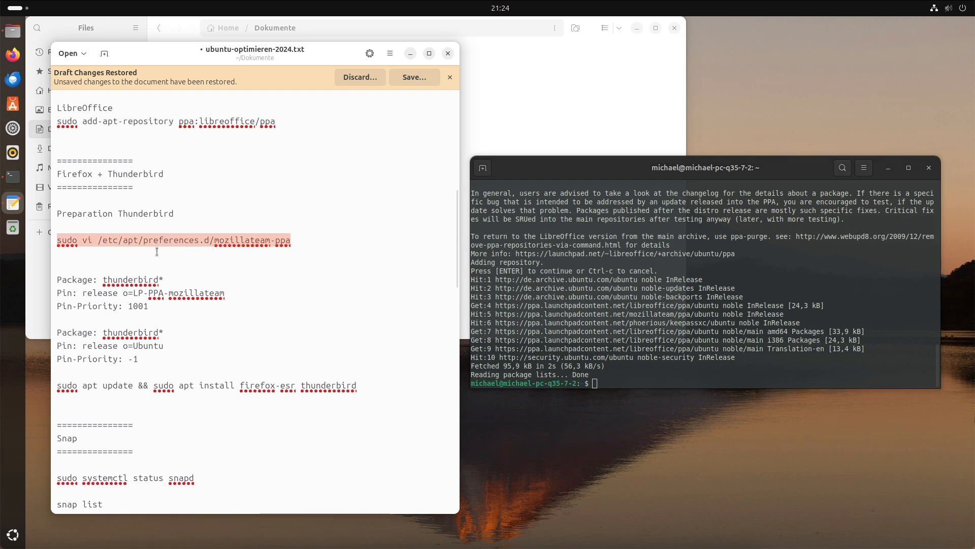
{"action": "mouse_move", "coordinate": [637, 423]}
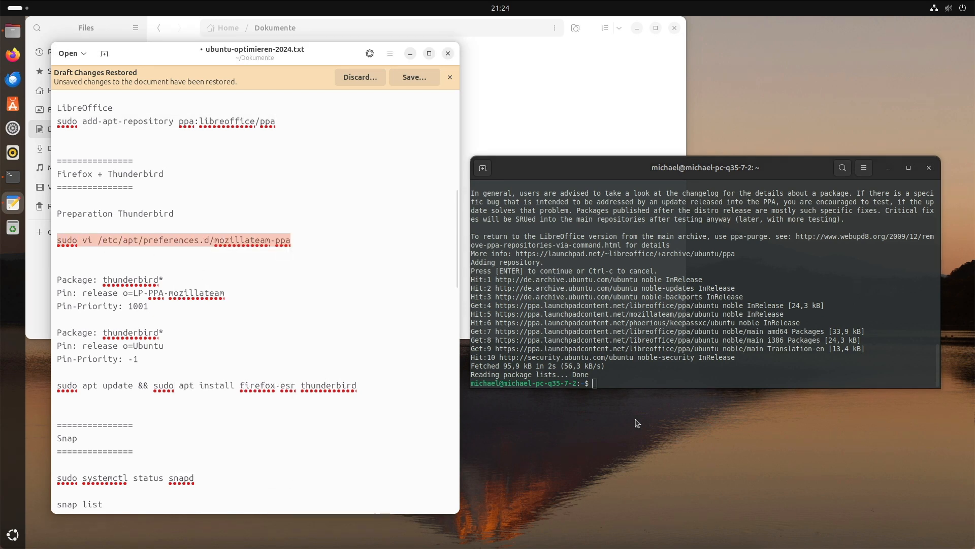
- Paste the vi command, paste the Thunderbird Package/Pin rules into the mozillateam-ppa file and save with :wq
{"action": "right_click", "coordinate": [637, 422]}
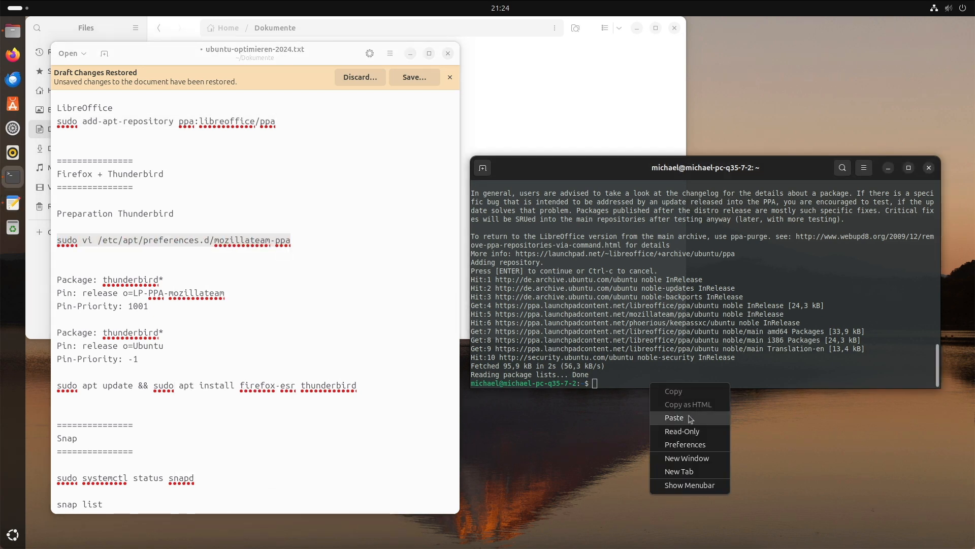
{"action": "left_click", "coordinate": [673, 417]}
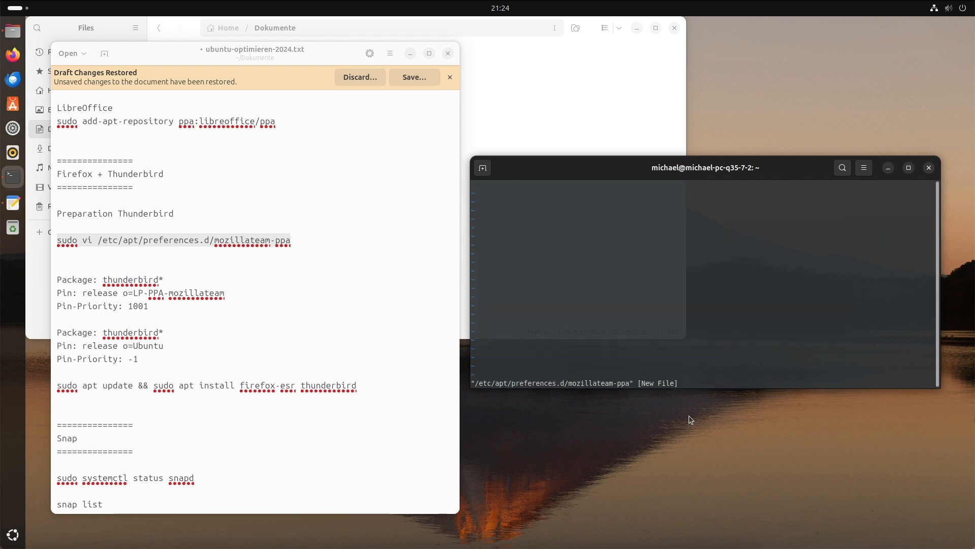
{"action": "mouse_move", "coordinate": [691, 420]}
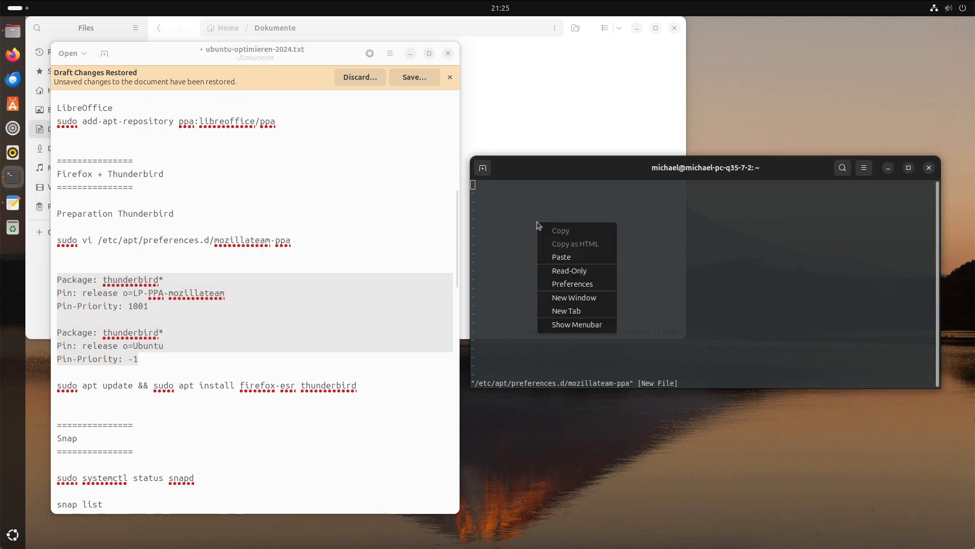
{"action": "left_click", "coordinate": [561, 256]}
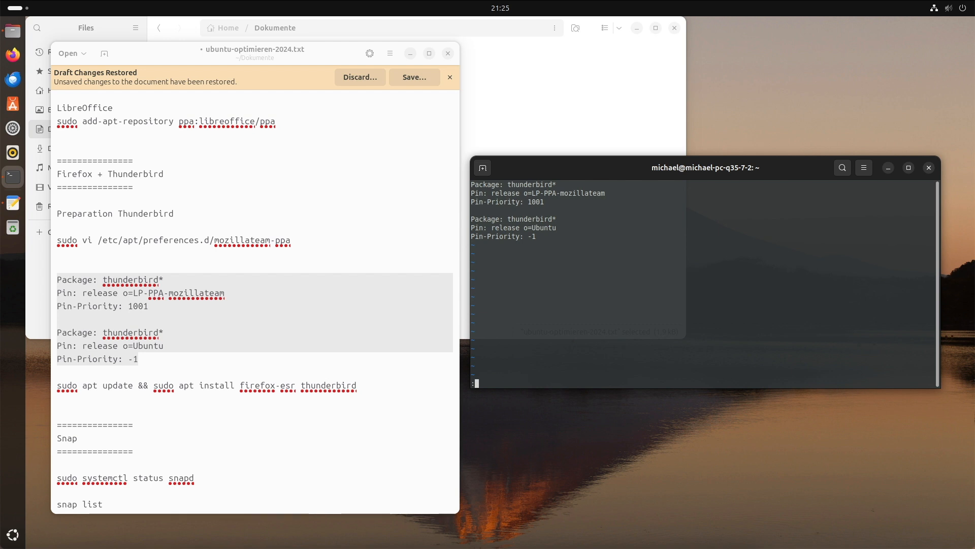
{"action": "type", "text": ":wq"}
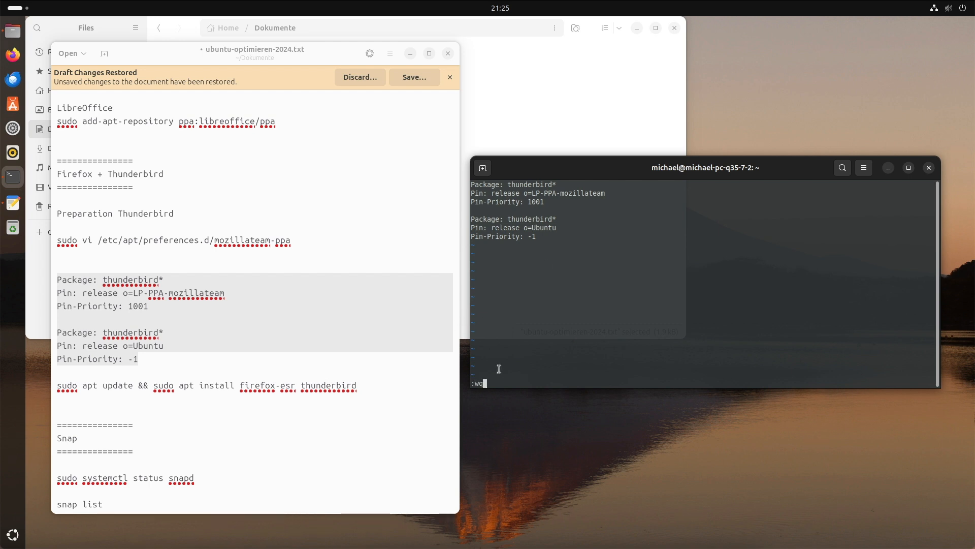
{"action": "key", "text": "Return"}
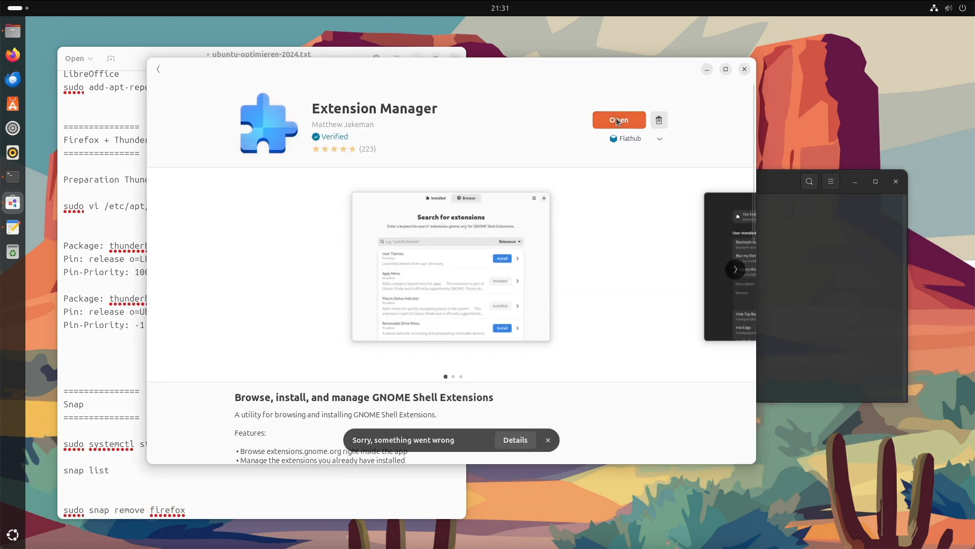
- Search 'bing wallpaper' on the Browse tab and install the Bing Wallpaper extension
{"action": "left_click", "coordinate": [618, 120]}
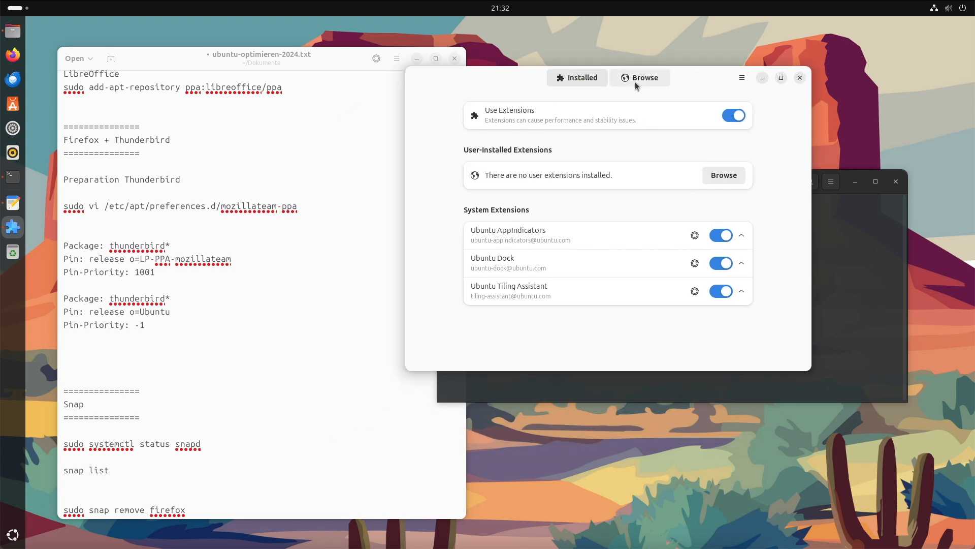
{"action": "left_click", "coordinate": [639, 77]}
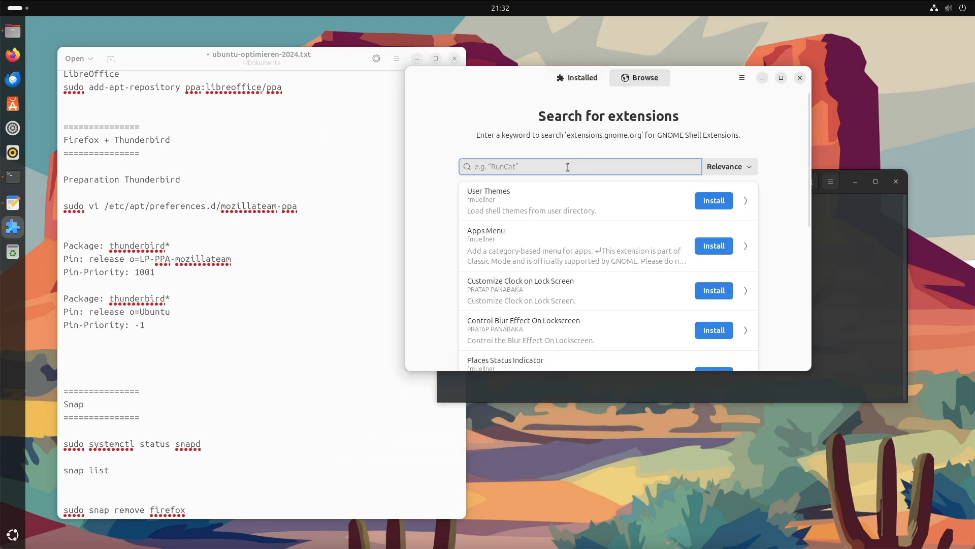
{"action": "type", "text": "bing w"}
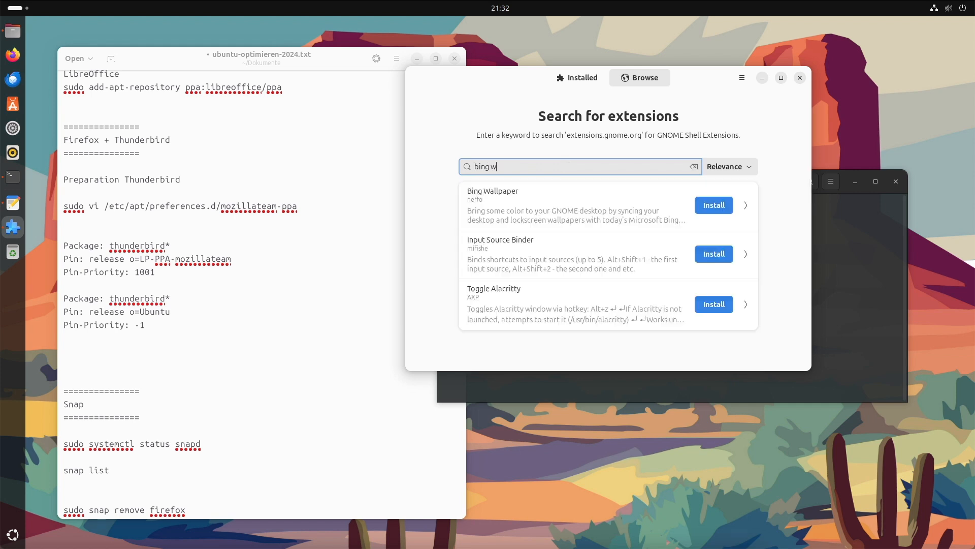
{"action": "type", "text": "allpaper"}
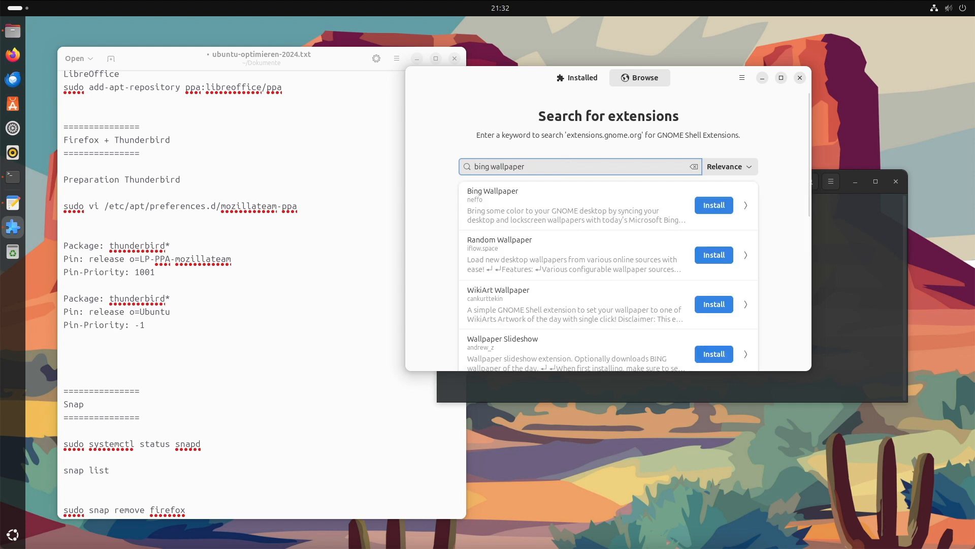
{"action": "left_click", "coordinate": [713, 205]}
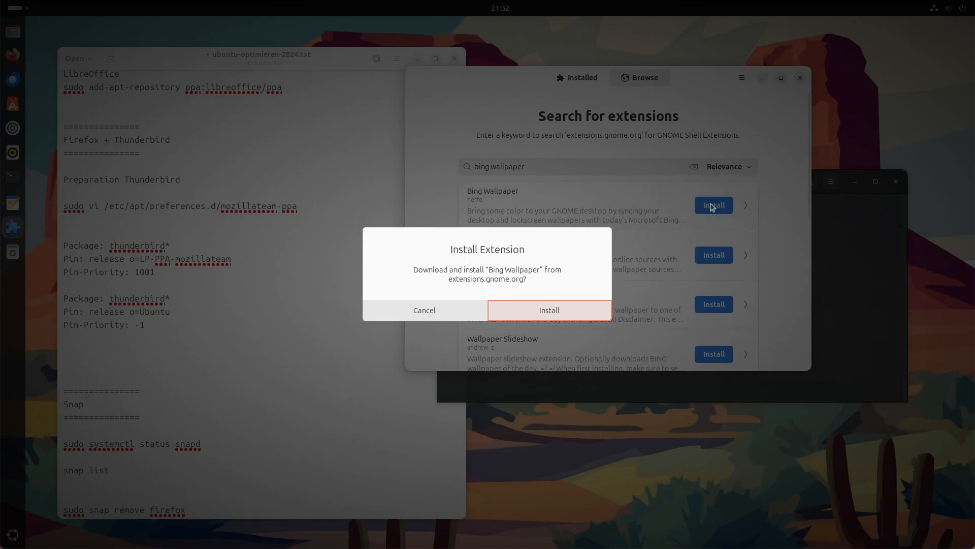
{"action": "left_click", "coordinate": [423, 309]}
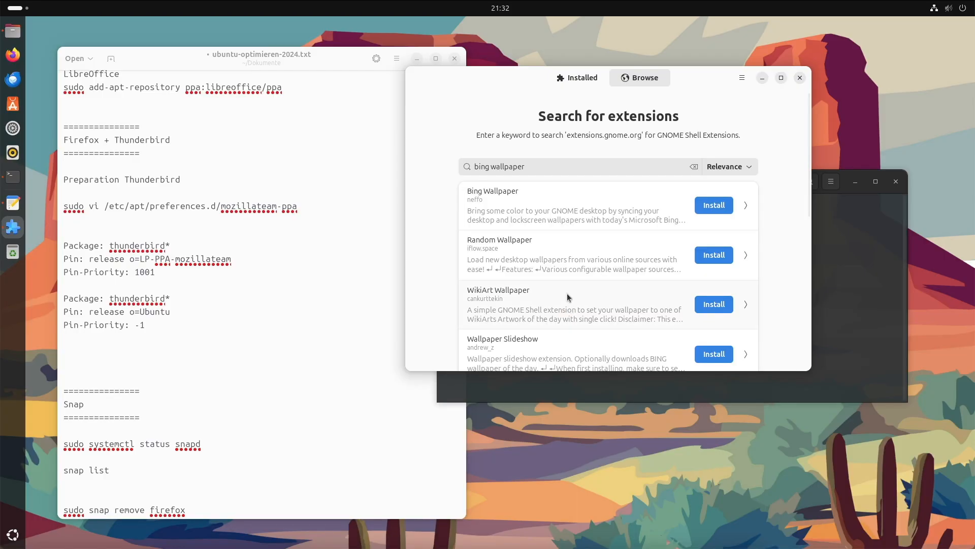
{"action": "left_click", "coordinate": [713, 204]}
{"action": "type", "text": "Blur my shell"}
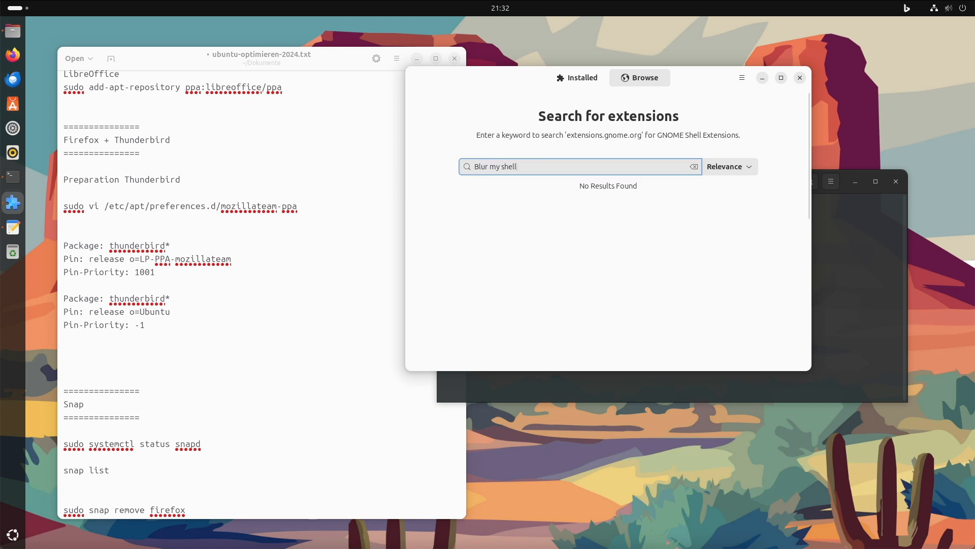
- Install Blur my Shell, then choose a blur pipeline for the dock in its settings
{"action": "left_click", "coordinate": [713, 206]}
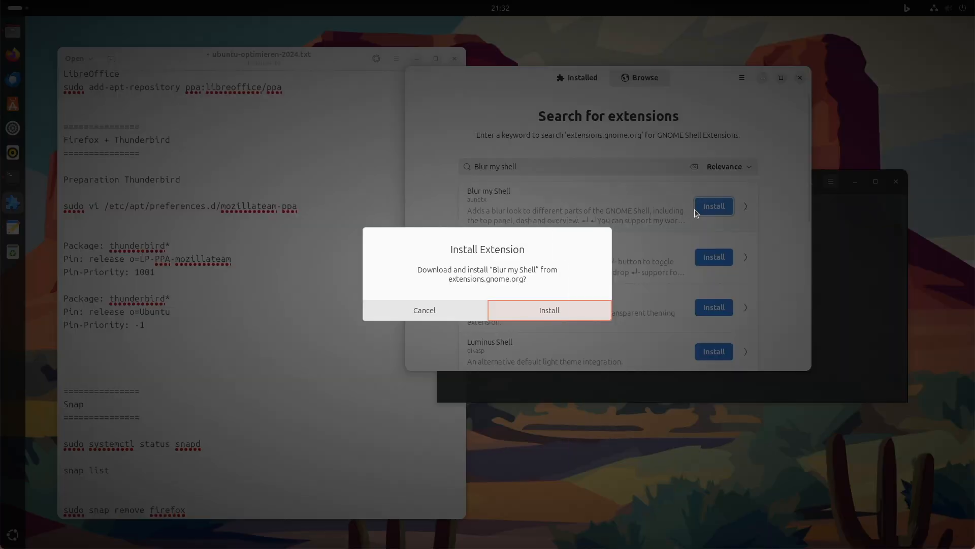
{"action": "left_click", "coordinate": [424, 310]}
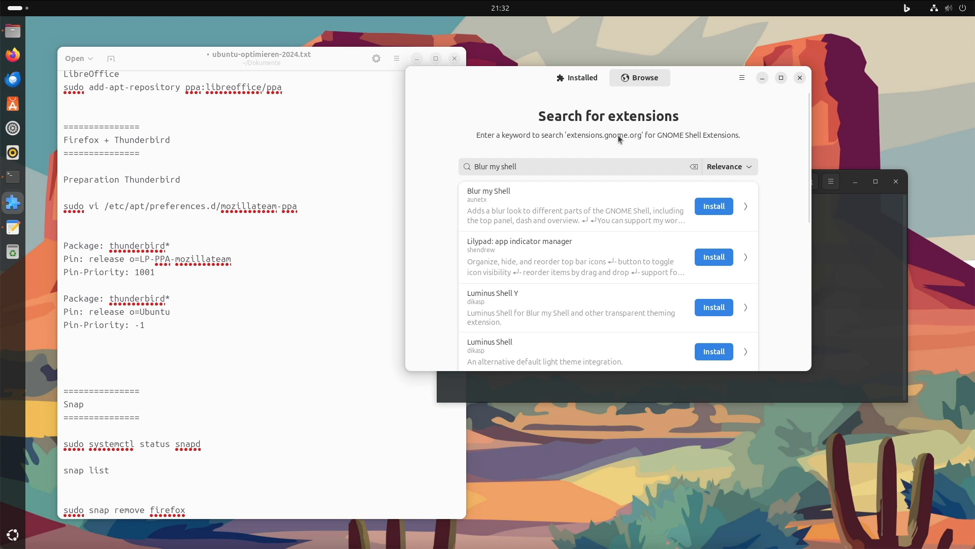
{"action": "left_click", "coordinate": [576, 79]}
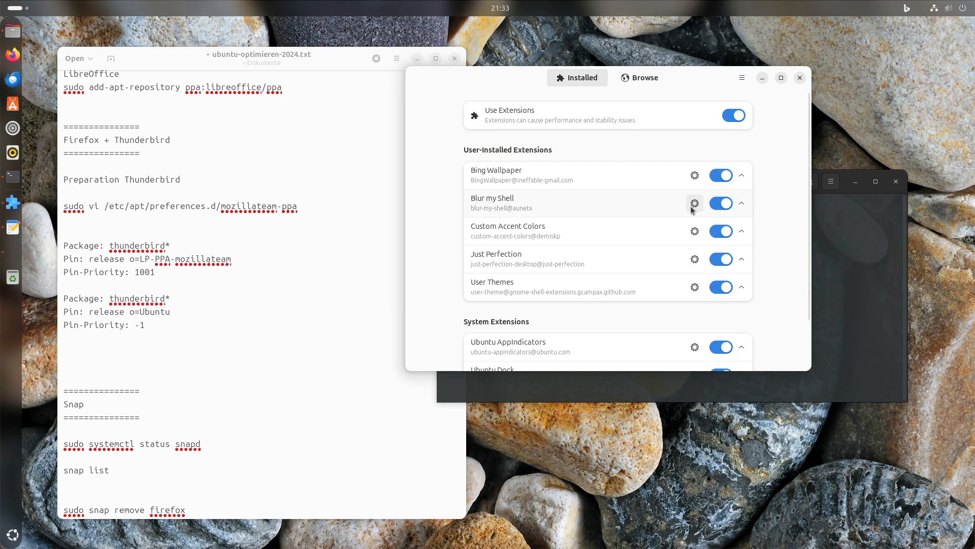
{"action": "left_click", "coordinate": [694, 203]}
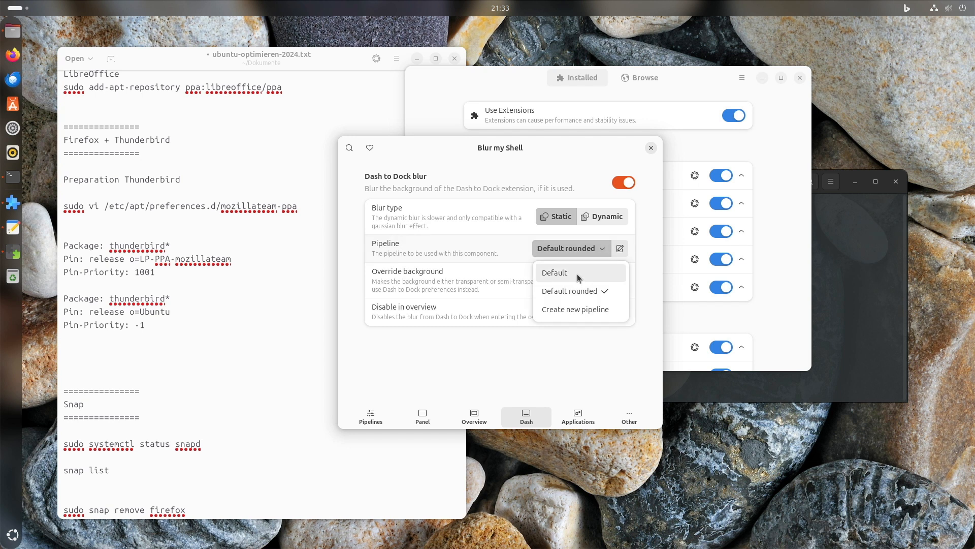
{"action": "left_click", "coordinate": [553, 272]}
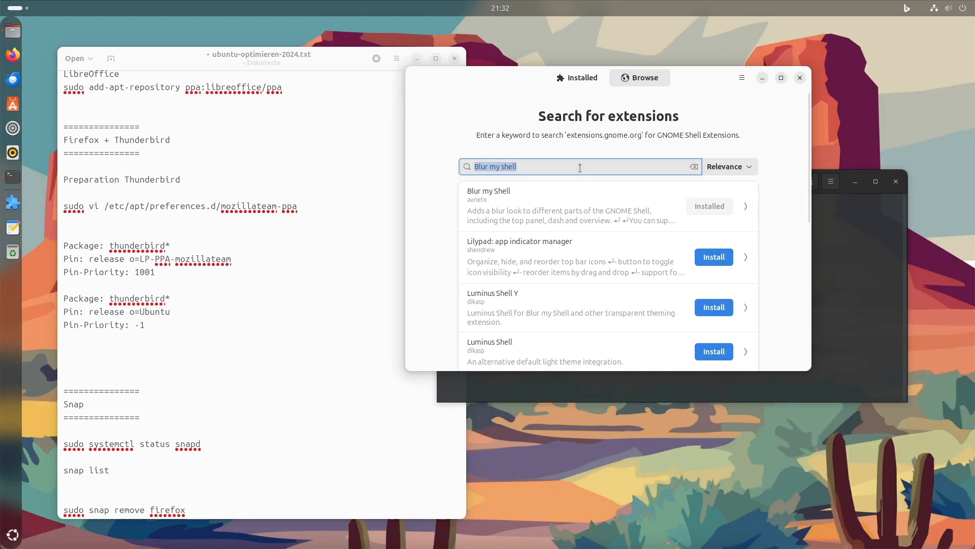
- Search 'just perfection' and install the Just Perfection extension
{"action": "type", "text": "just"}
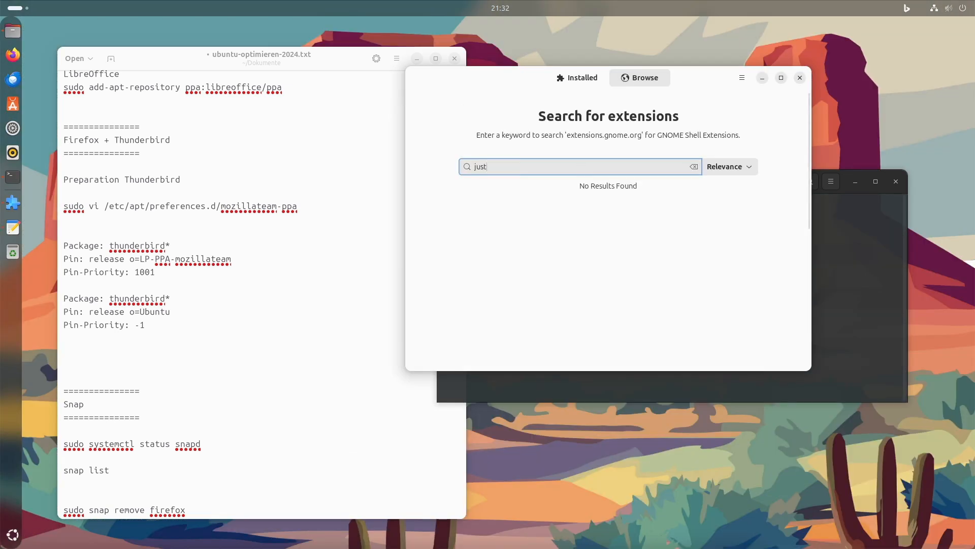
{"action": "type", "text": "perfection"}
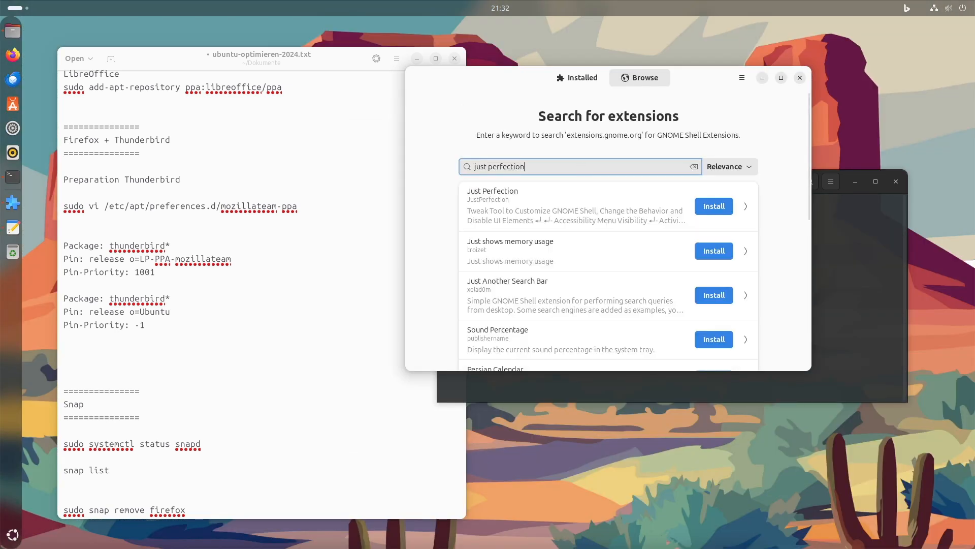
{"action": "mouse_move", "coordinate": [581, 166]}
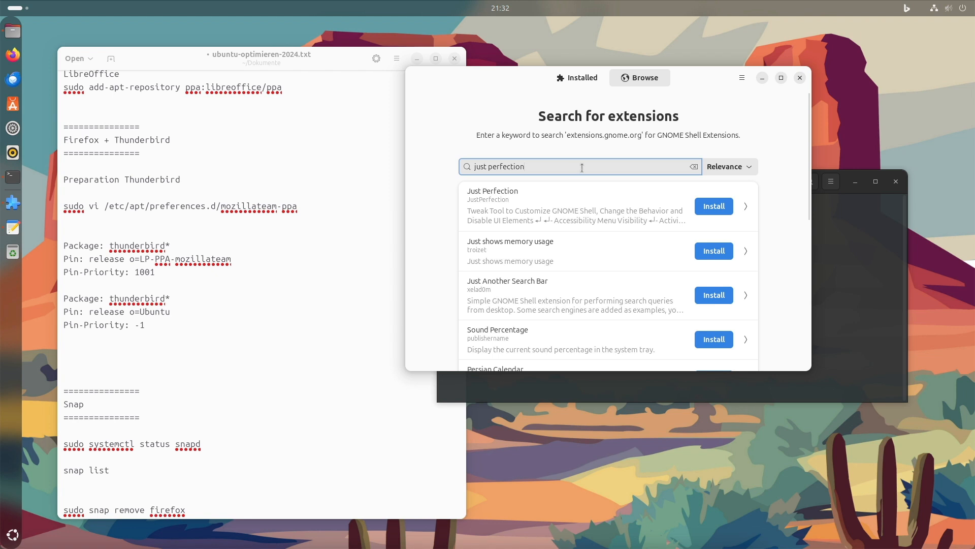
{"action": "left_click", "coordinate": [713, 206]}
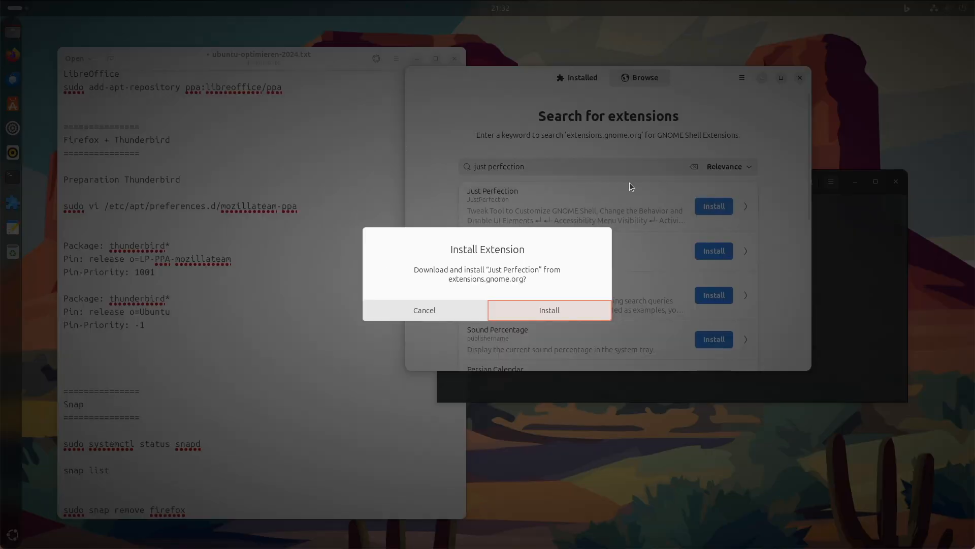
{"action": "left_click", "coordinate": [549, 310]}
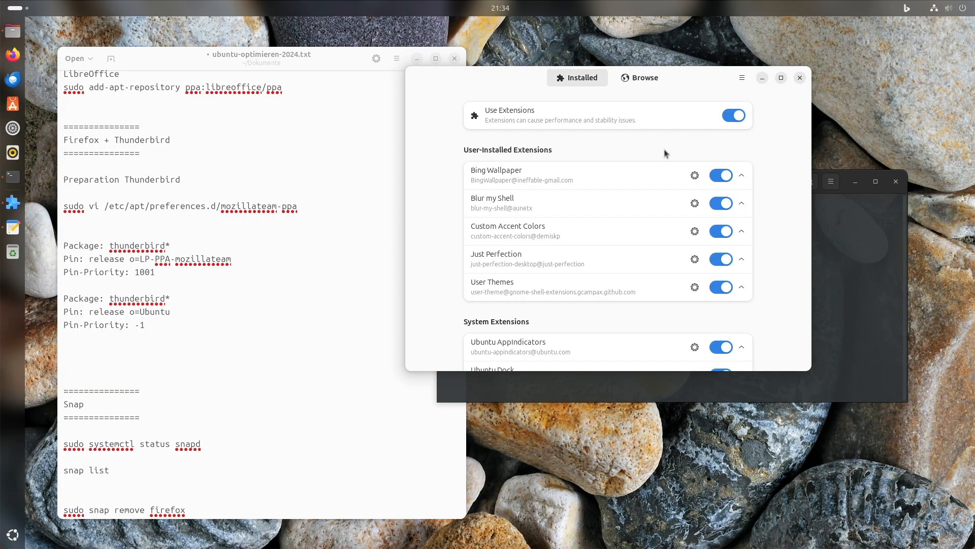
{"action": "mouse_move", "coordinate": [688, 269]}
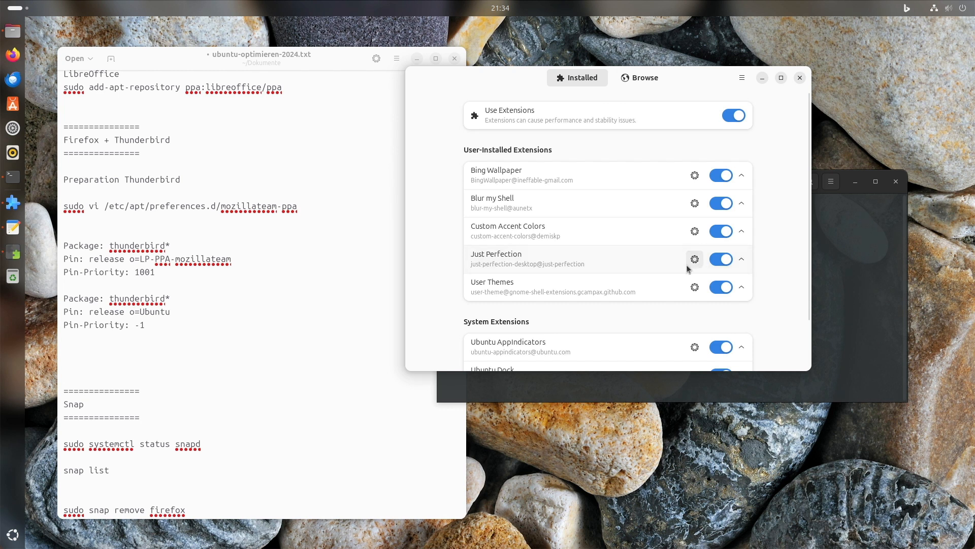
- In Just Perfection's settings, set Clock Menu Position to Right and raise its offset twice
{"action": "left_click", "coordinate": [694, 259]}
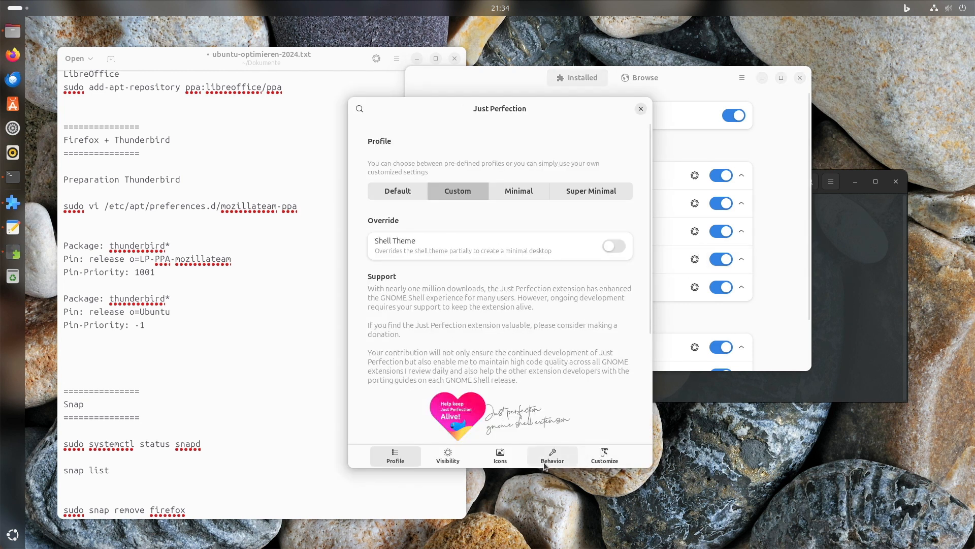
{"action": "left_click", "coordinate": [604, 455]}
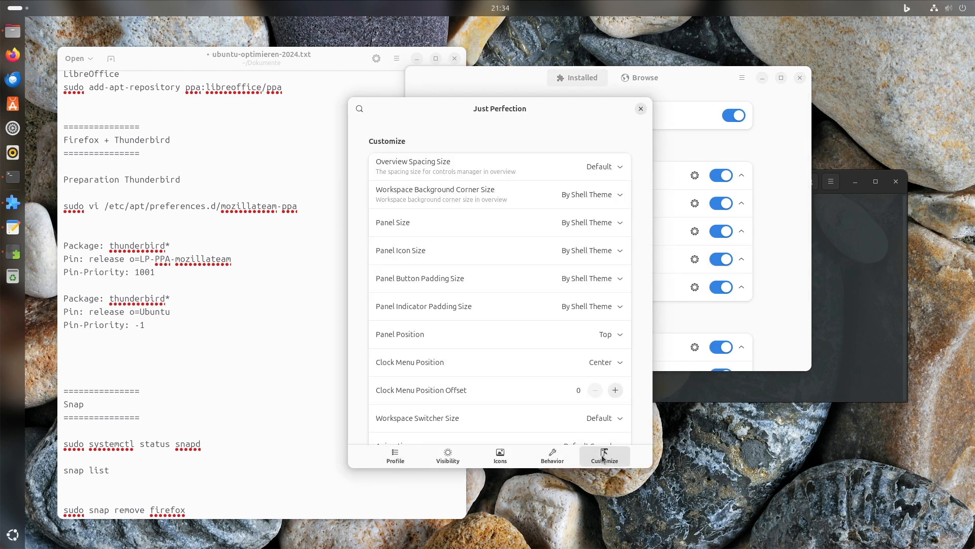
{"action": "mouse_move", "coordinate": [386, 355]}
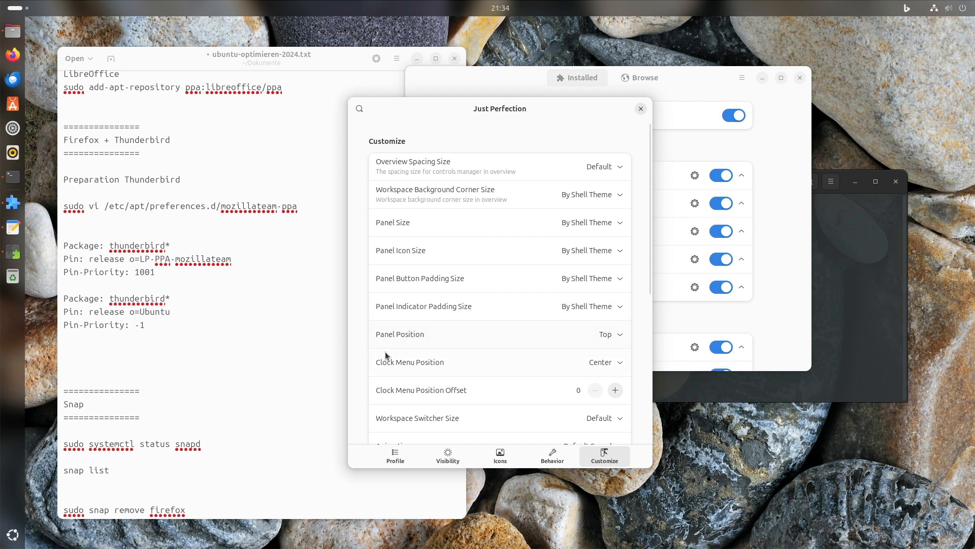
{"action": "mouse_move", "coordinate": [563, 370]}
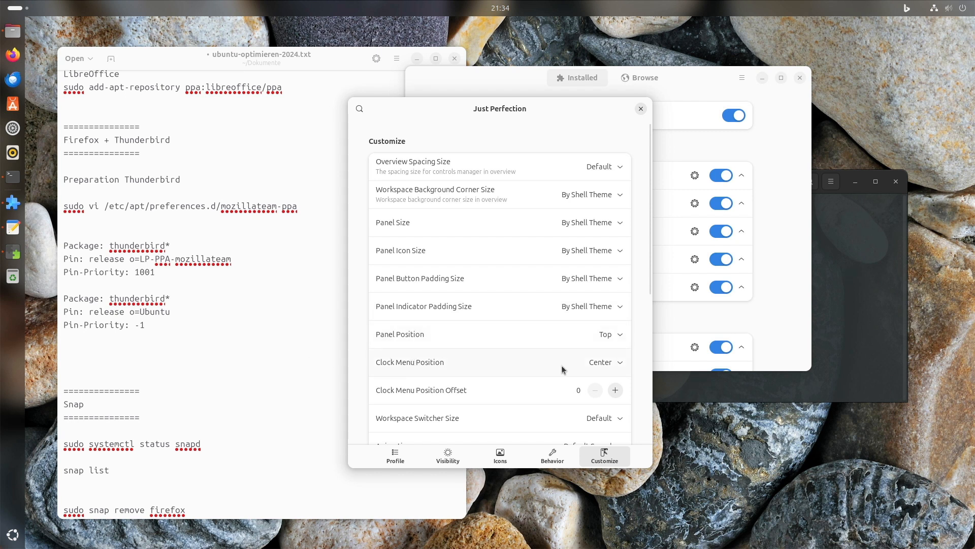
{"action": "left_click", "coordinate": [603, 362]}
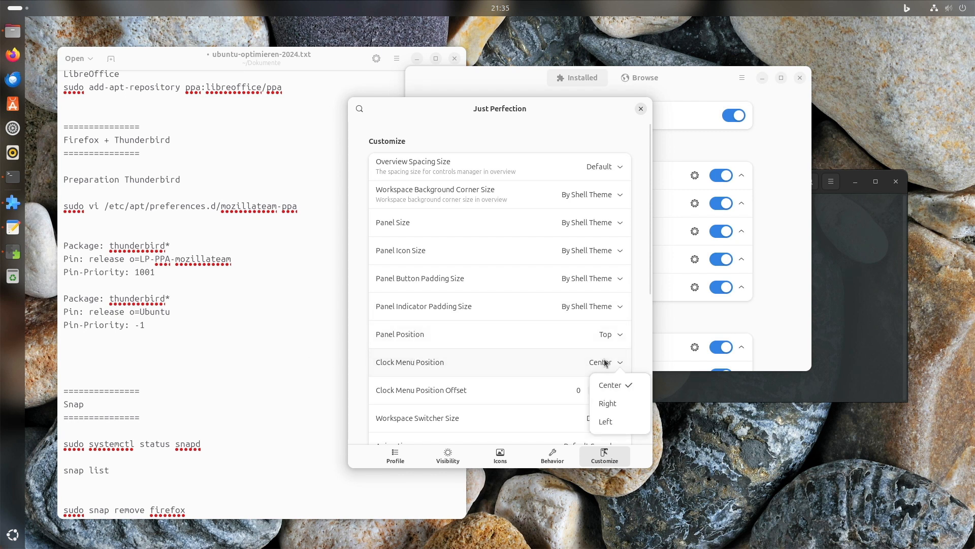
{"action": "left_click", "coordinate": [607, 403]}
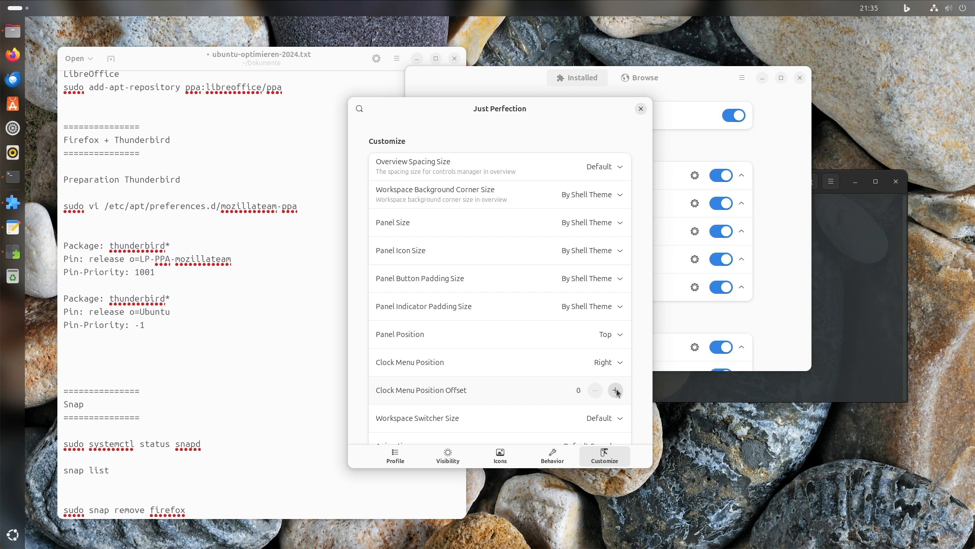
{"action": "left_click", "coordinate": [616, 390]}
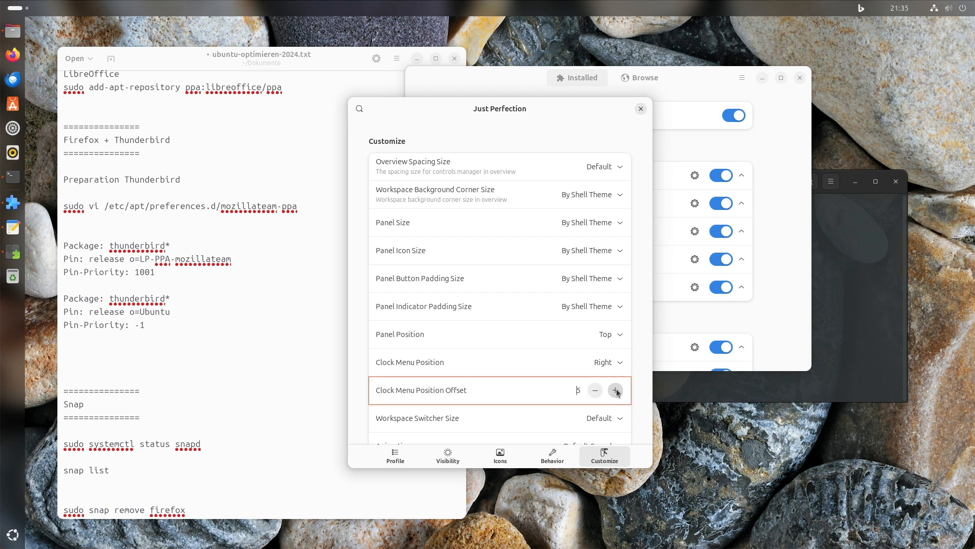
{"action": "left_click", "coordinate": [615, 390]}
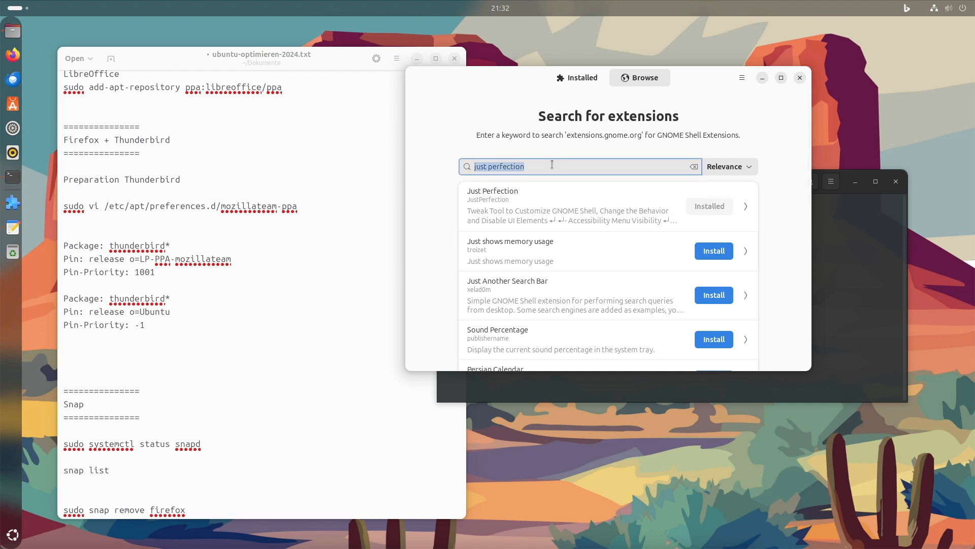
- Search 'custom accent' and install the Custom Accent Colors extension
{"action": "type", "text": "custom a"}
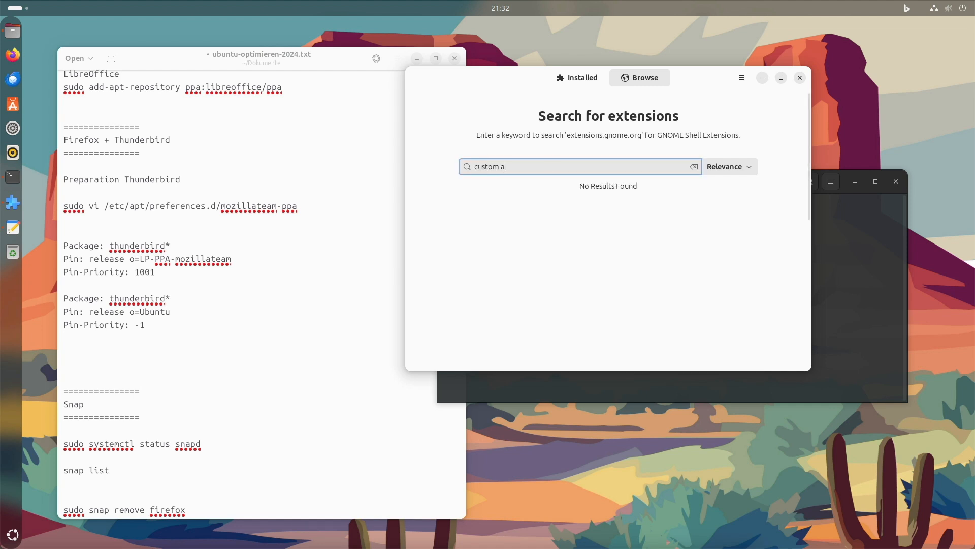
{"action": "type", "text": "ccent"}
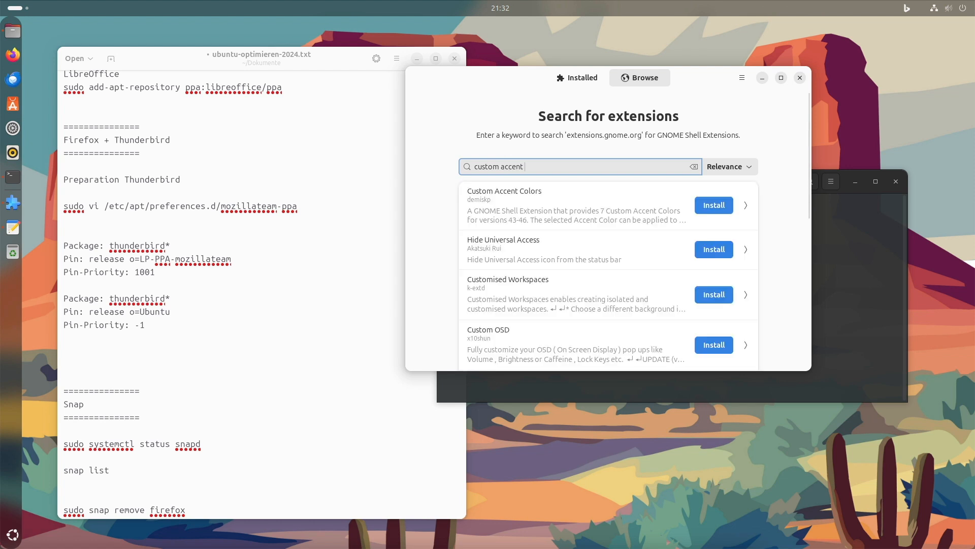
{"action": "left_click", "coordinate": [713, 205]}
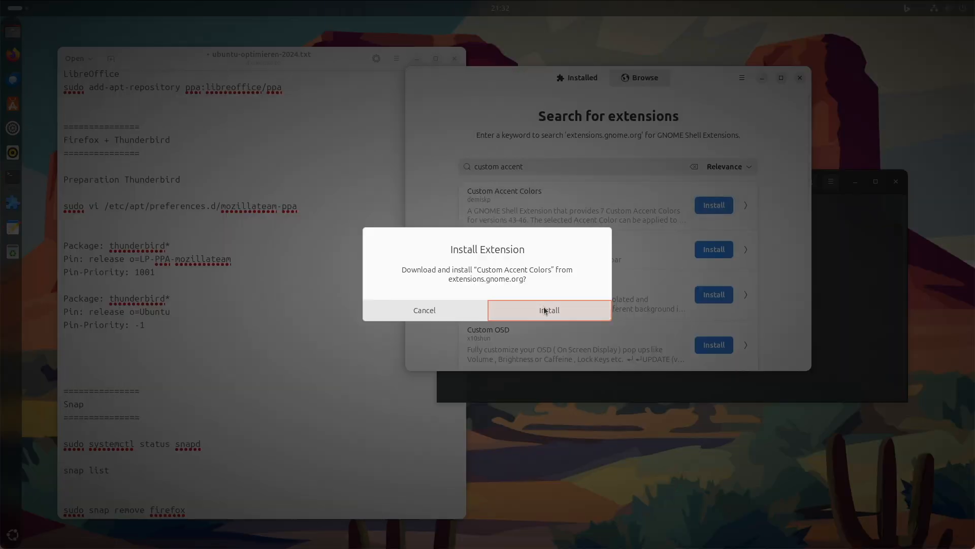
{"action": "left_click", "coordinate": [548, 310]}
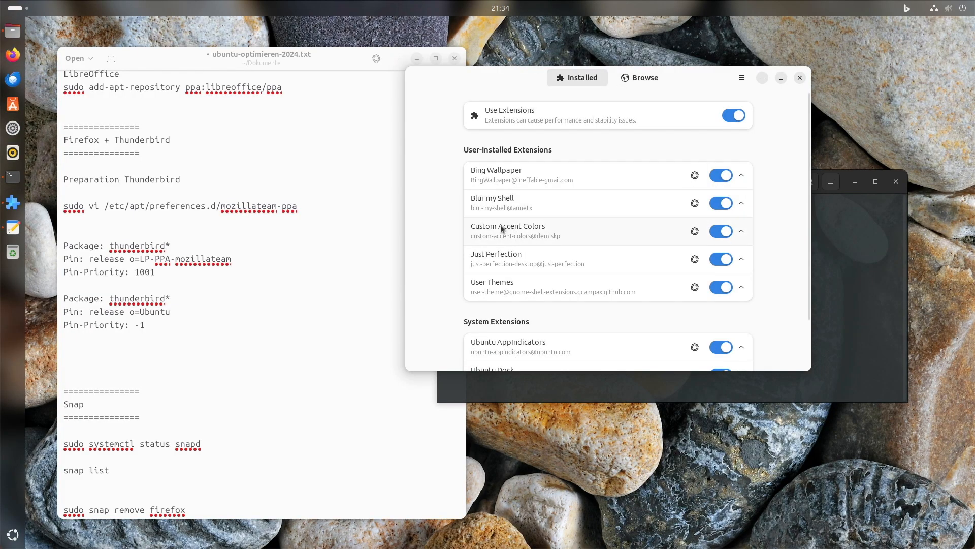
{"action": "mouse_move", "coordinate": [665, 235]}
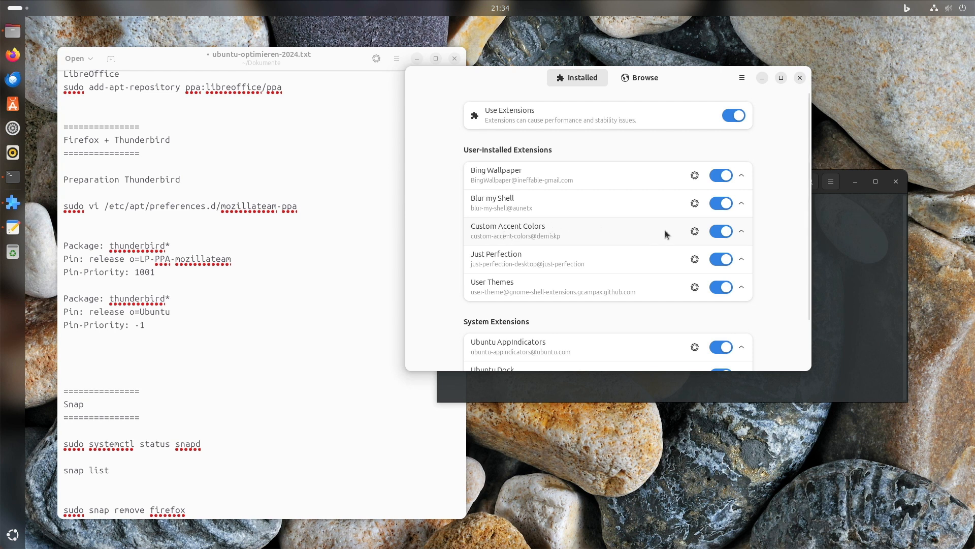
- Set Custom Accent Colors to Orange with Flatpak and GTK3 theming enabled, then close its settings
{"action": "left_click", "coordinate": [695, 230]}
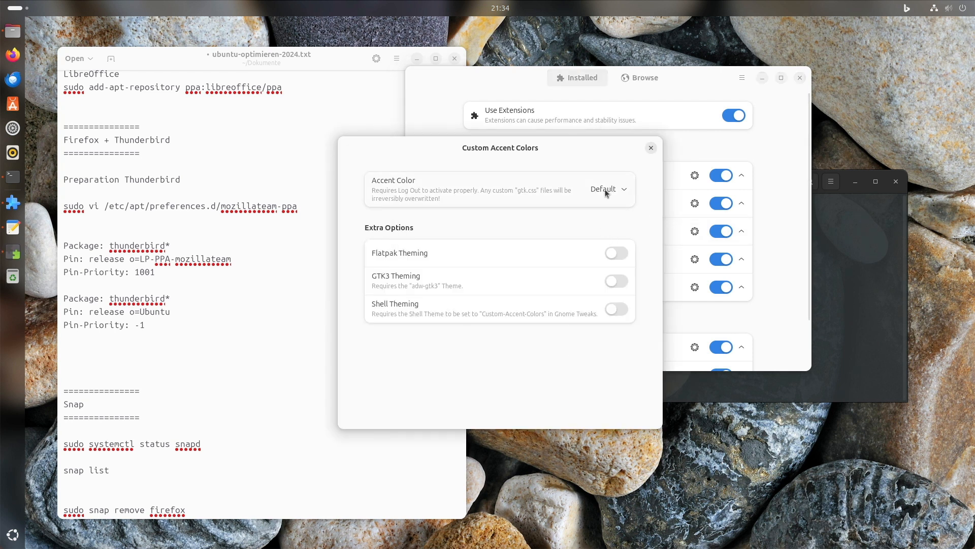
{"action": "left_click", "coordinate": [608, 189]}
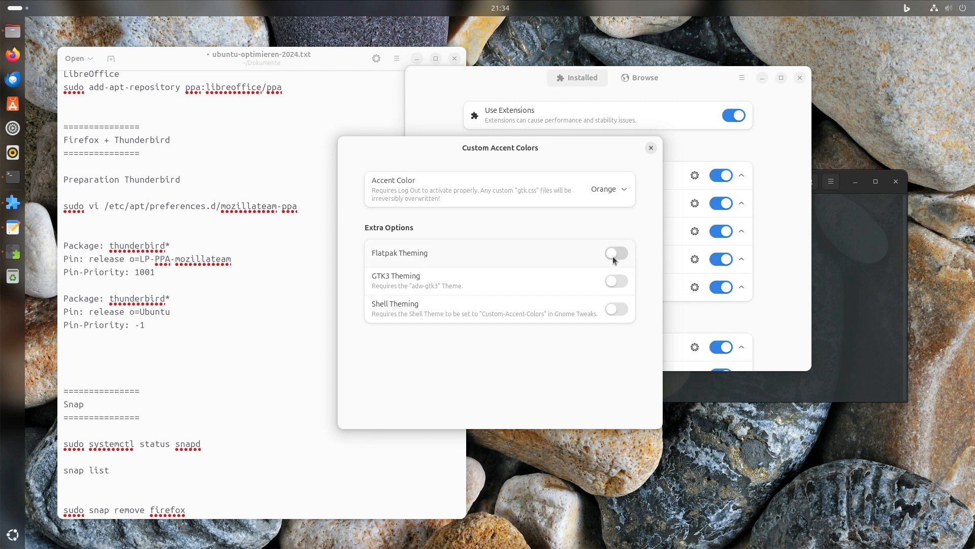
{"action": "left_click", "coordinate": [615, 253]}
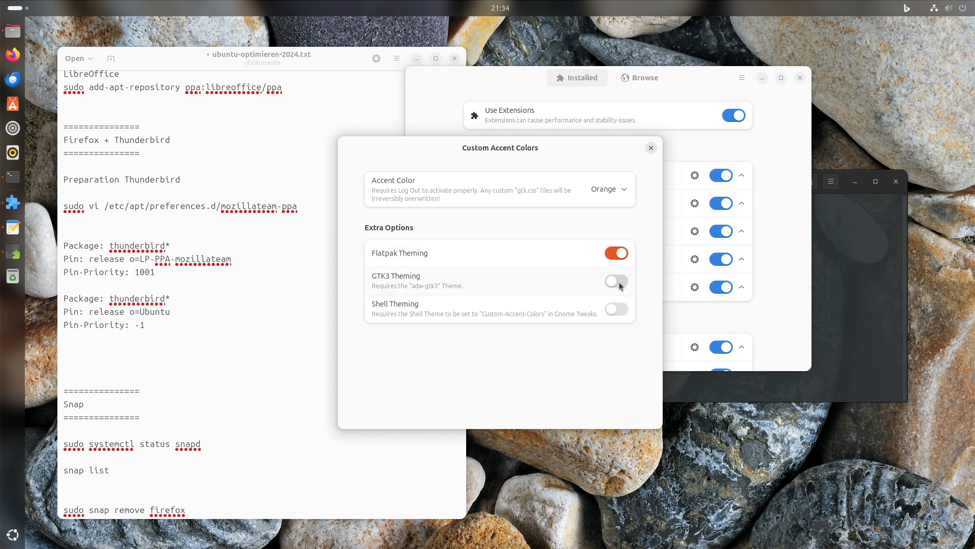
{"action": "left_click", "coordinate": [616, 280]}
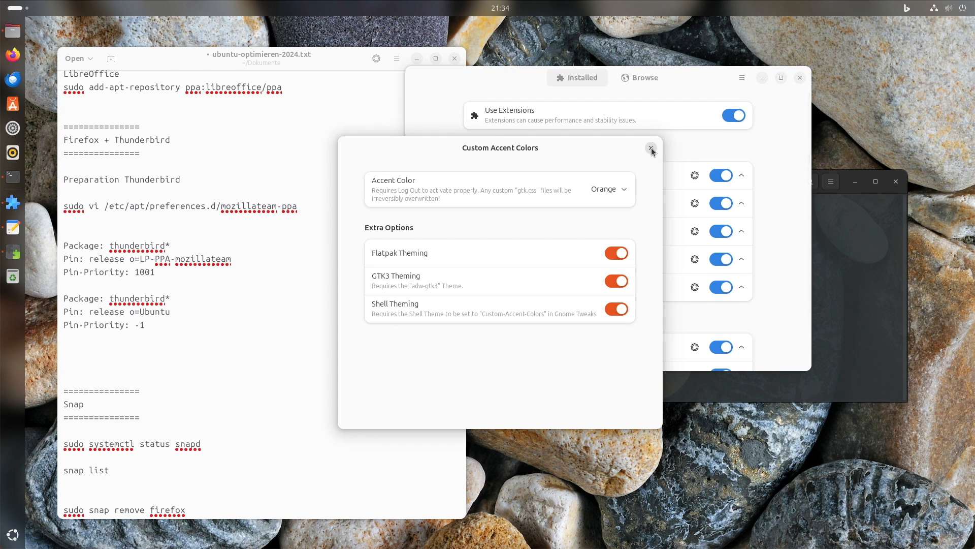
{"action": "left_click", "coordinate": [651, 150]}
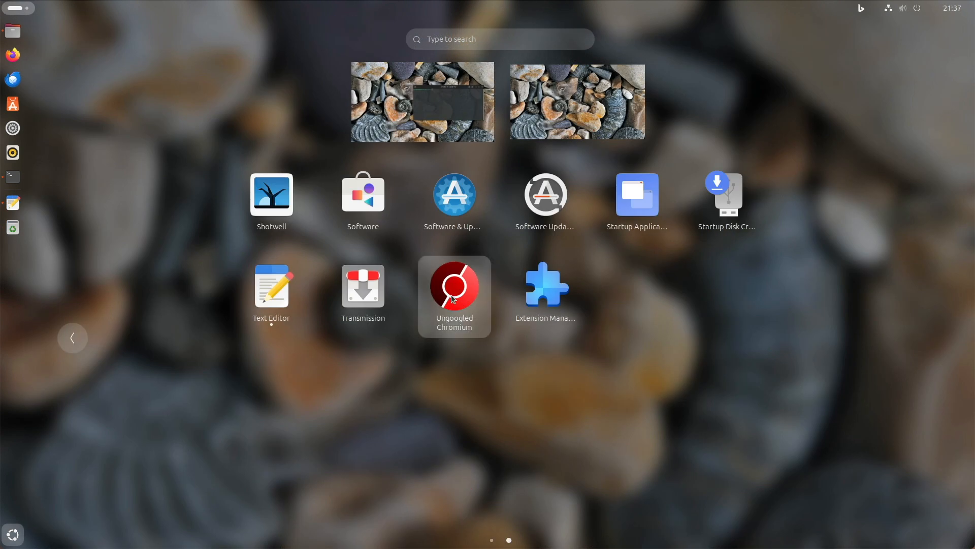
- Launch Ungoogled Chromium from the app grid and unlock the login keyring
{"action": "left_click", "coordinate": [454, 295]}
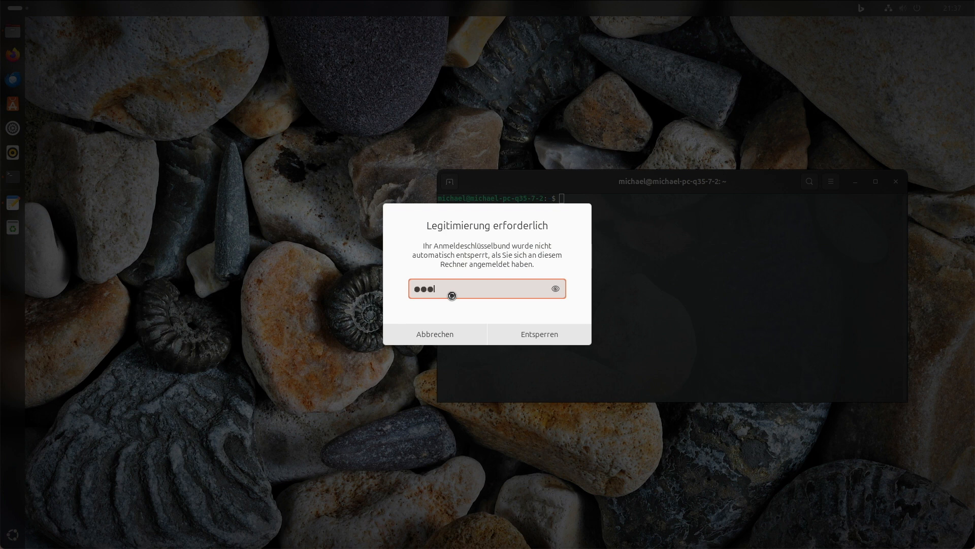
{"action": "left_click", "coordinate": [539, 334]}
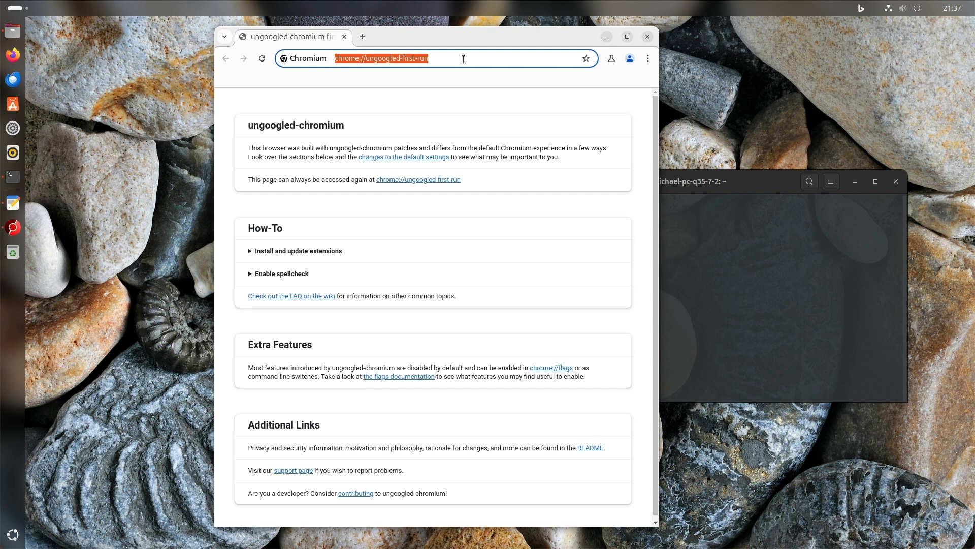
- Go to linkedin.com, install the page as a standalone app and locate LinkedIn in the app grid
{"action": "type", "text": "lin"}
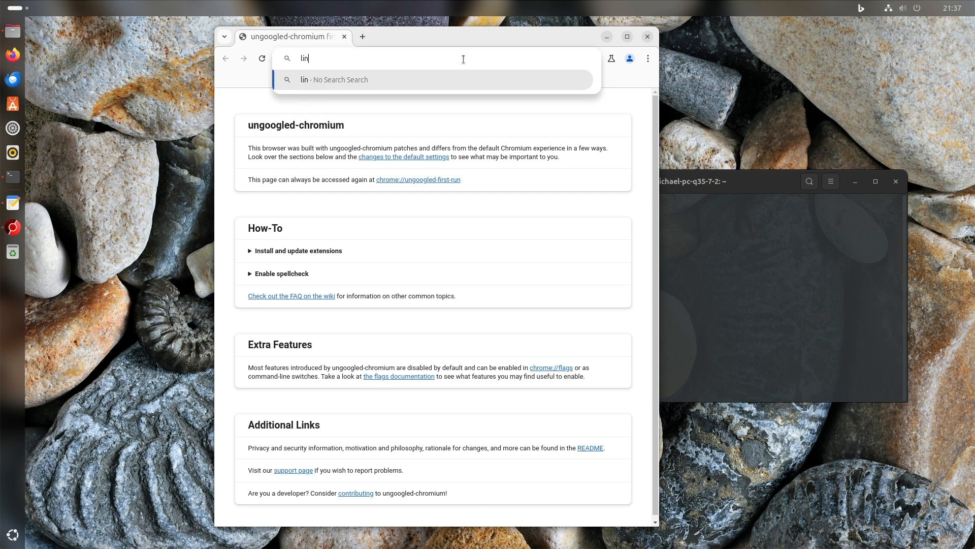
{"action": "key", "text": "Return"}
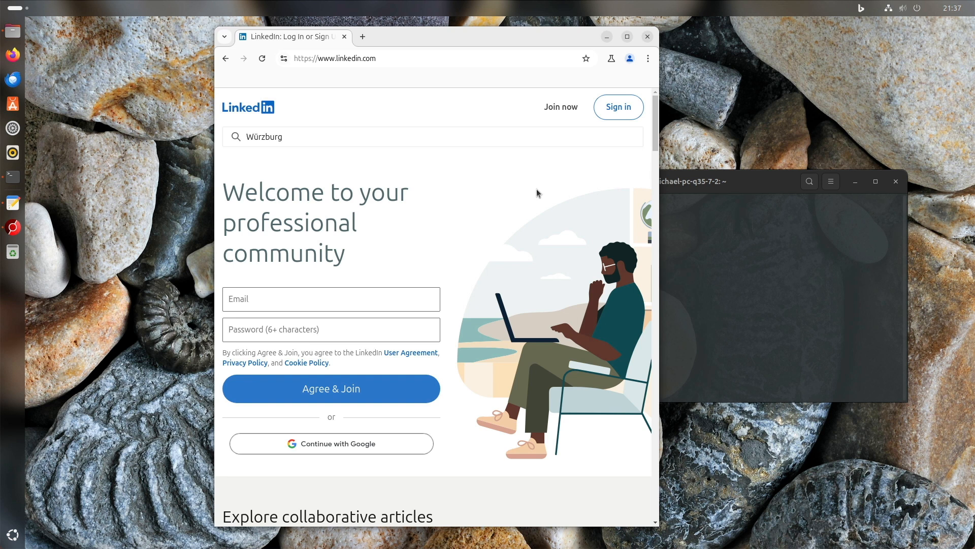
{"action": "mouse_move", "coordinate": [648, 59]}
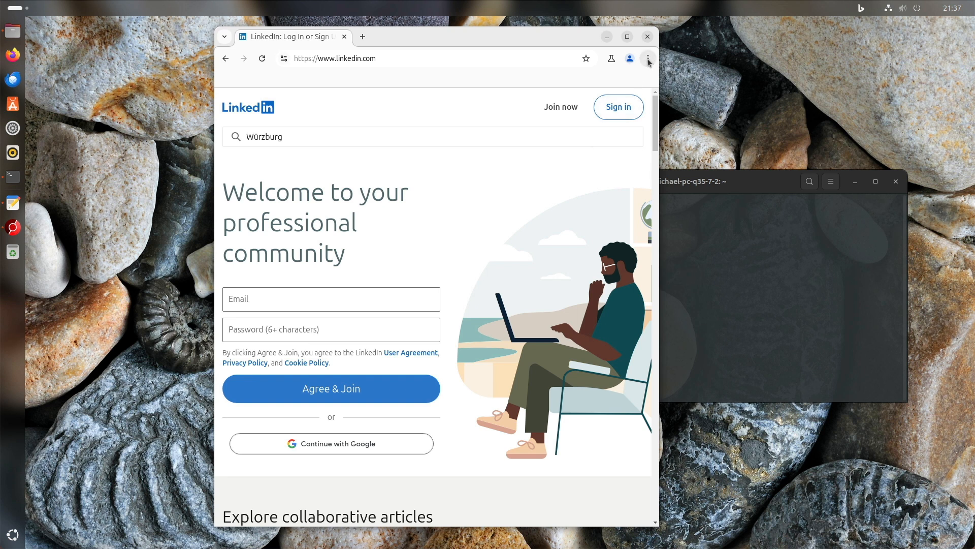
{"action": "left_click", "coordinate": [648, 57]}
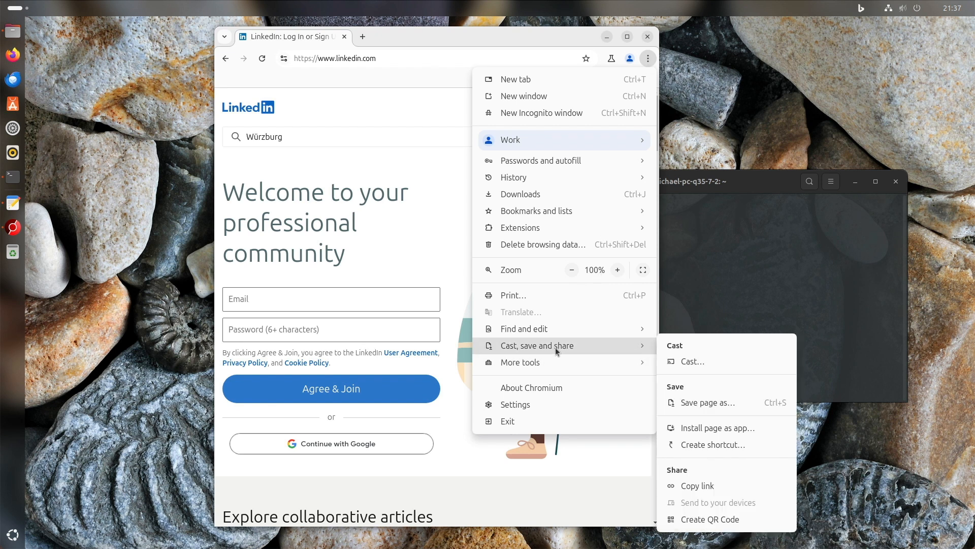
{"action": "mouse_move", "coordinate": [712, 384]}
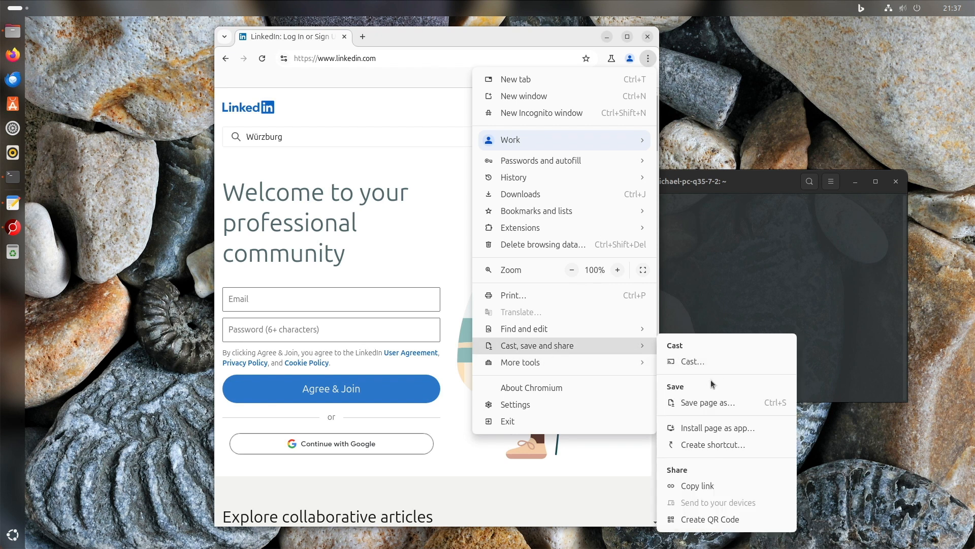
{"action": "left_click", "coordinate": [713, 428]}
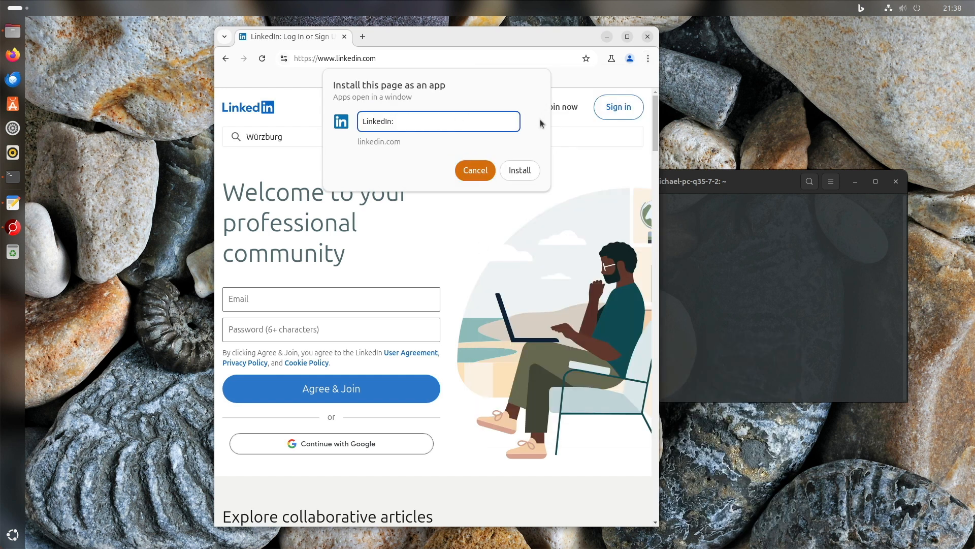
{"action": "left_click", "coordinate": [520, 170]}
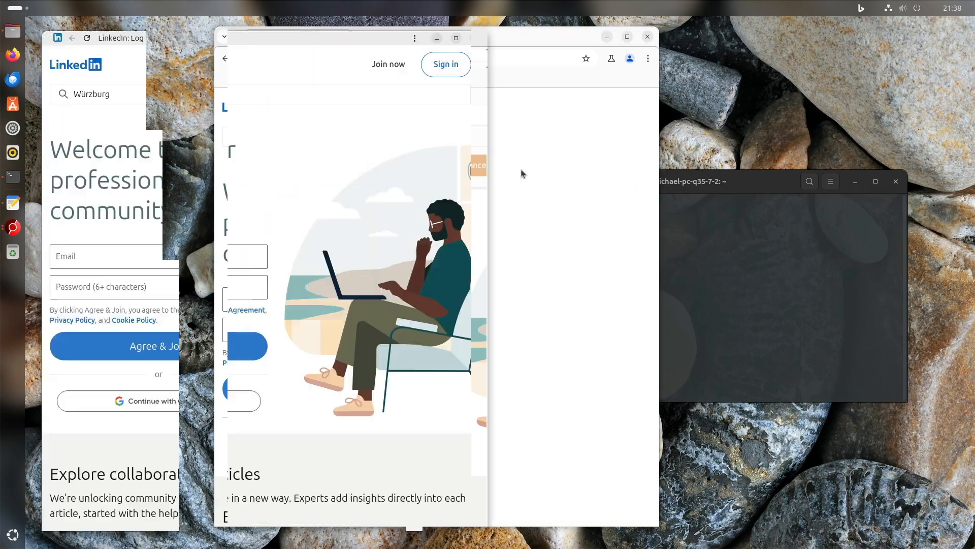
{"action": "left_click", "coordinate": [12, 533]}
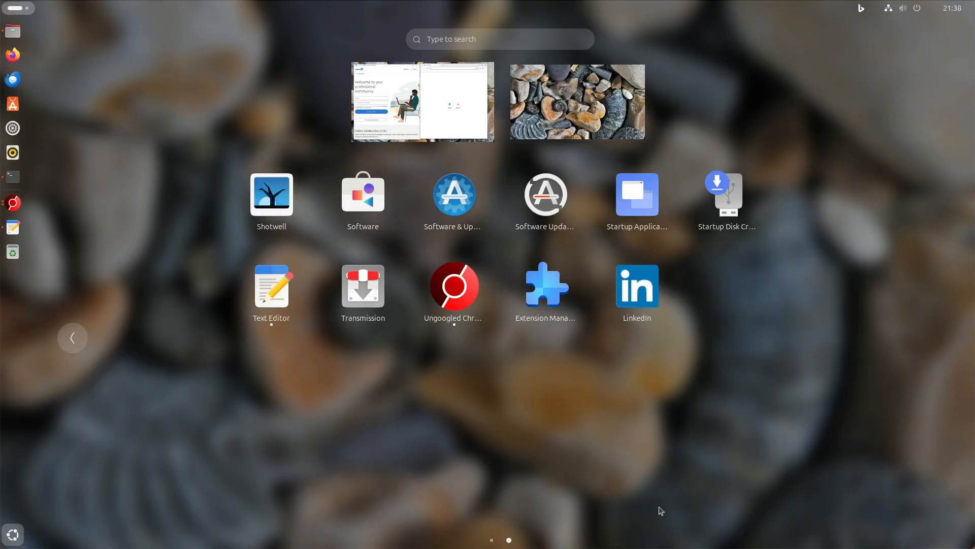
{"action": "mouse_move", "coordinate": [636, 292]}
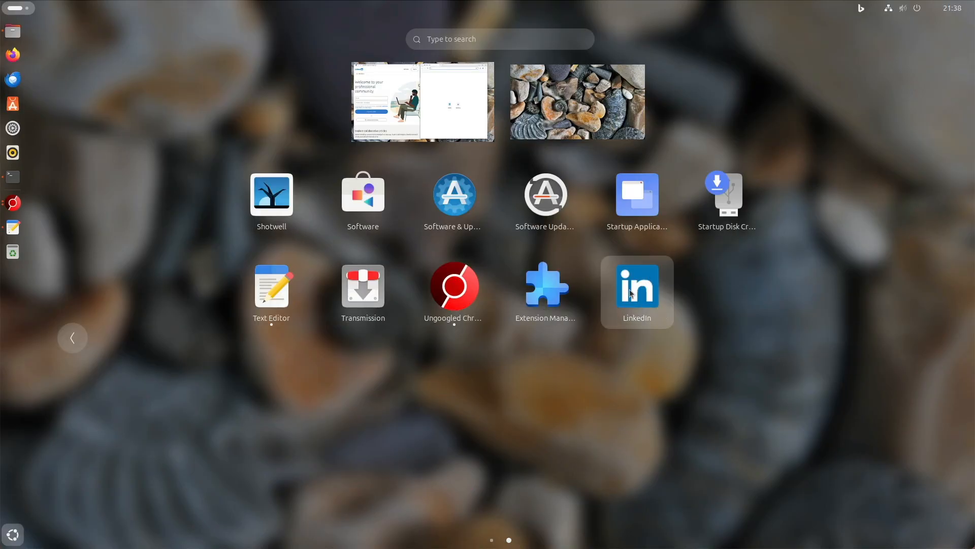
{"action": "right_click", "coordinate": [635, 291]}
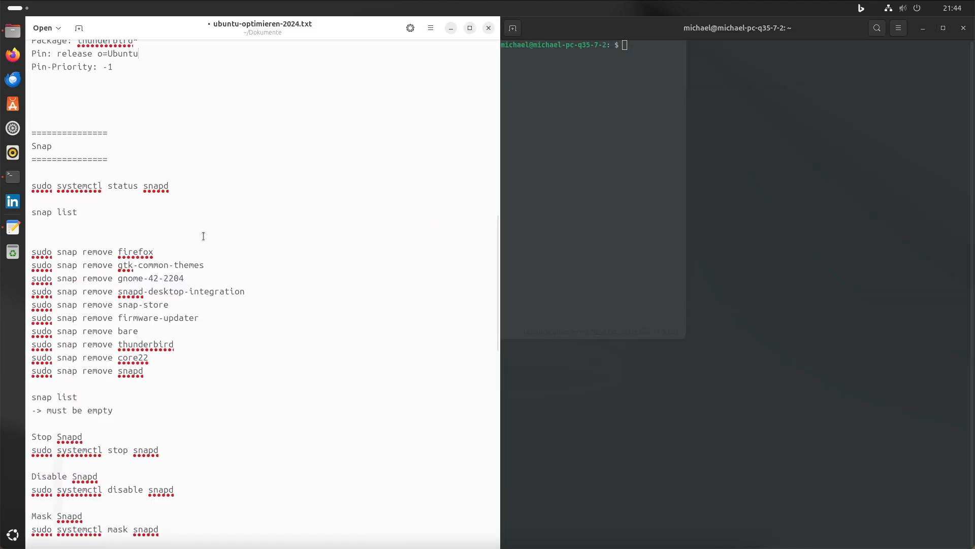
- Run snap list to show the installed snap packages
{"action": "type", "text": "snap"}
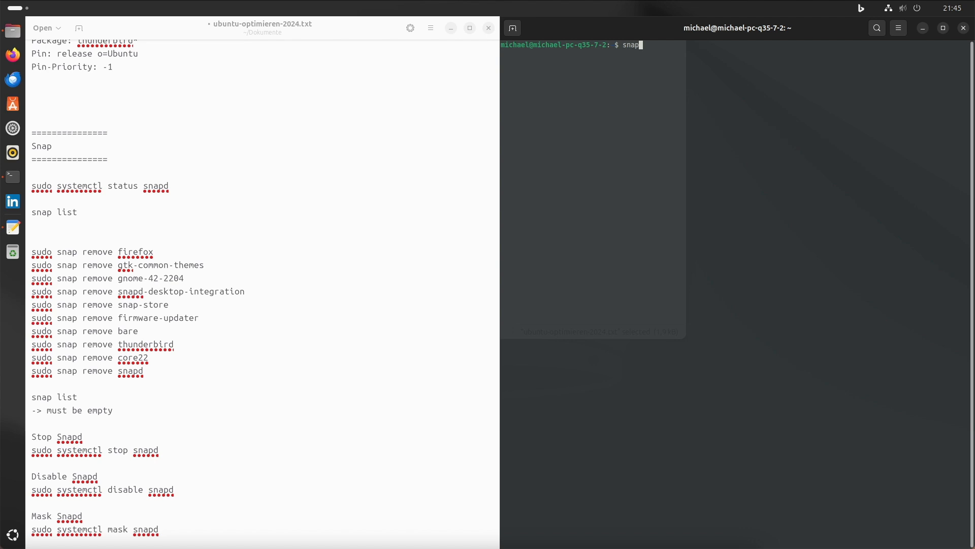
{"action": "type", "text": "list"}
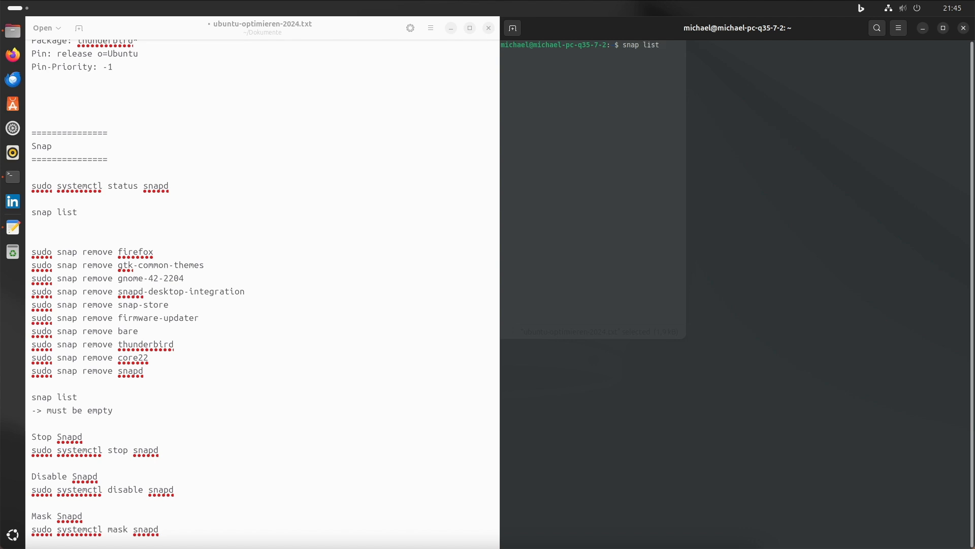
{"action": "key", "text": "Return"}
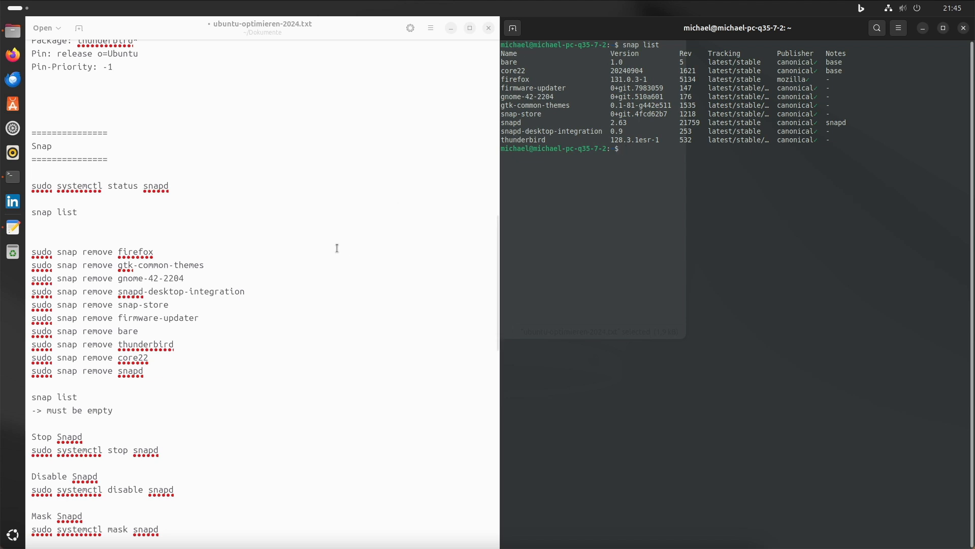
{"action": "mouse_move", "coordinate": [126, 263]}
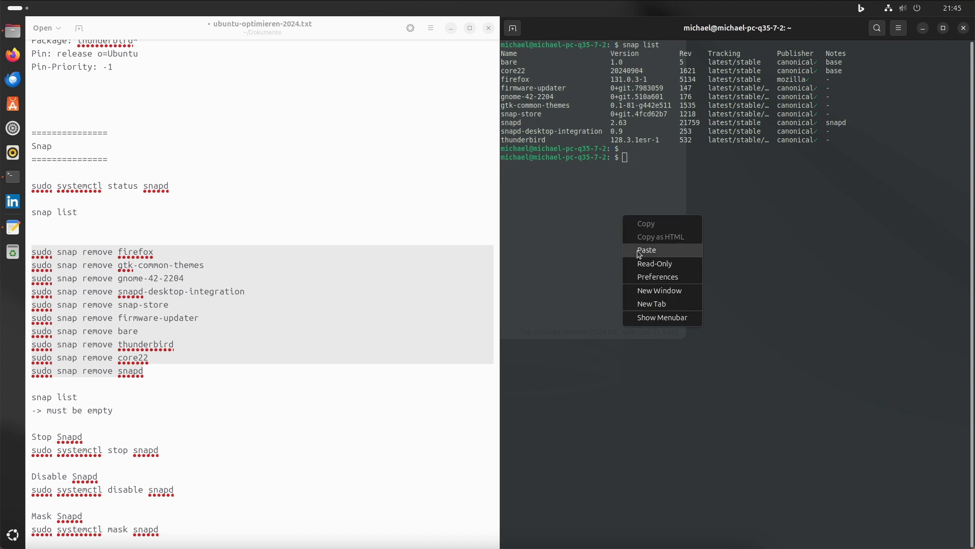
- Paste and run the sudo snap remove commands for Firefox, Thunderbird, snapd and the rest
{"action": "left_click", "coordinate": [647, 249]}
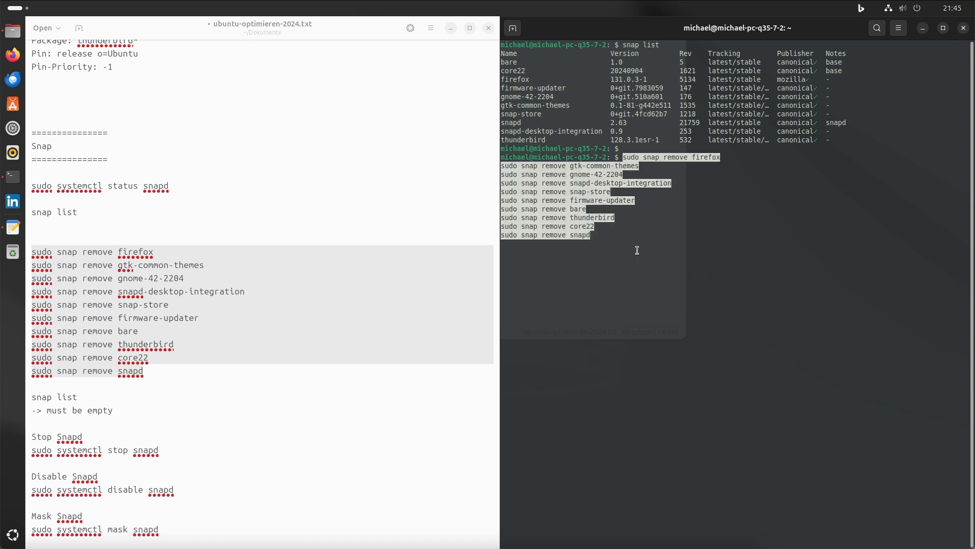
{"action": "mouse_move", "coordinate": [422, 181]}
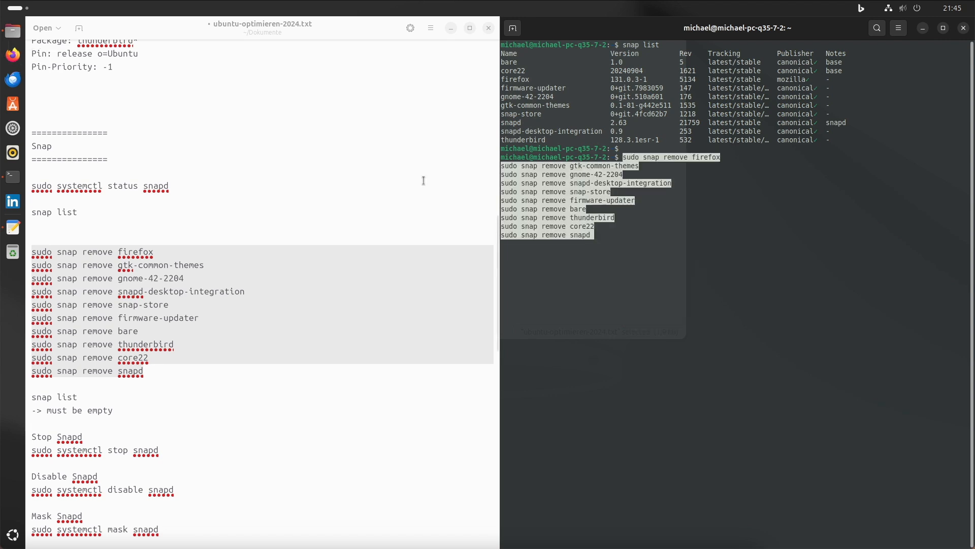
{"action": "key", "text": "Return"}
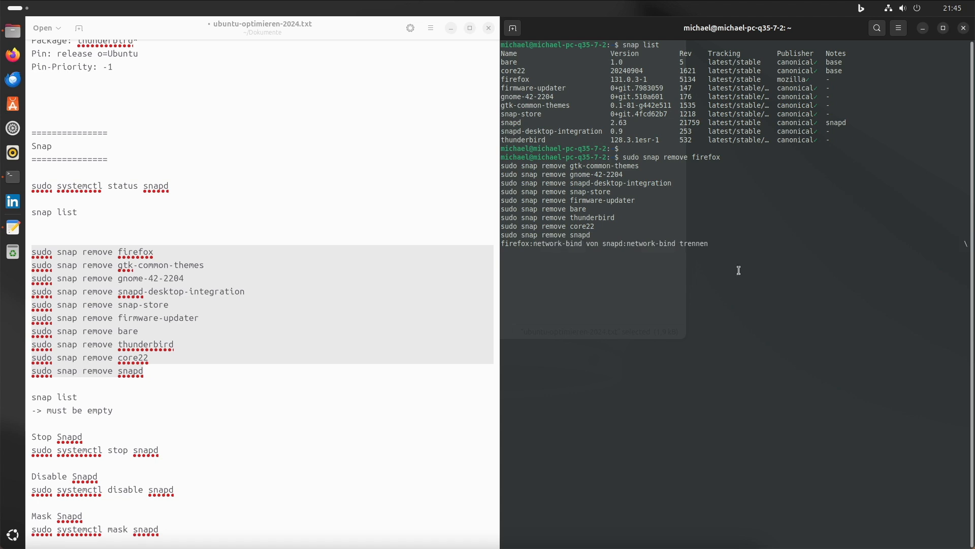
{"action": "scroll", "scroll_direction": "down", "scroll_amount": 3}
{"action": "type", "text": "--now "}
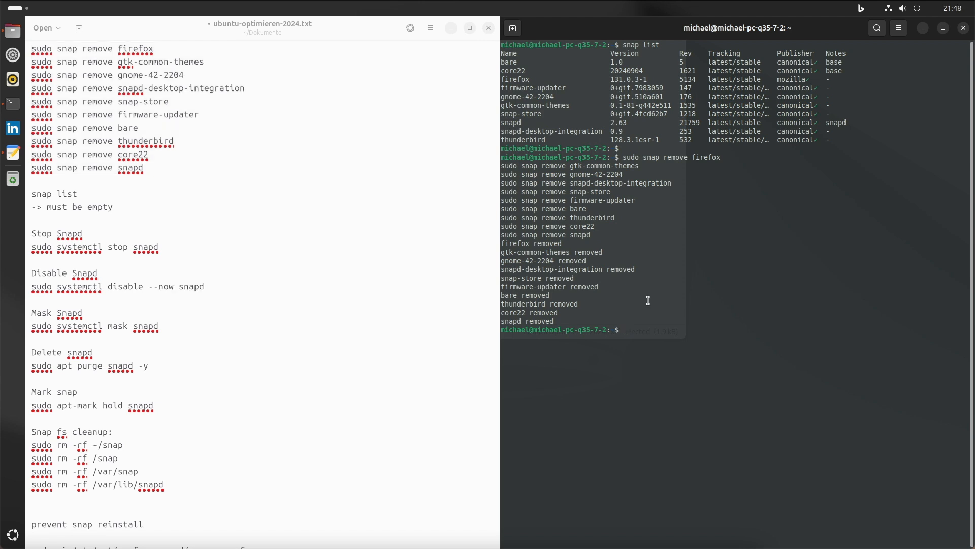
{"action": "key", "text": "Return"}
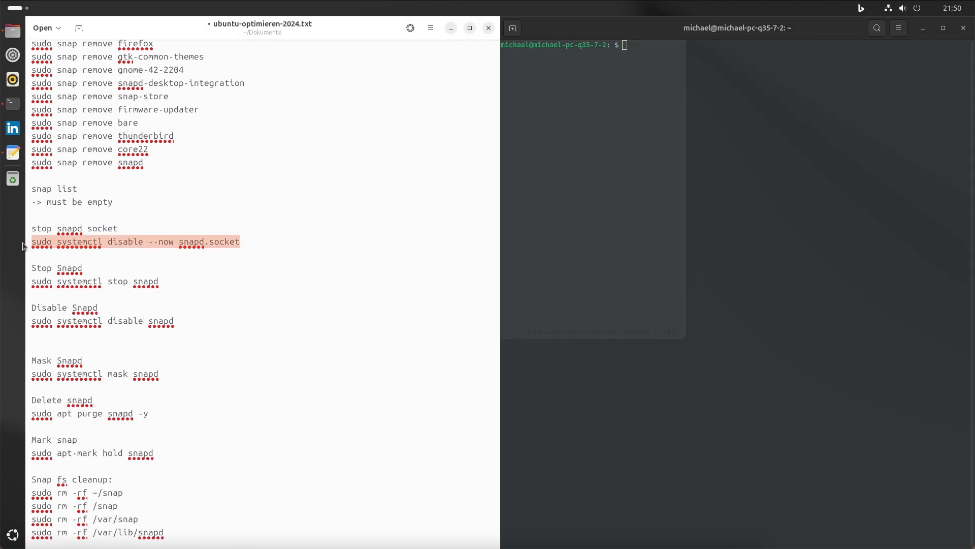
{"action": "mouse_move", "coordinate": [705, 219]}
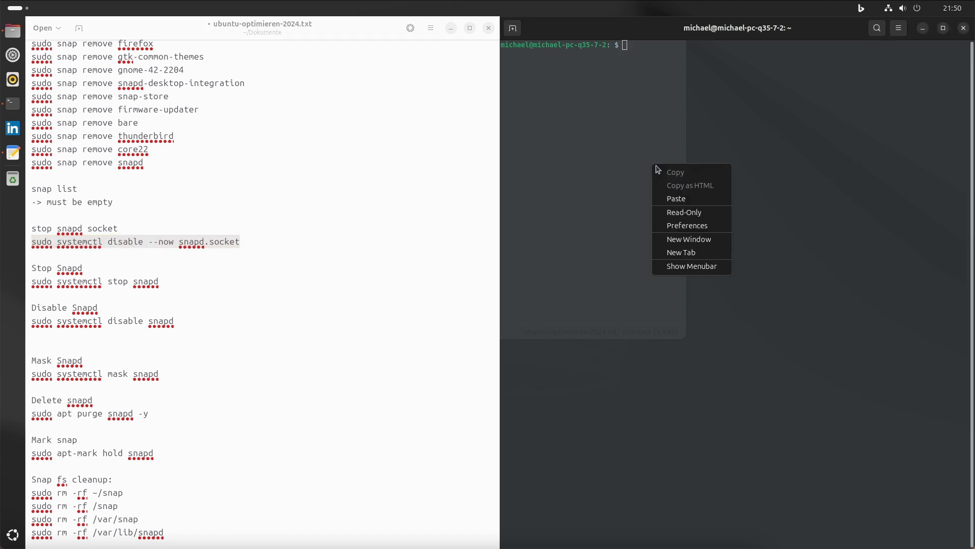
- Disable the snapd socket, paste the stop/disable snapd command, and select the mask snapd line in the notes
{"action": "left_click", "coordinate": [676, 198]}
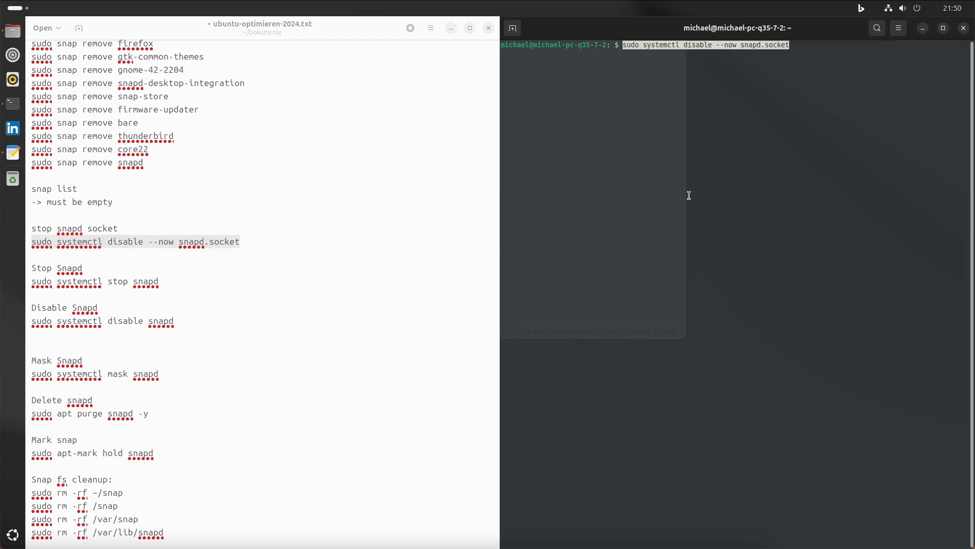
{"action": "key", "text": "Return"}
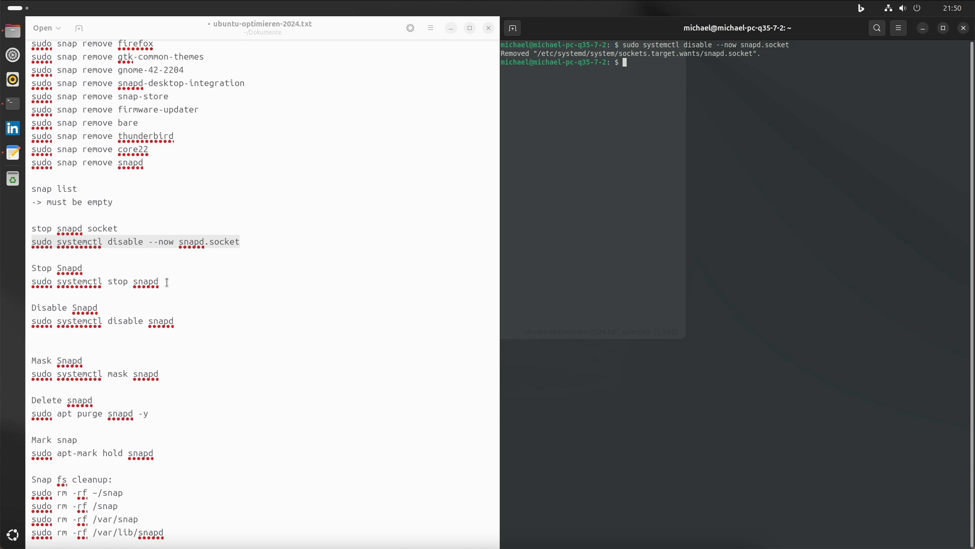
{"action": "triple_click", "coordinate": [94, 281]}
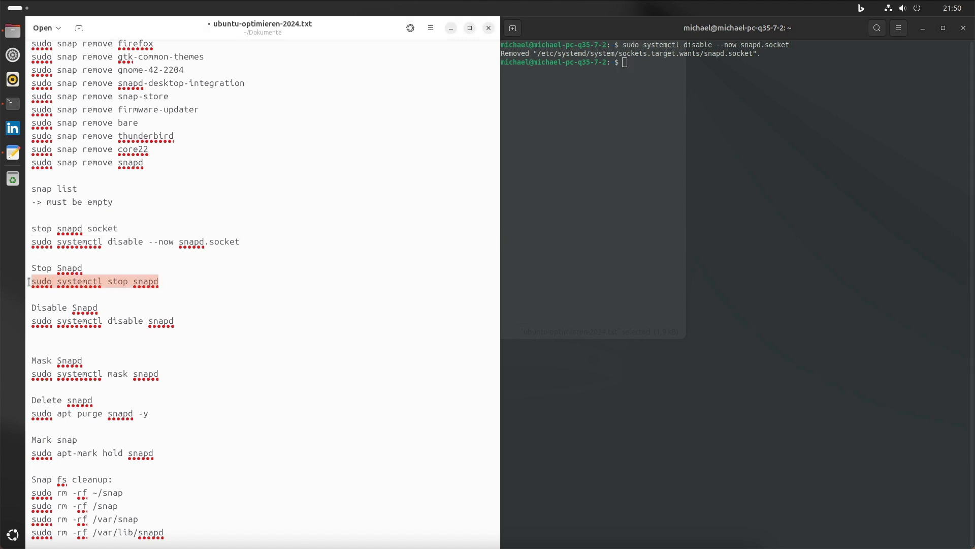
{"action": "right_click", "coordinate": [94, 282]}
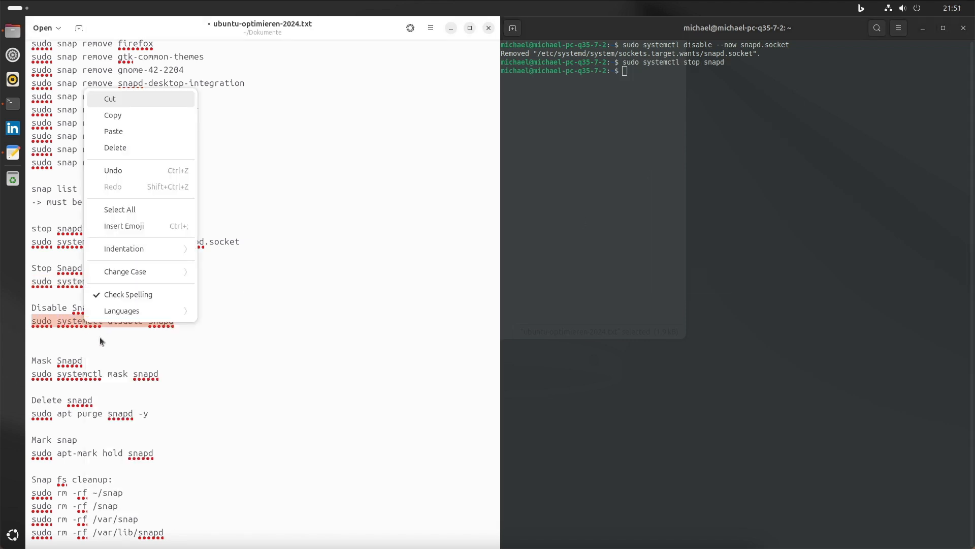
{"action": "right_click", "coordinate": [620, 141]}
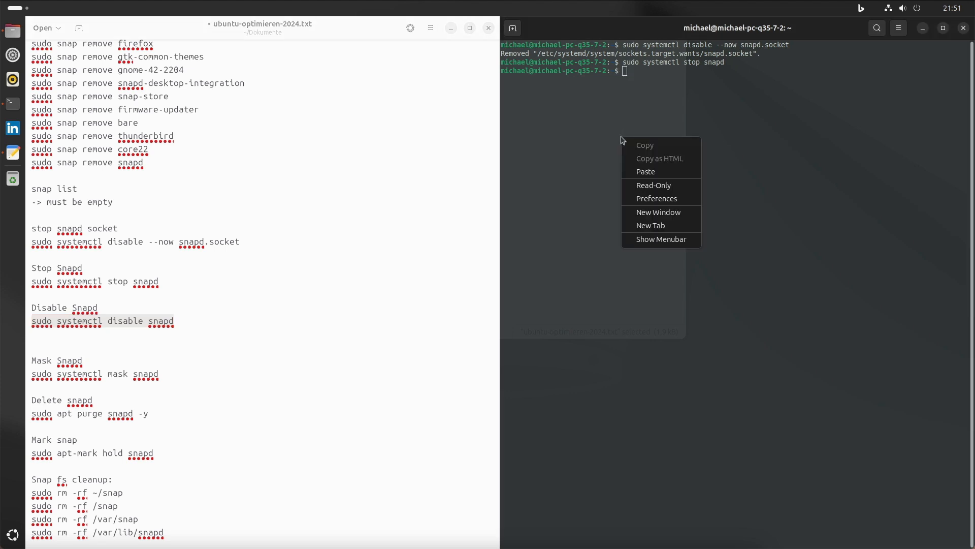
{"action": "left_click", "coordinate": [646, 171]}
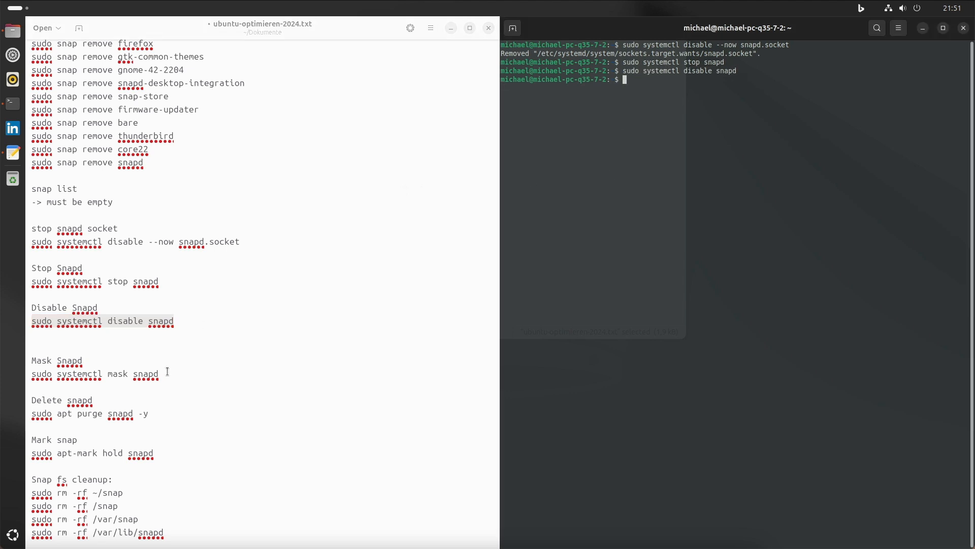
{"action": "triple_click", "coordinate": [94, 373]}
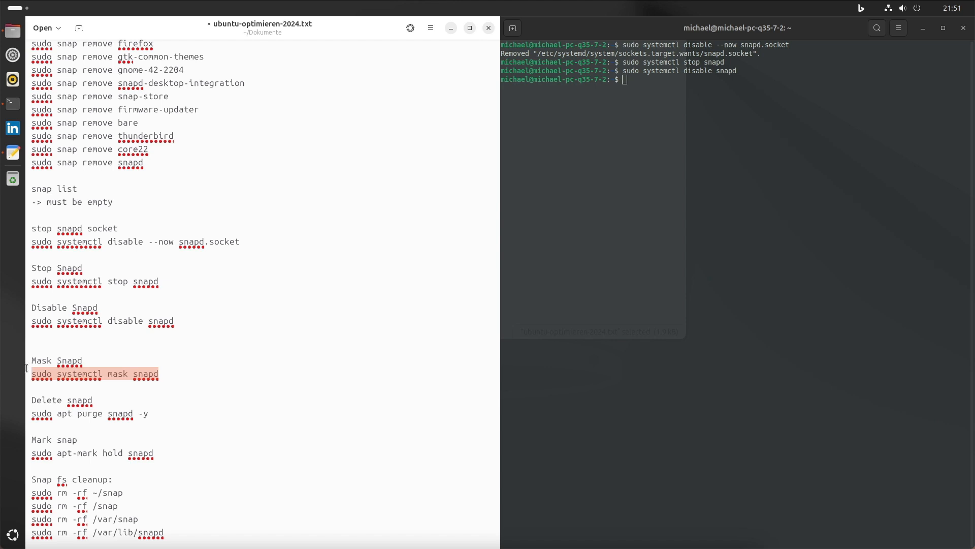
{"action": "mouse_move", "coordinate": [156, 182]}
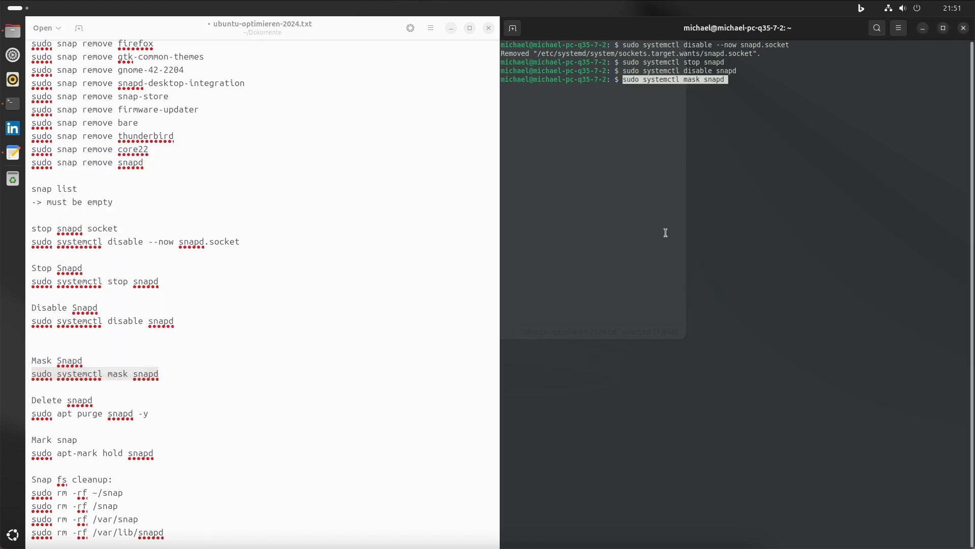
- Mask the snapd service, then purge the snapd package with sudo apt purge snapd -y
{"action": "key", "text": "Return"}
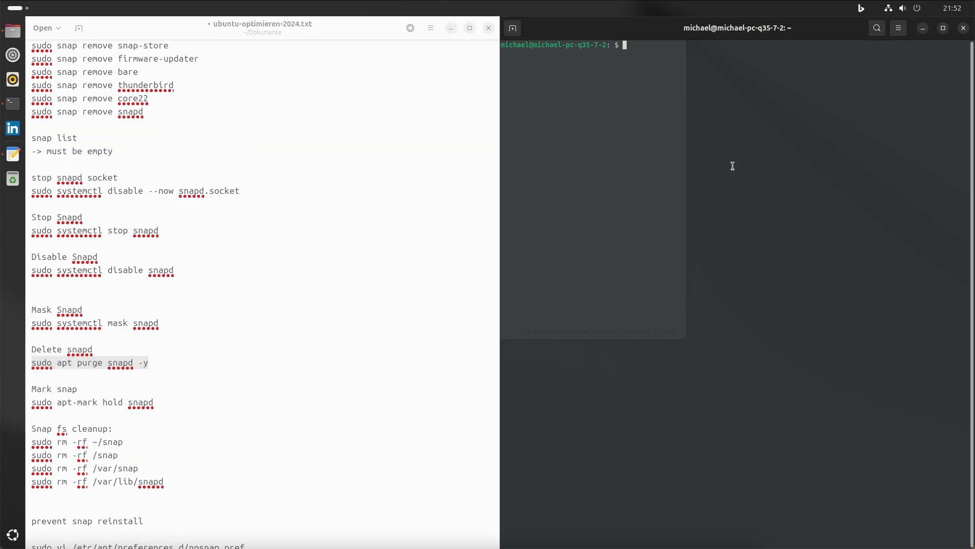
{"action": "right_click", "coordinate": [732, 166]}
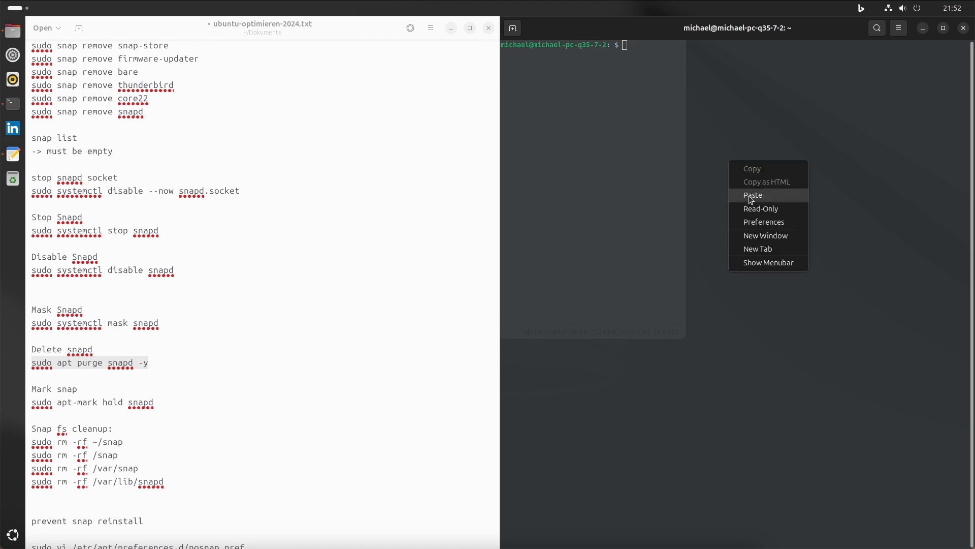
{"action": "left_click", "coordinate": [753, 195]}
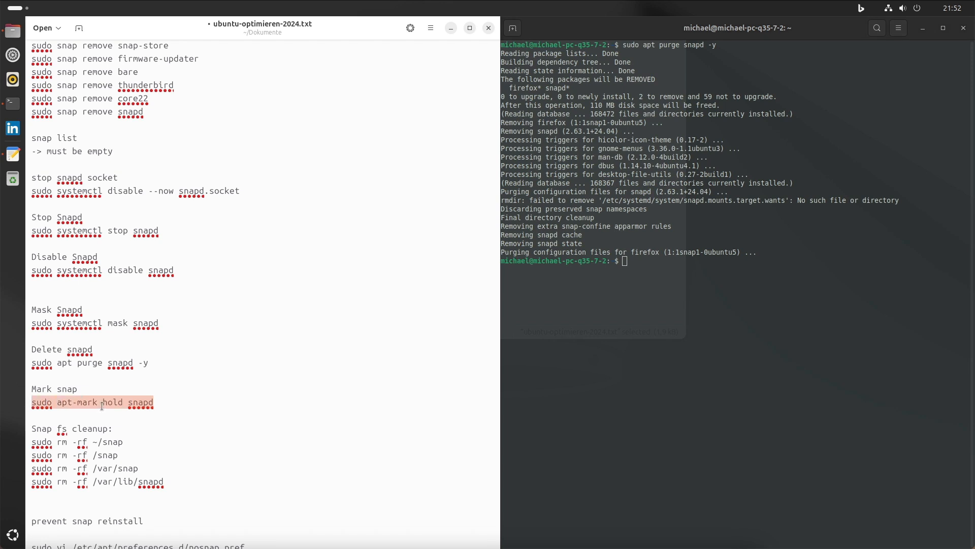
- Put snapd on hold with sudo apt-mark hold snapd
{"action": "right_click", "coordinate": [99, 404]}
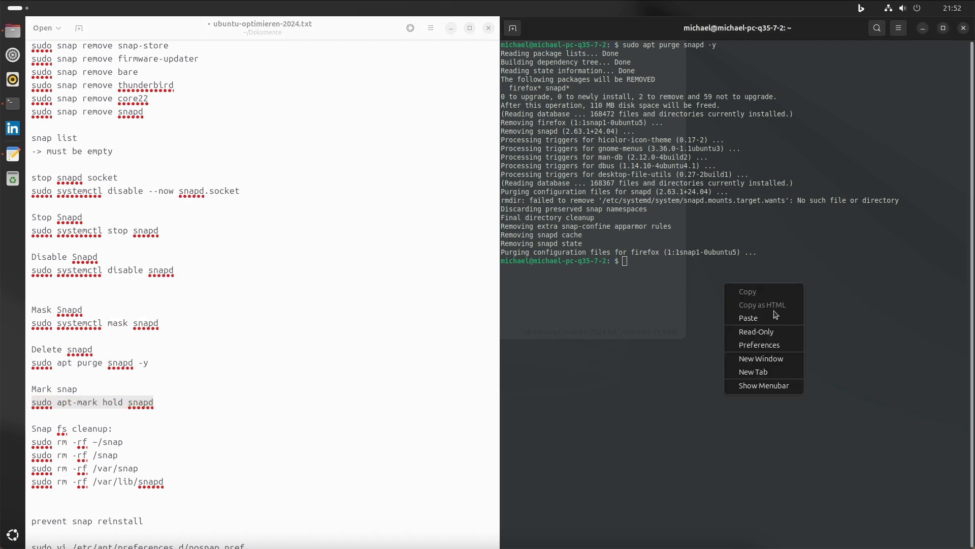
{"action": "left_click", "coordinate": [749, 318]}
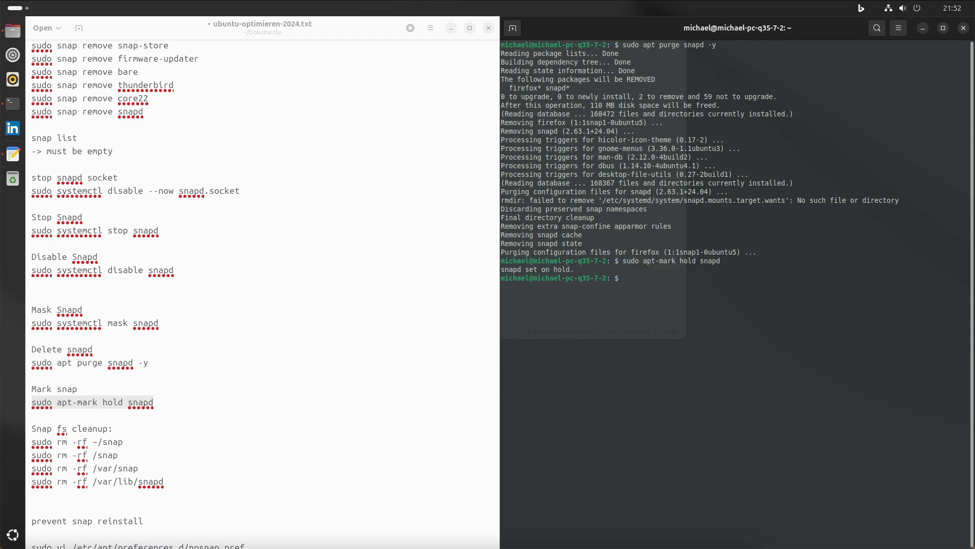
{"action": "scroll", "scroll_direction": "down", "scroll_amount": 3}
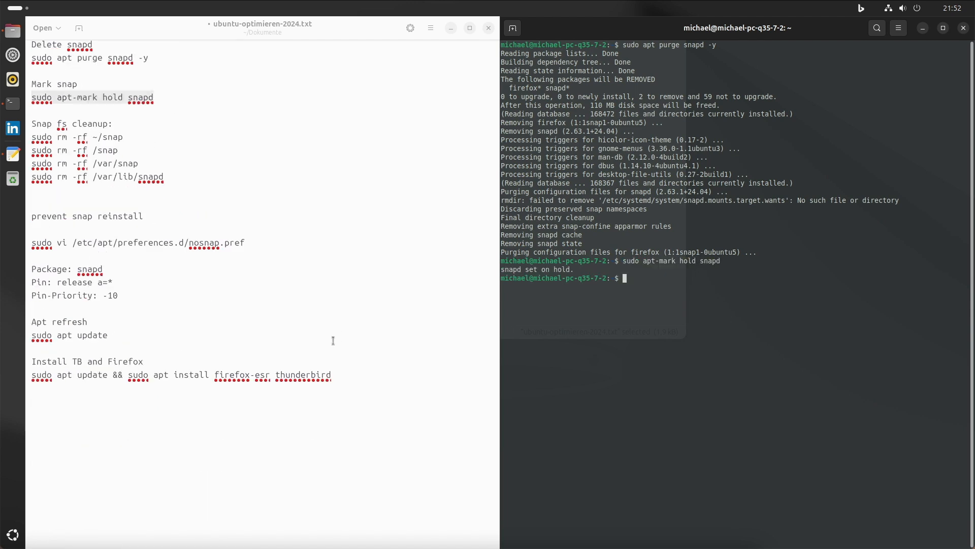
{"action": "mouse_move", "coordinate": [201, 200]}
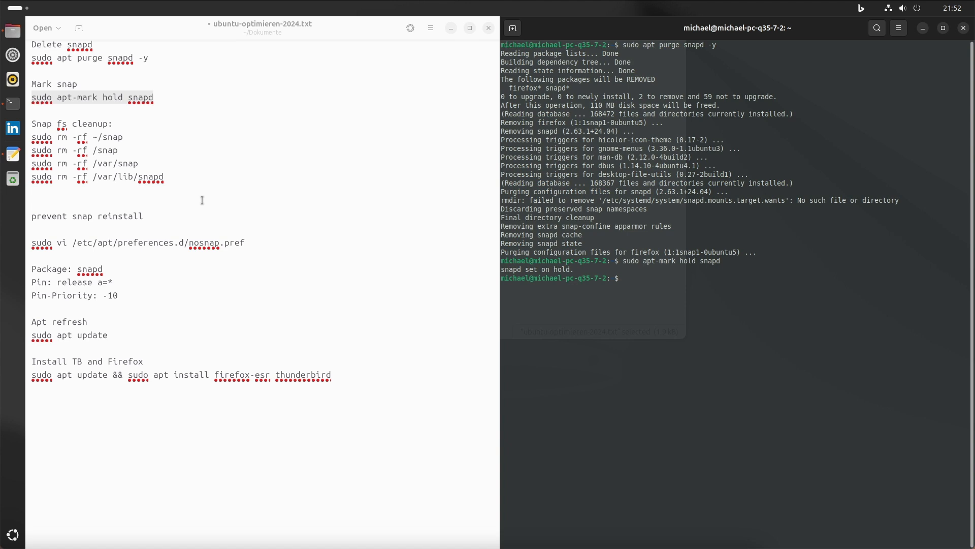
{"action": "mouse_move", "coordinate": [29, 138]}
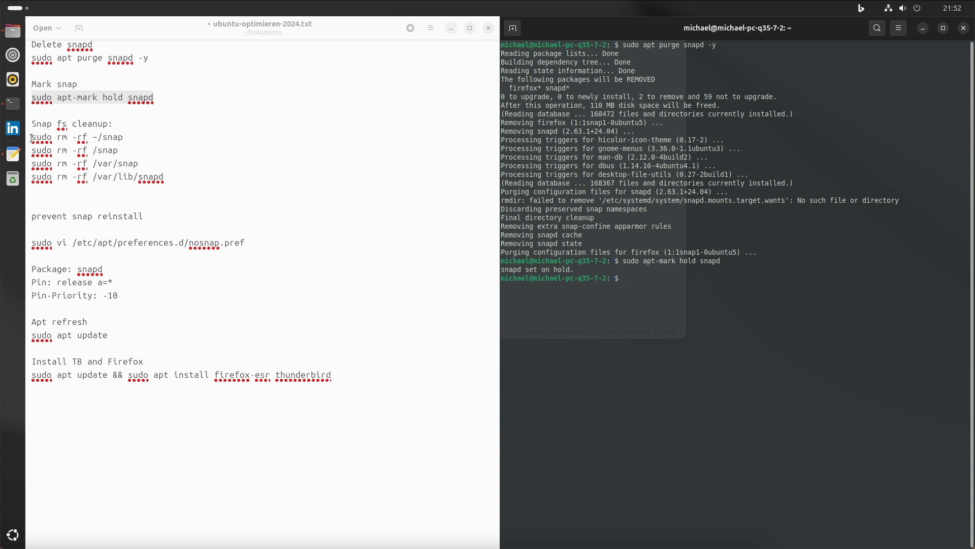
- Delete the leftover snap folders with the four rm -rf commands
{"action": "right_click", "coordinate": [158, 181]}
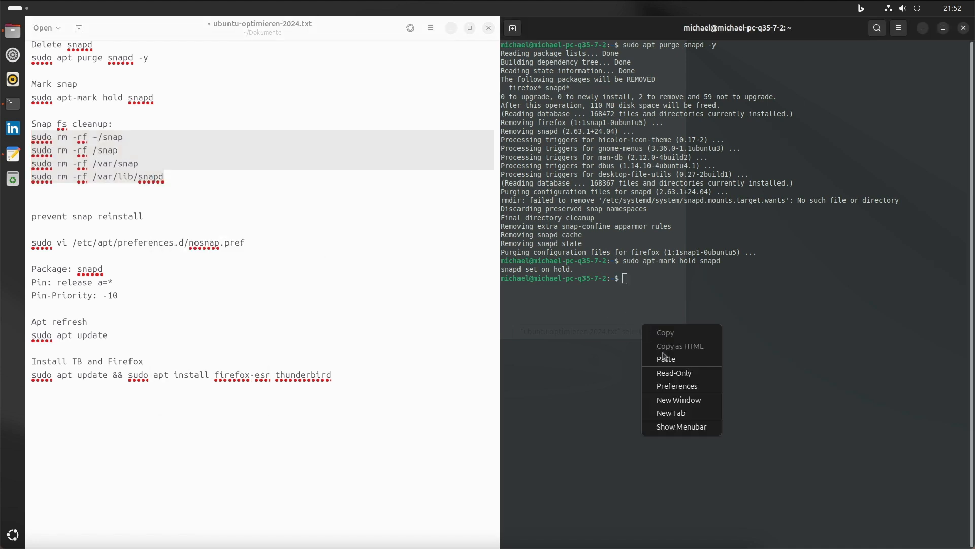
{"action": "left_click", "coordinate": [665, 359]}
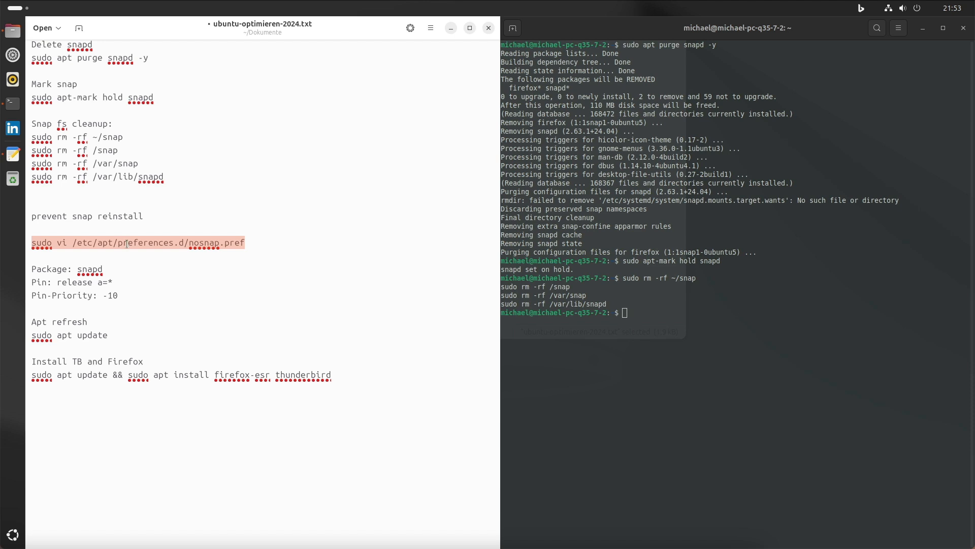
- Edit /etc/apt/preferences.d/nosnap.pref with sudo vi
{"action": "right_click", "coordinate": [697, 401]}
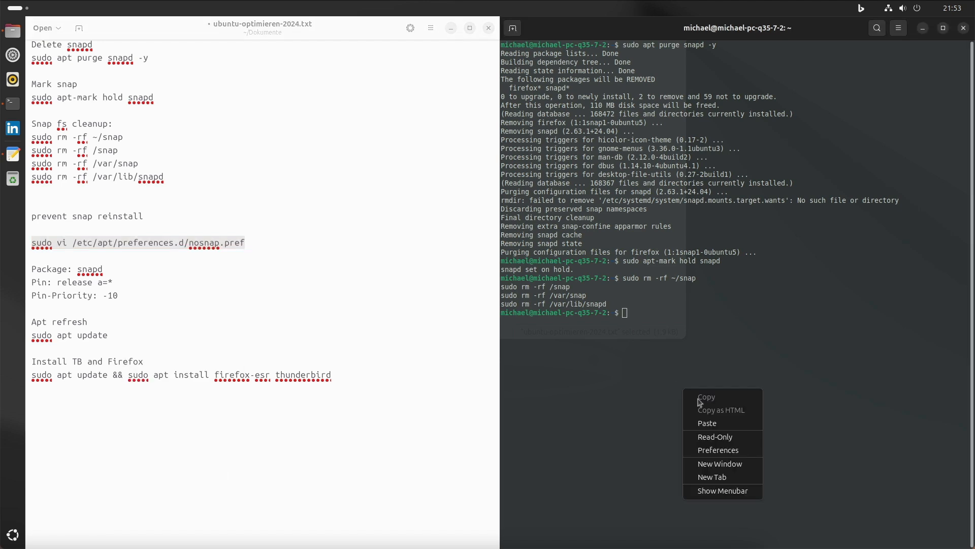
{"action": "left_click", "coordinate": [707, 423]}
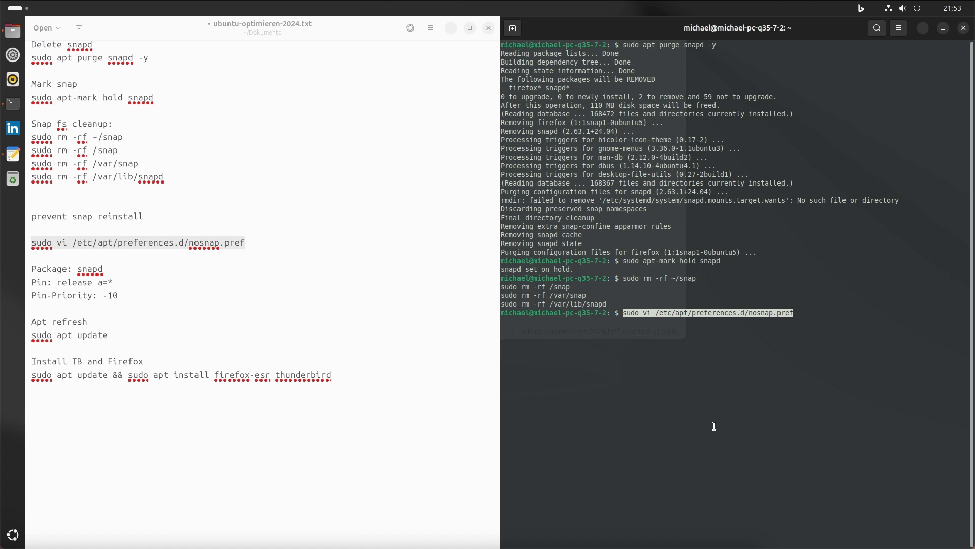
{"action": "key", "text": "Return"}
{"action": "type", "text": "sudo"}
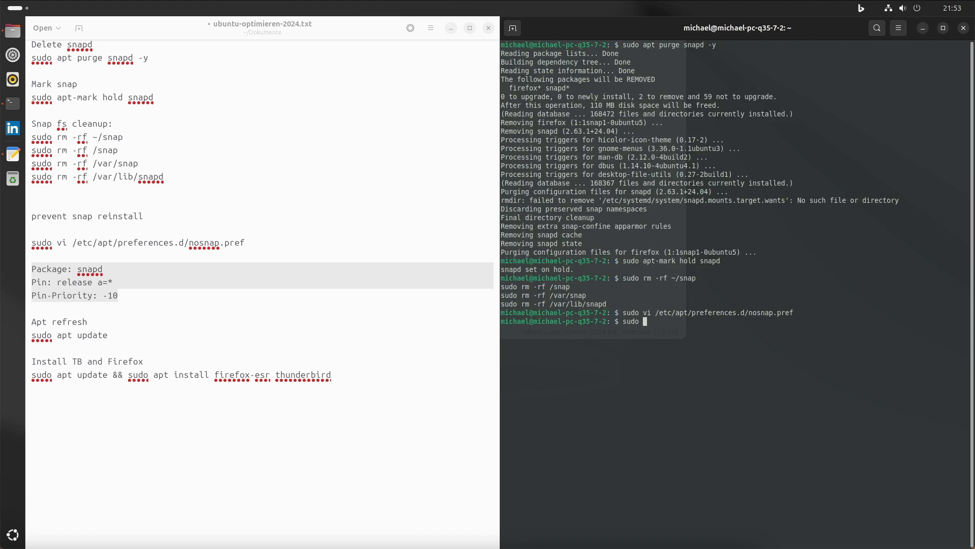
- Refresh the package lists with sudo apt update
{"action": "type", "text": "apt update"}
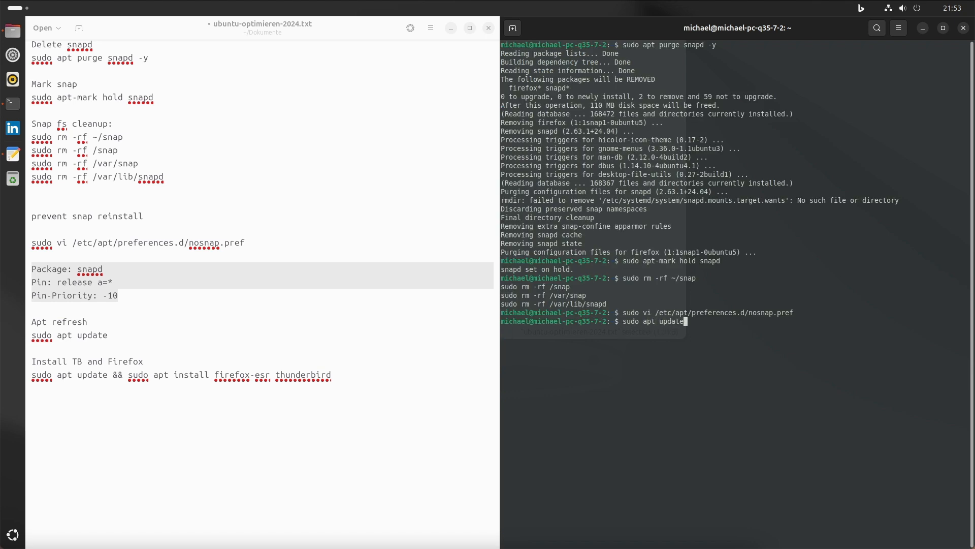
{"action": "key", "text": "Return"}
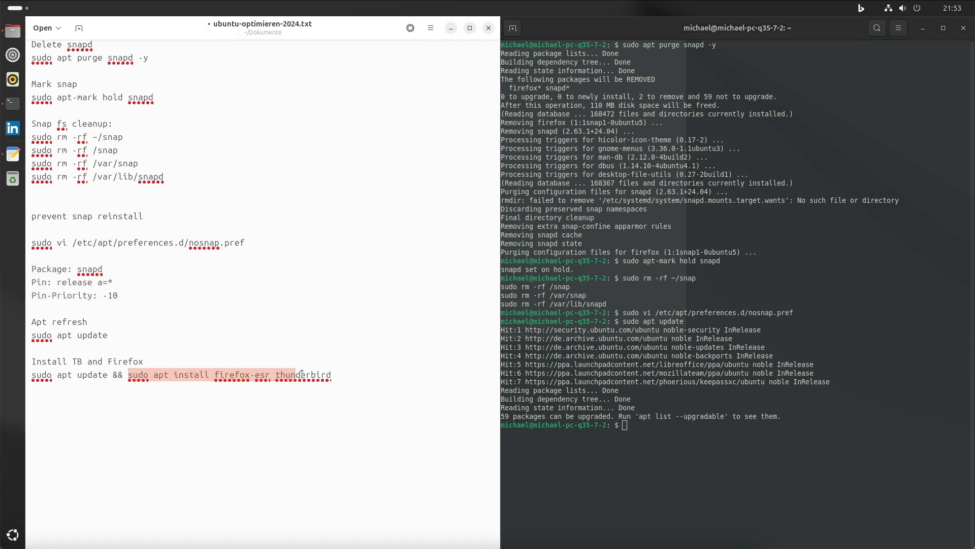
- Run sudo apt install firefox-esr thunderbird to install both as deb packages
{"action": "right_click", "coordinate": [311, 375]}
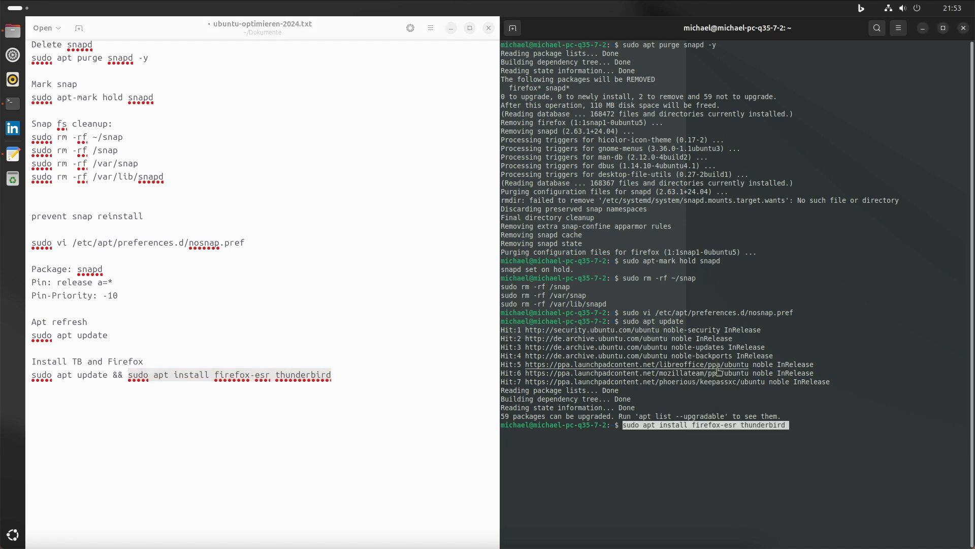
{"action": "key", "text": "Return"}
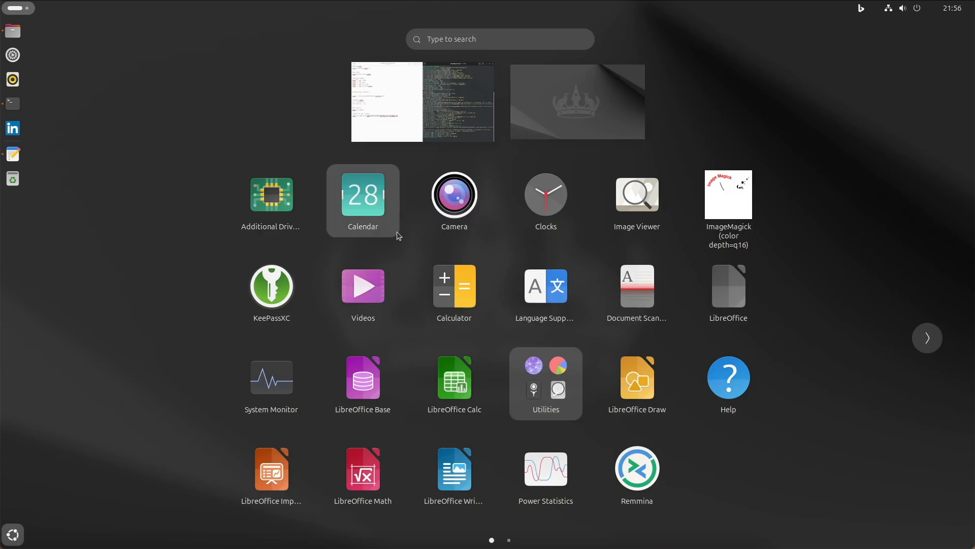
- Launch Thunderbird Mail from the second page of the app grid
{"action": "left_click", "coordinate": [926, 337]}
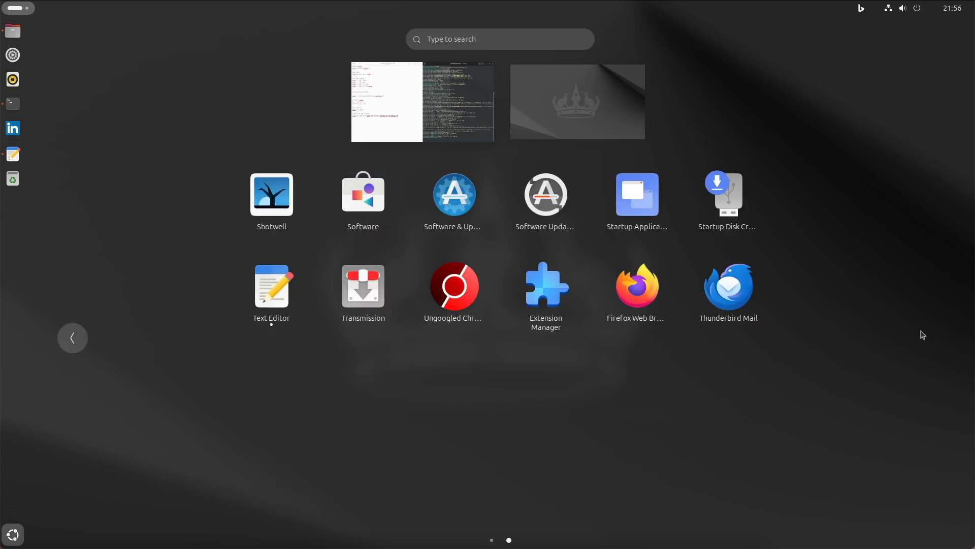
{"action": "left_click", "coordinate": [386, 102]}
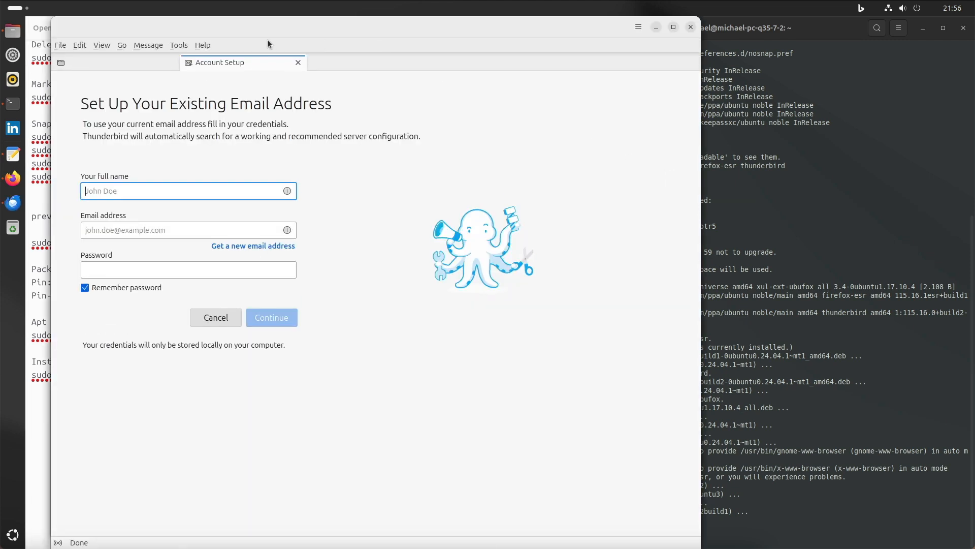
- Check via Help > About Thunderbird that it is the 115.16.0esr release
{"action": "left_click", "coordinate": [202, 45]}
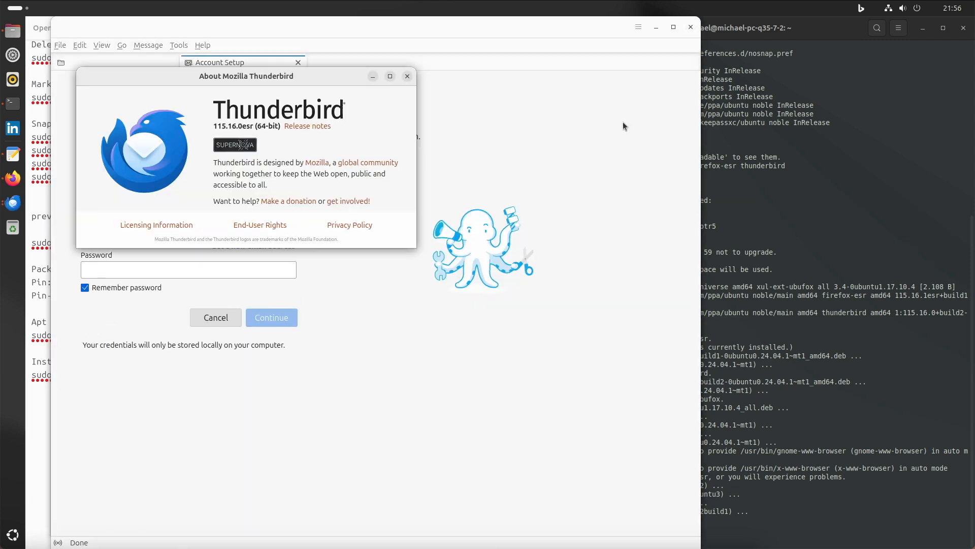
{"action": "left_click", "coordinate": [406, 76]}
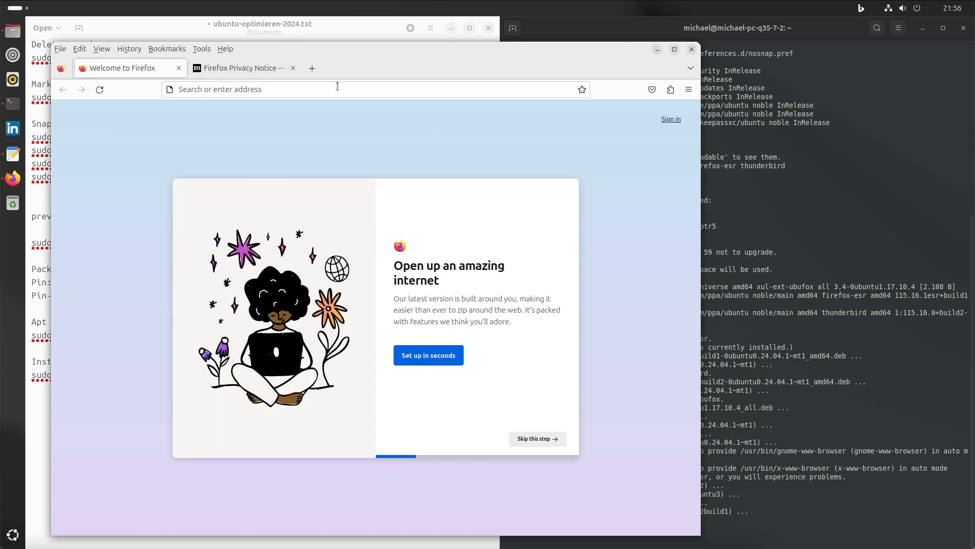
{"action": "mouse_move", "coordinate": [311, 168]}
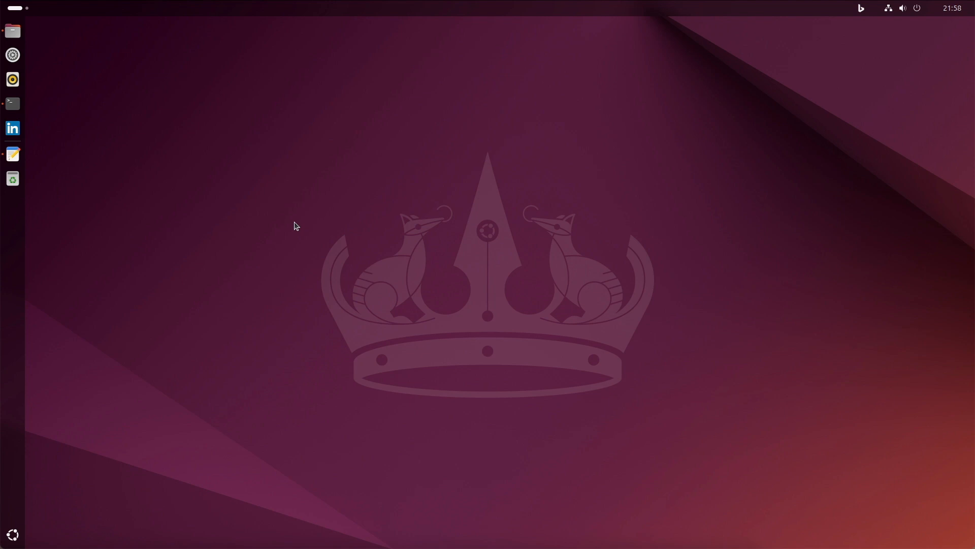
{"action": "mouse_move", "coordinate": [12, 79]}
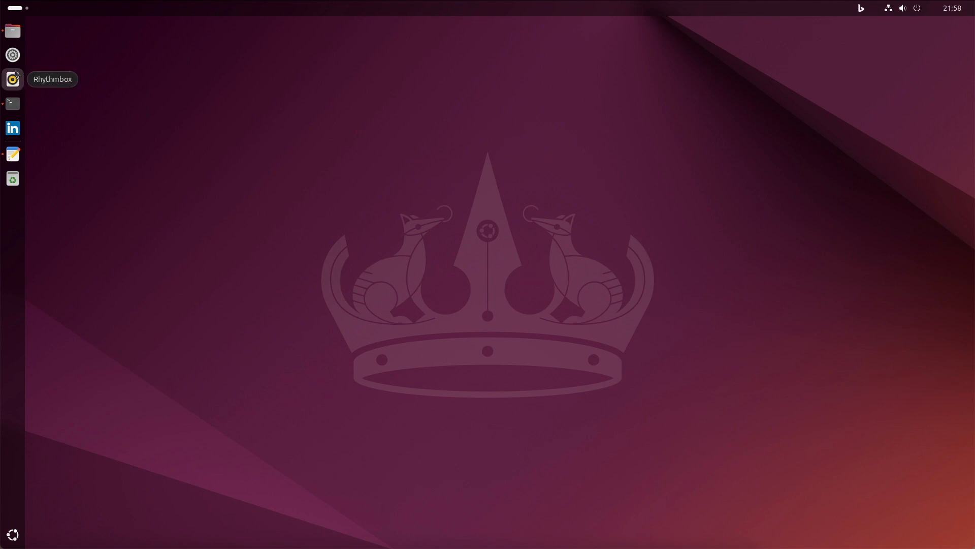
{"action": "mouse_move", "coordinate": [419, 100]}
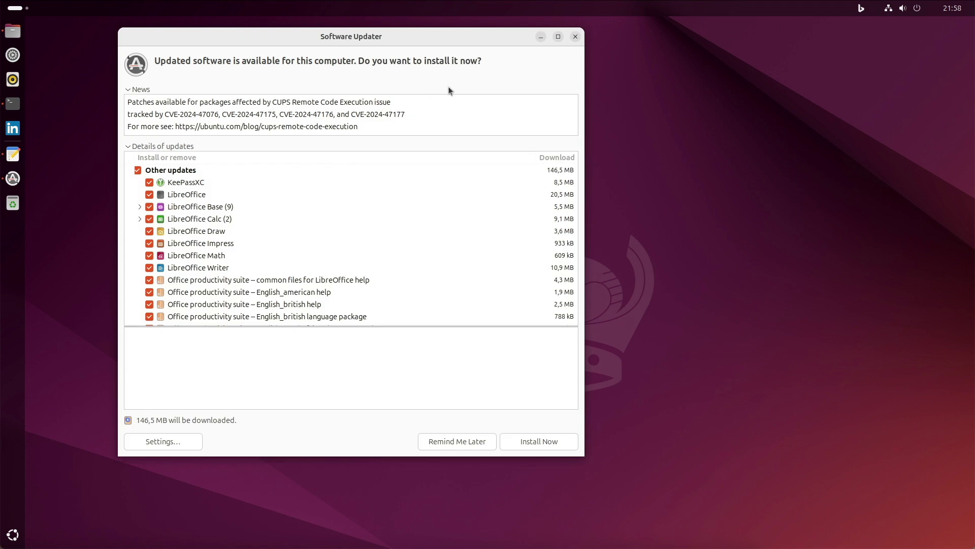
- Choose Remind Me Later in Software Updater to postpone the 146.5 MB of updates
{"action": "left_click", "coordinate": [574, 37]}
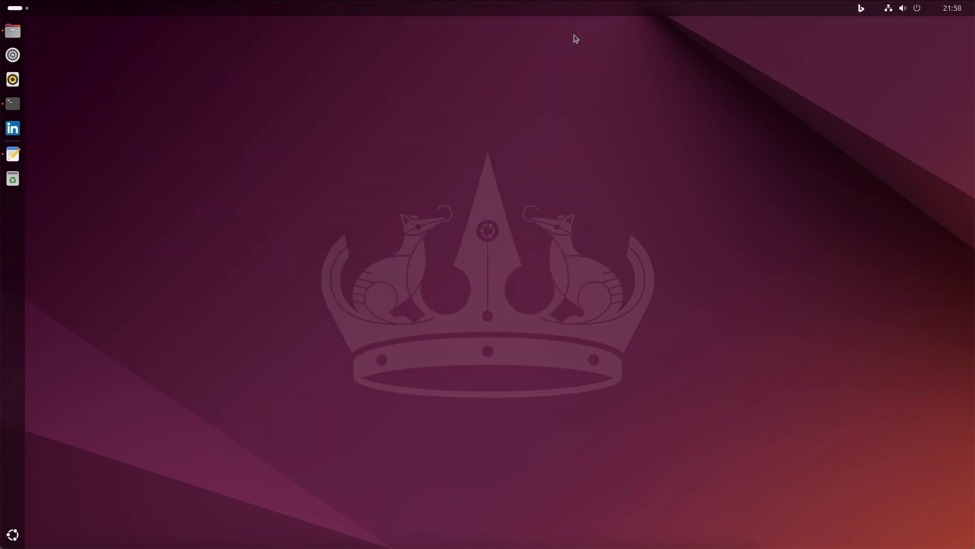